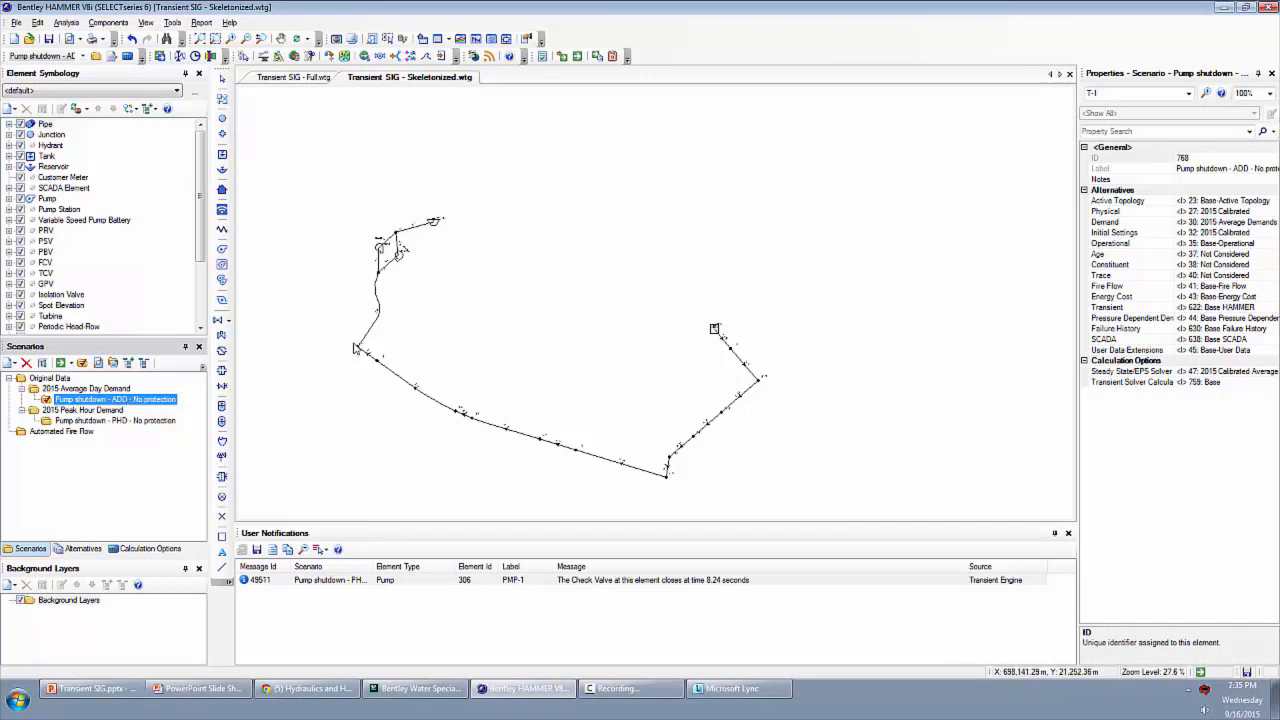
mouse_move(240, 400)
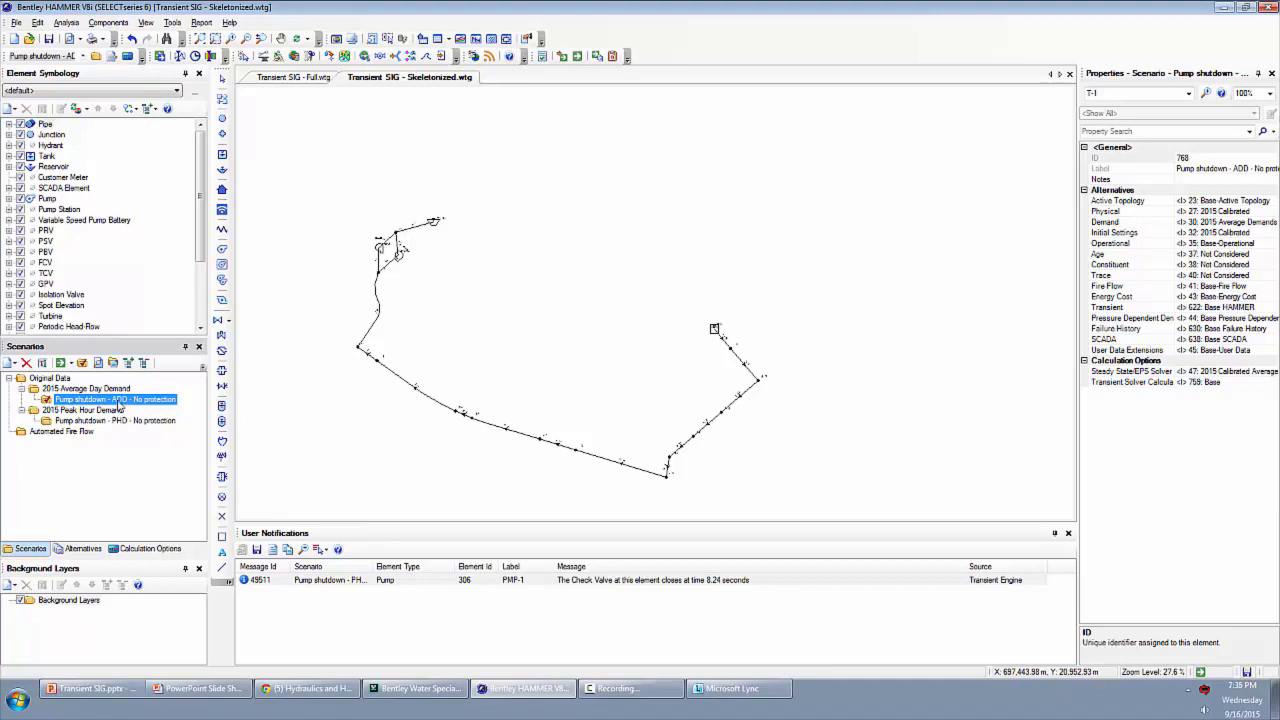
- Create a child scenario named Air valve under the Pump shutdown - ADD no-protection scenario
right_click(116, 400)
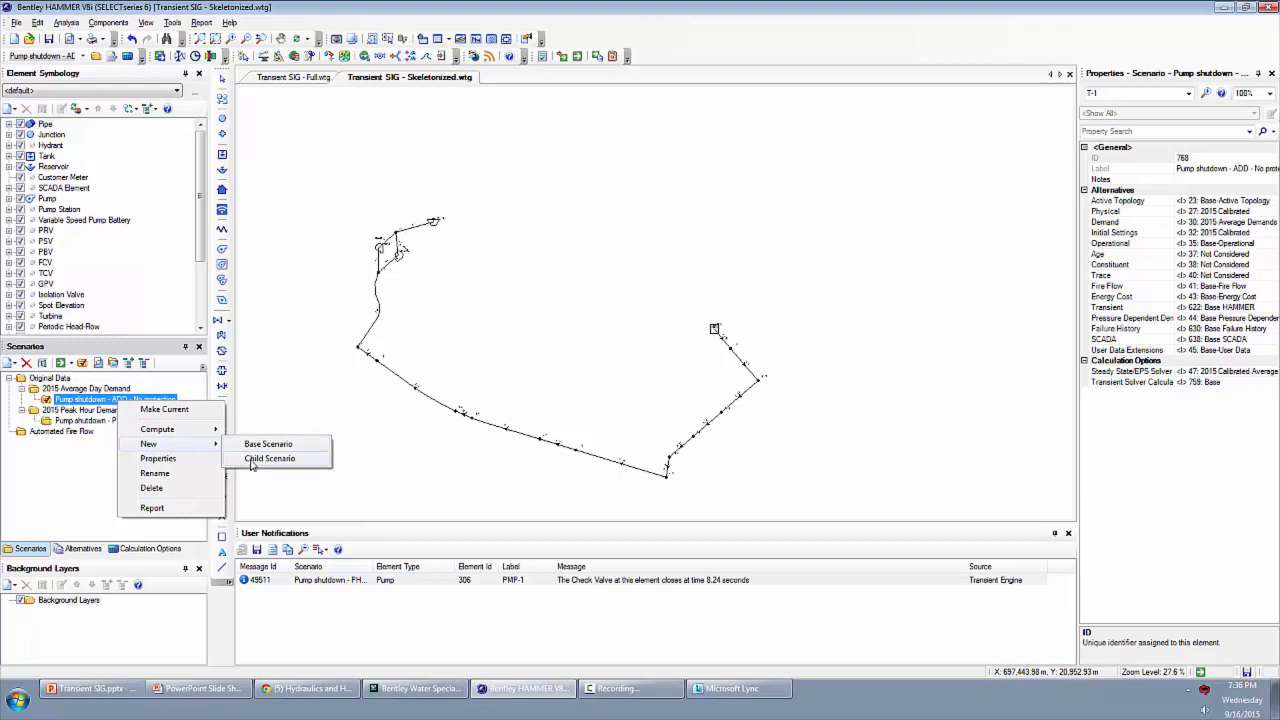
click(270, 458)
text(Air valve)
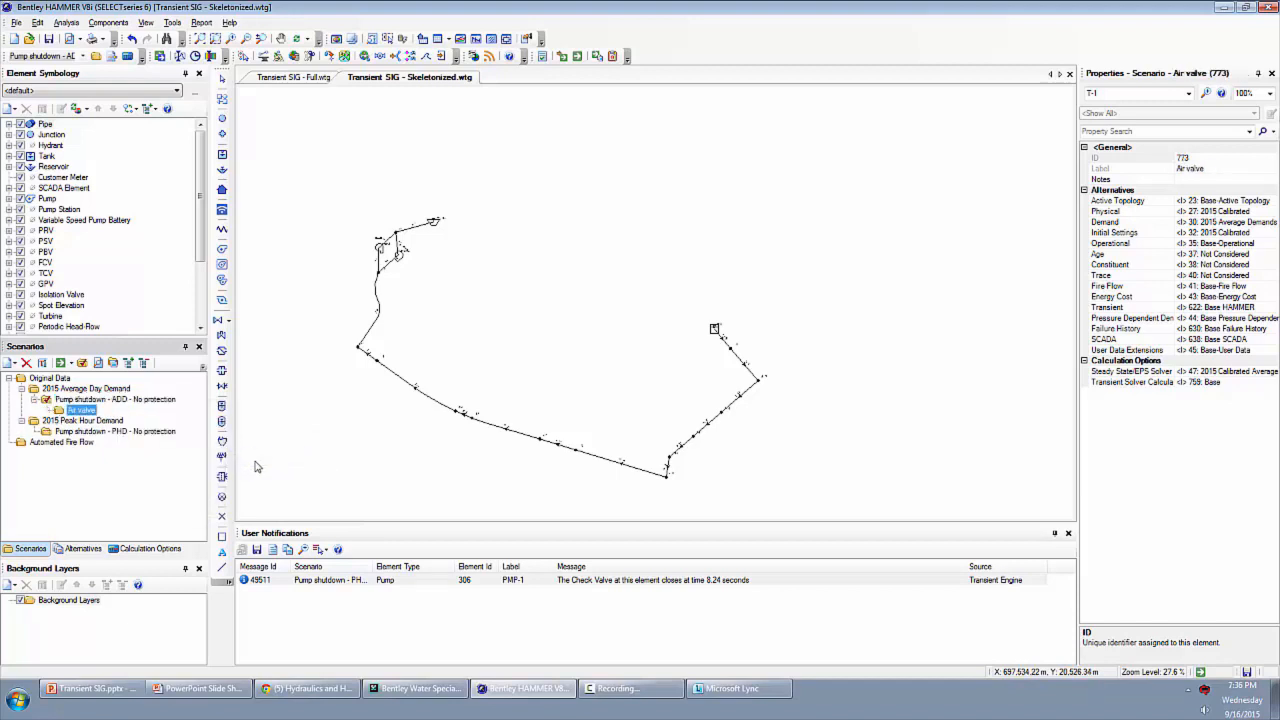
mouse_move(380, 350)
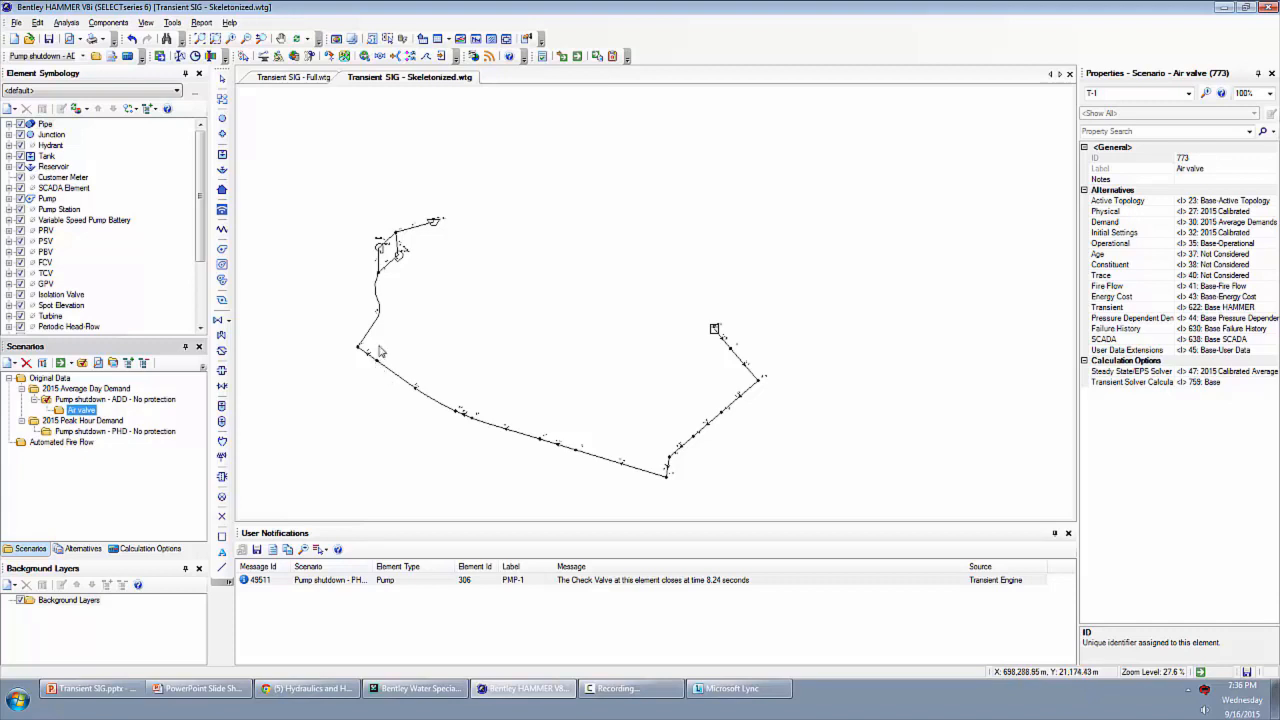
mouse_move(410, 382)
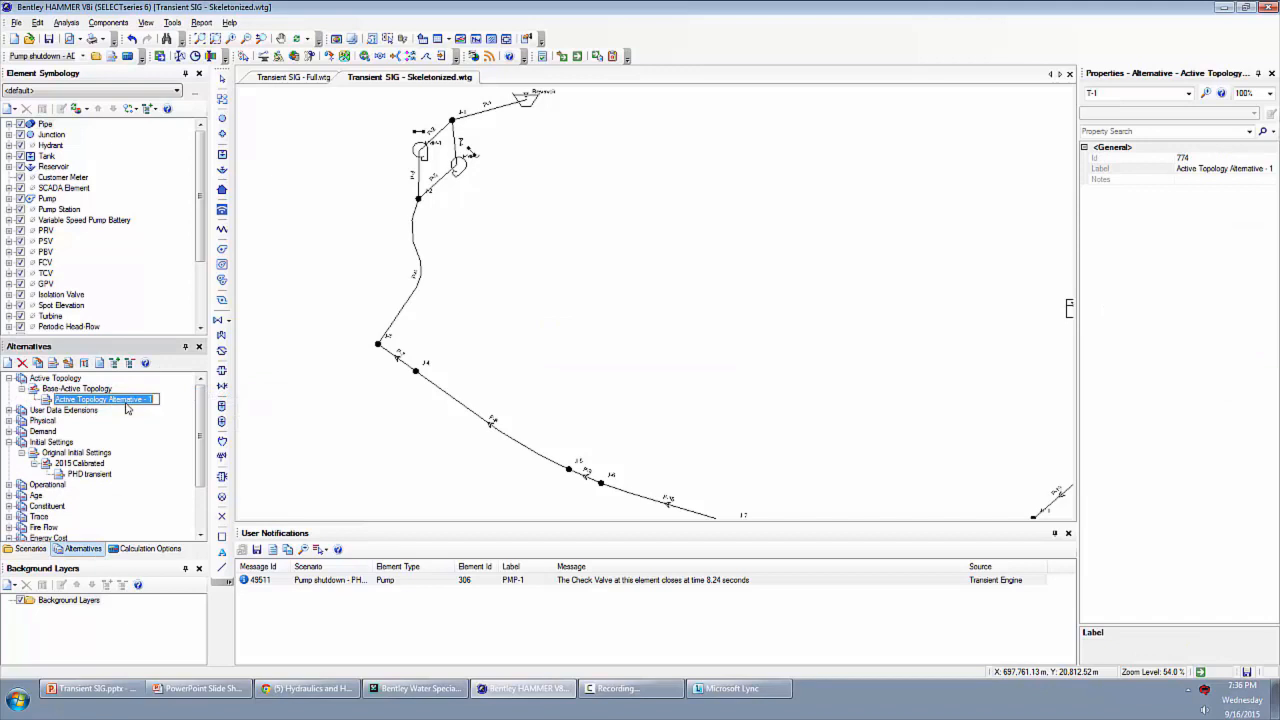
- Name the new active topology alternative 'air valve' and assign it to the Air valve scenario
text(air valve)
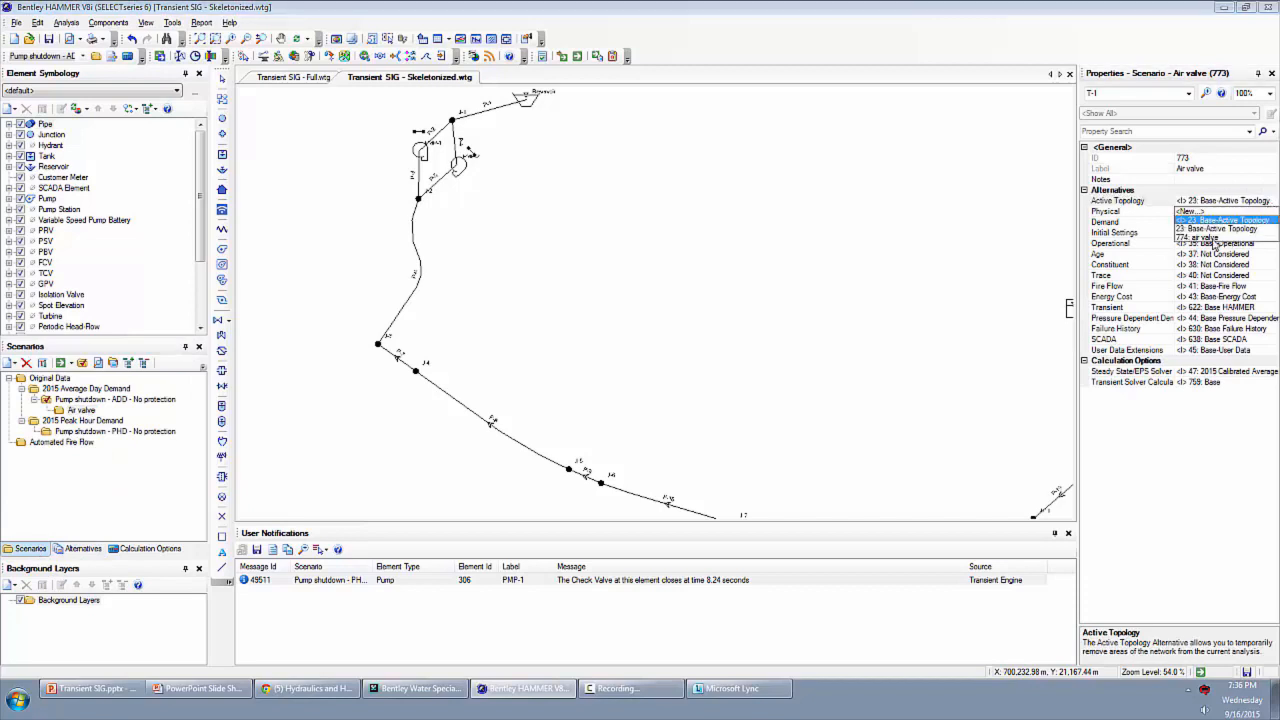
right_click(82, 410)
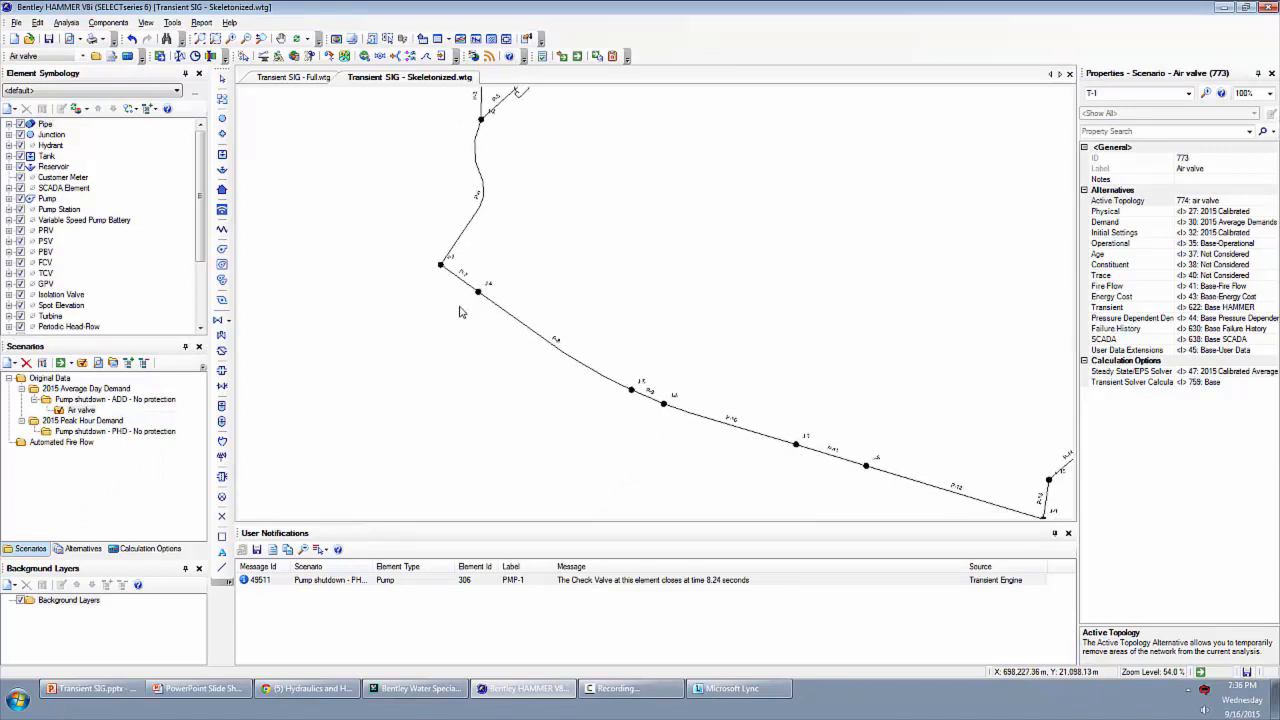
mouse_move(468, 304)
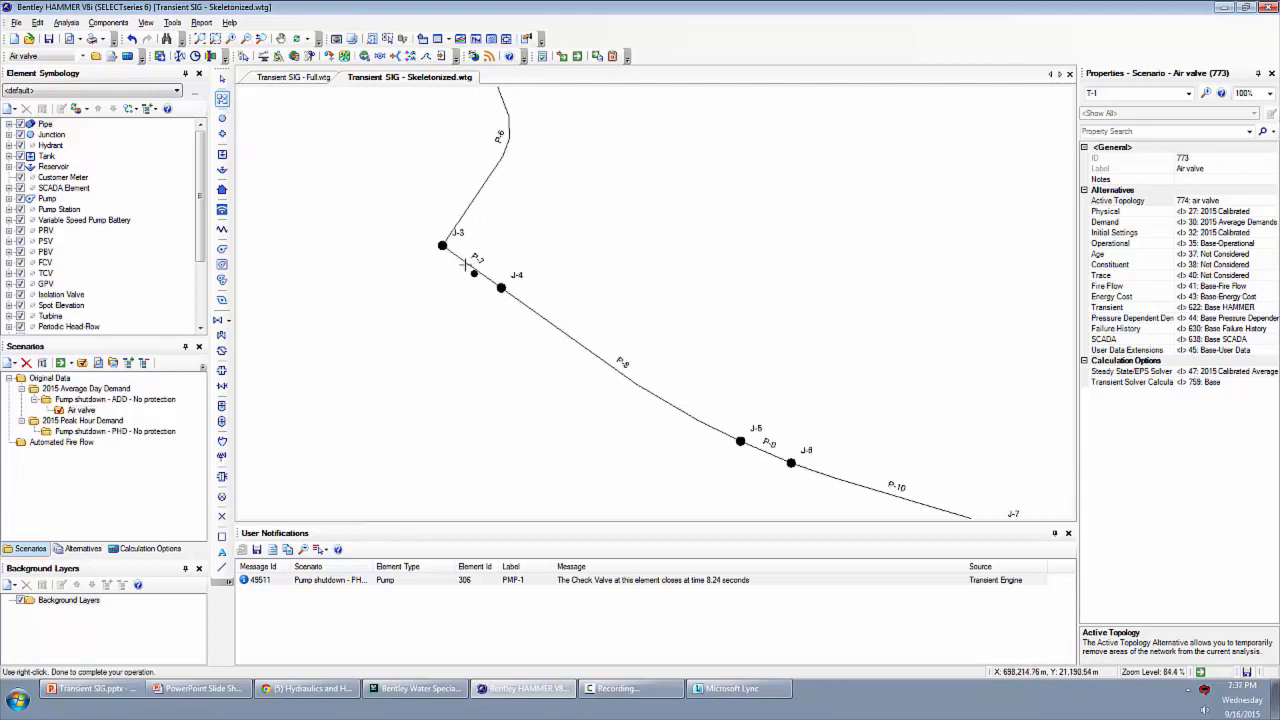
- Place air valve AV-1 beside junction J-4, connected by new pipe P-406
click(500, 288)
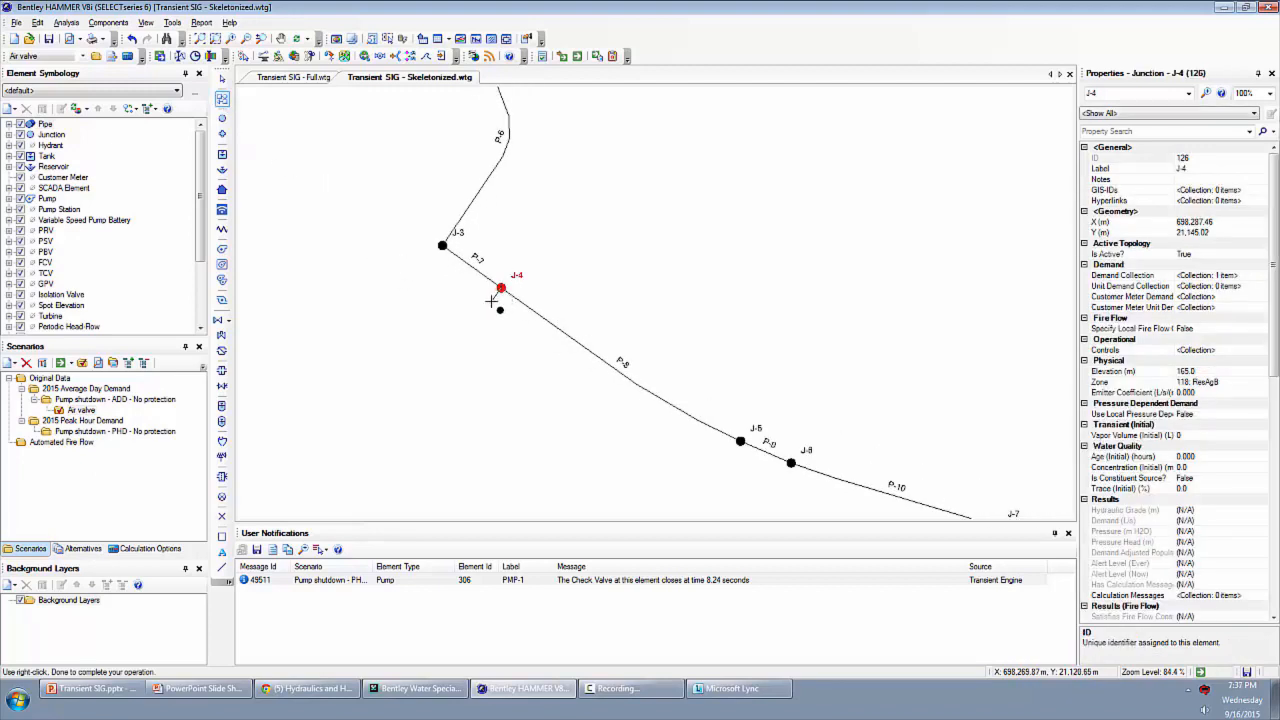
right_click(500, 290)
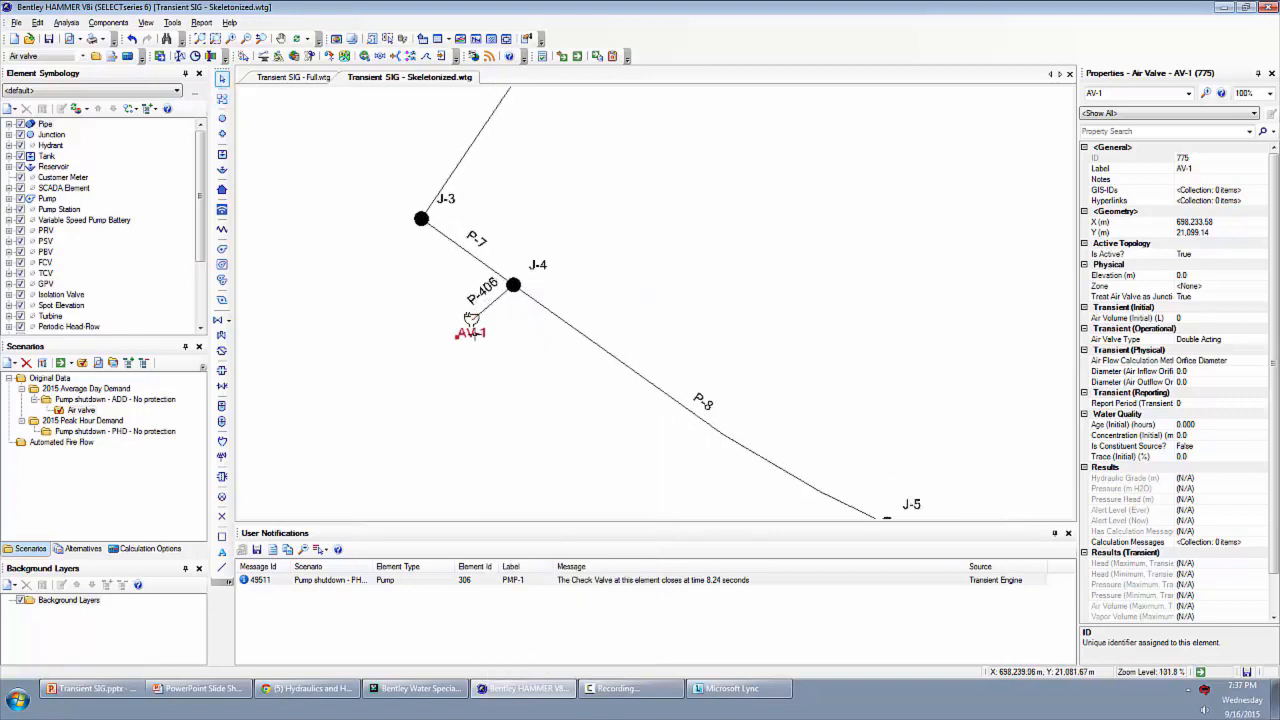
- Give pipe P-406 a 400 mm diameter and set its Hazen-Williams C, wave speed and length
click(490, 296)
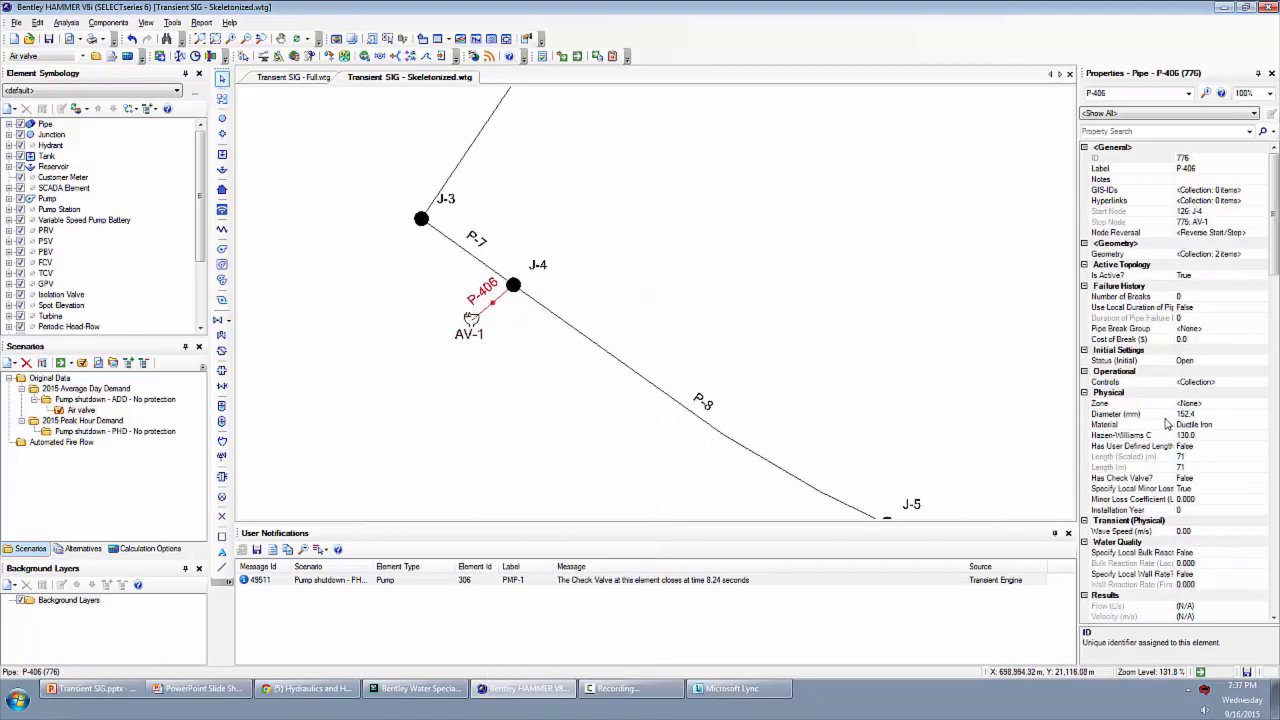
click(1130, 412)
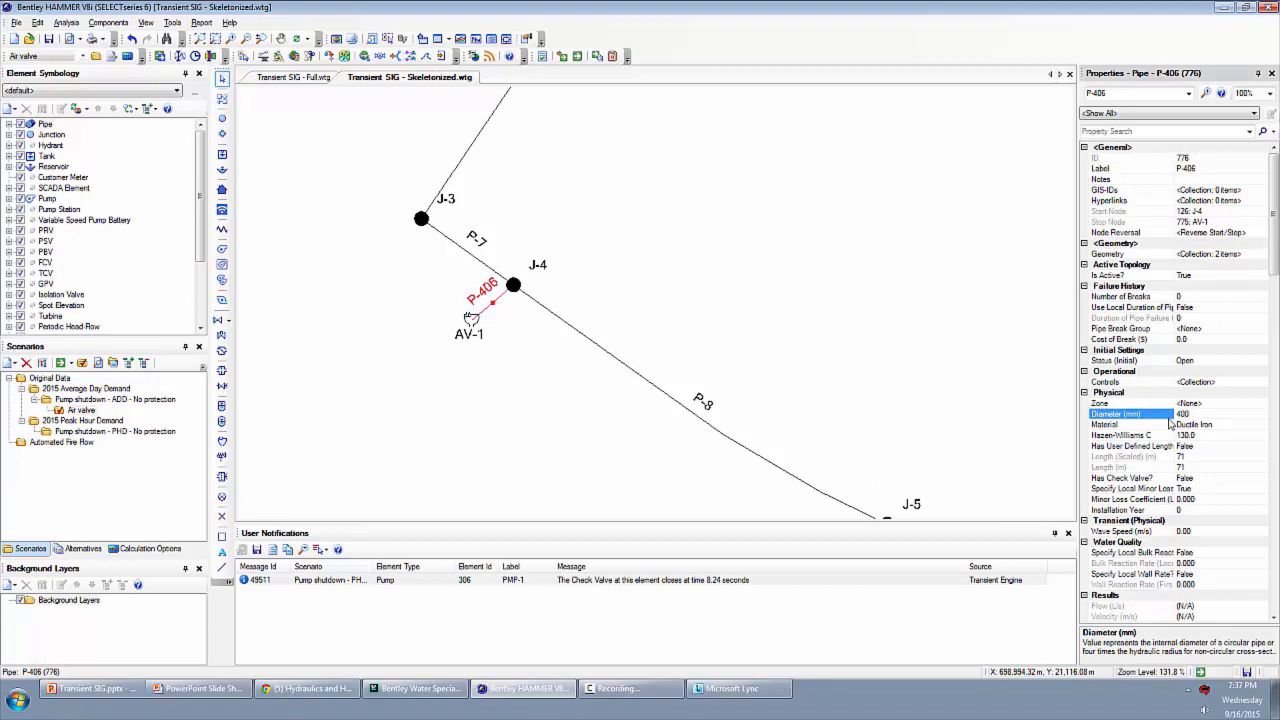
click(1130, 436)
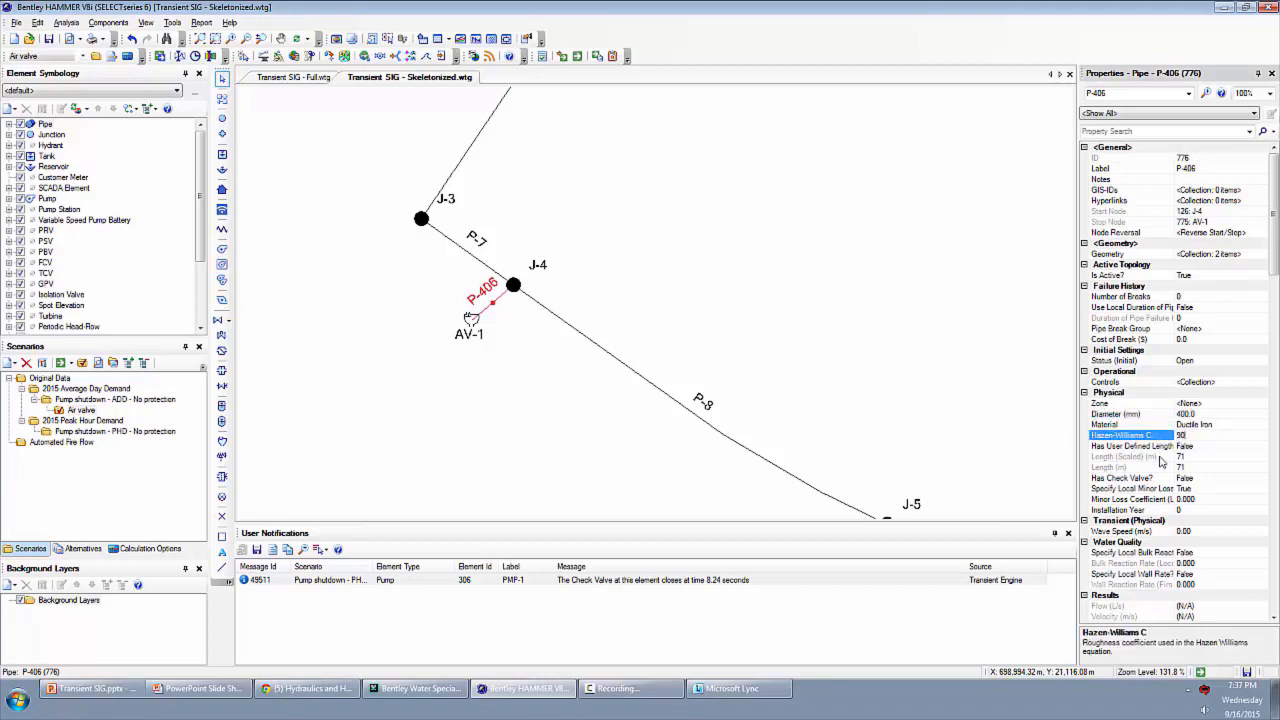
click(1130, 532)
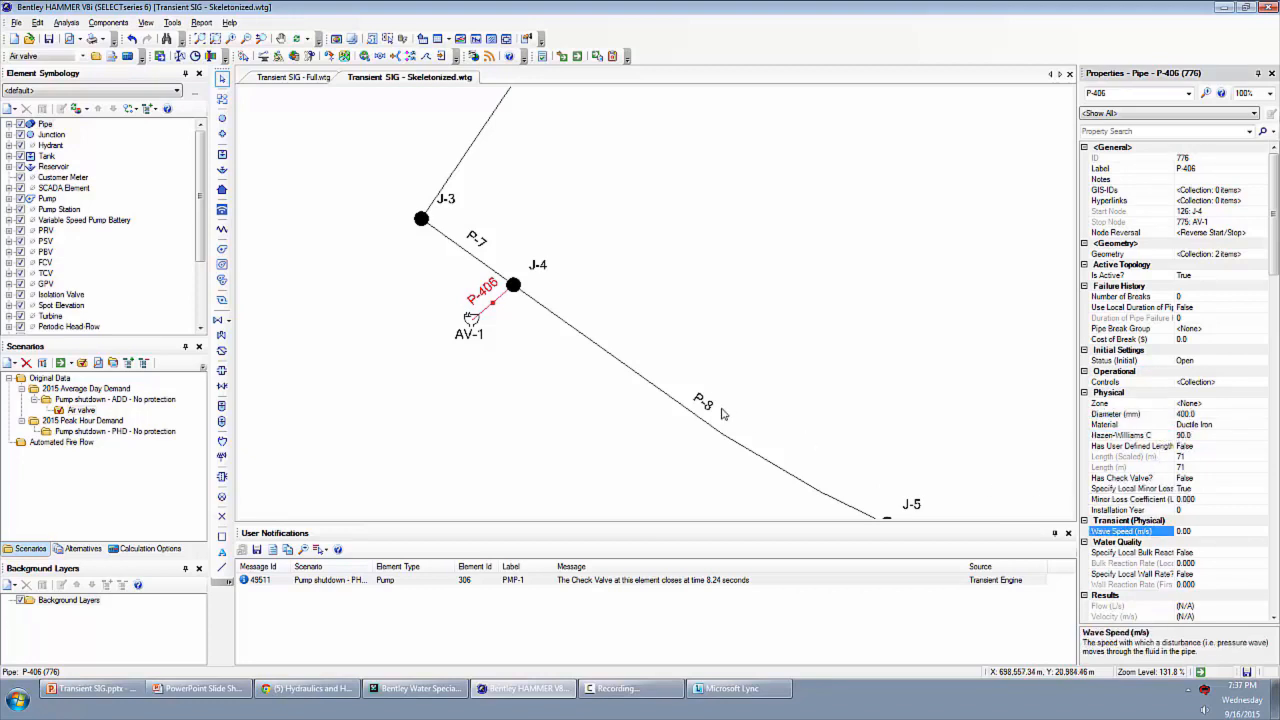
click(700, 404)
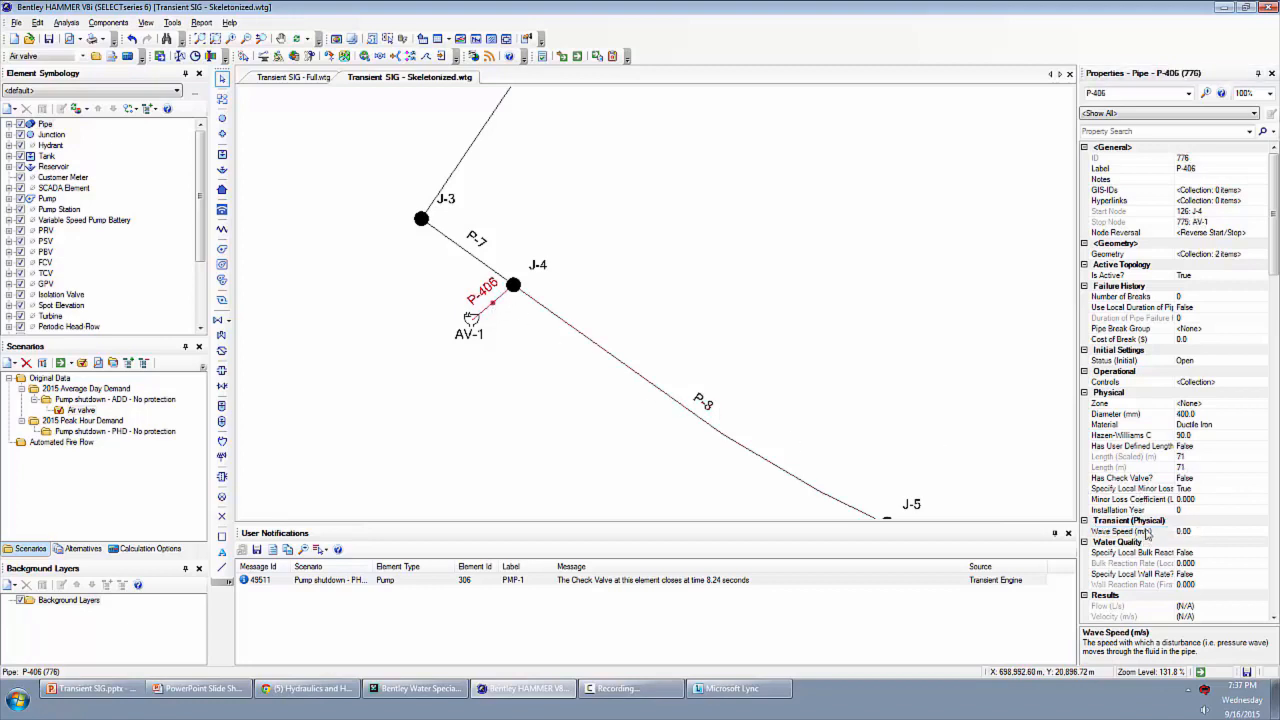
click(1130, 468)
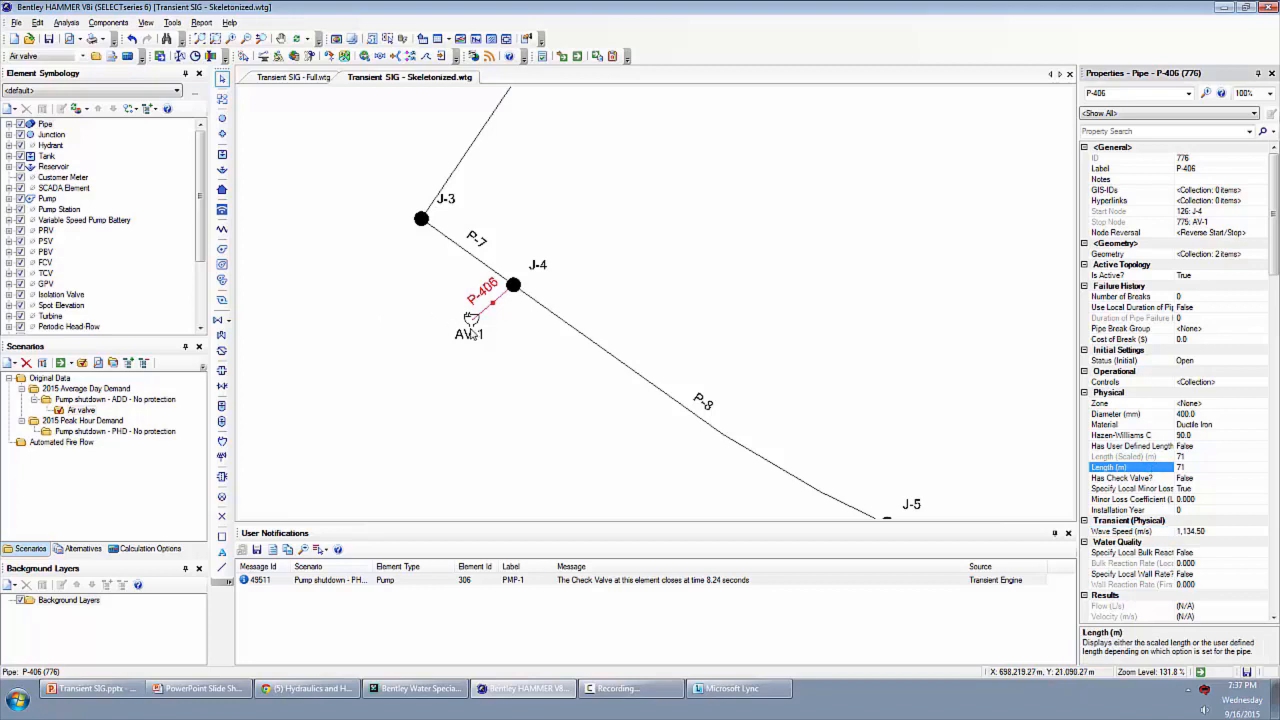
- Set AV-1's elevation to 105.0 to match J-4 and its air inflow/outflow orifice diameters to 20
click(512, 284)
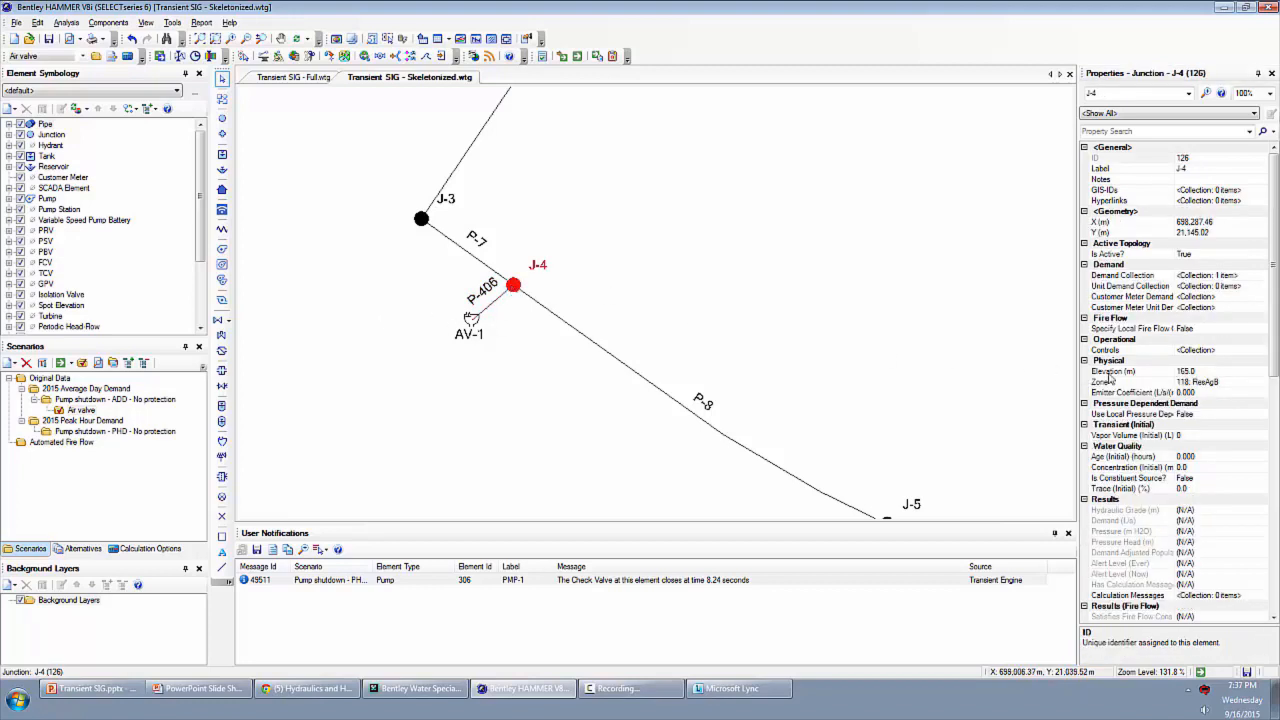
mouse_move(1132, 378)
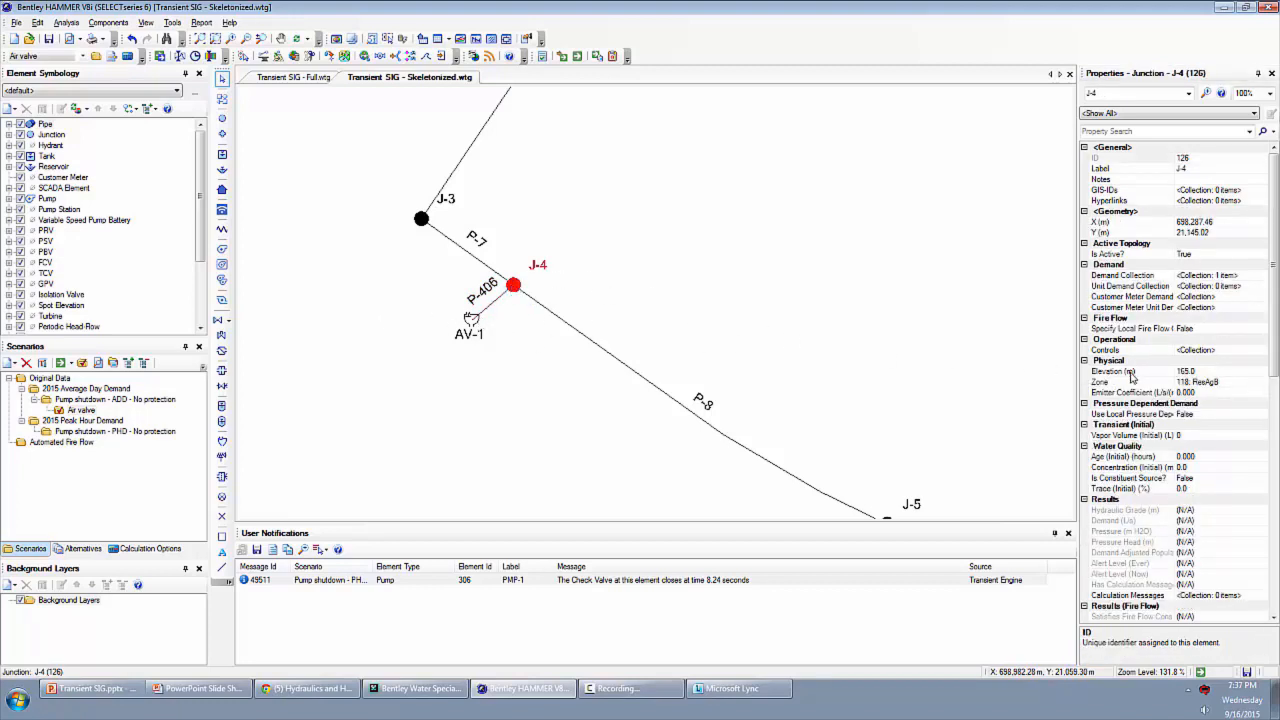
click(1112, 370)
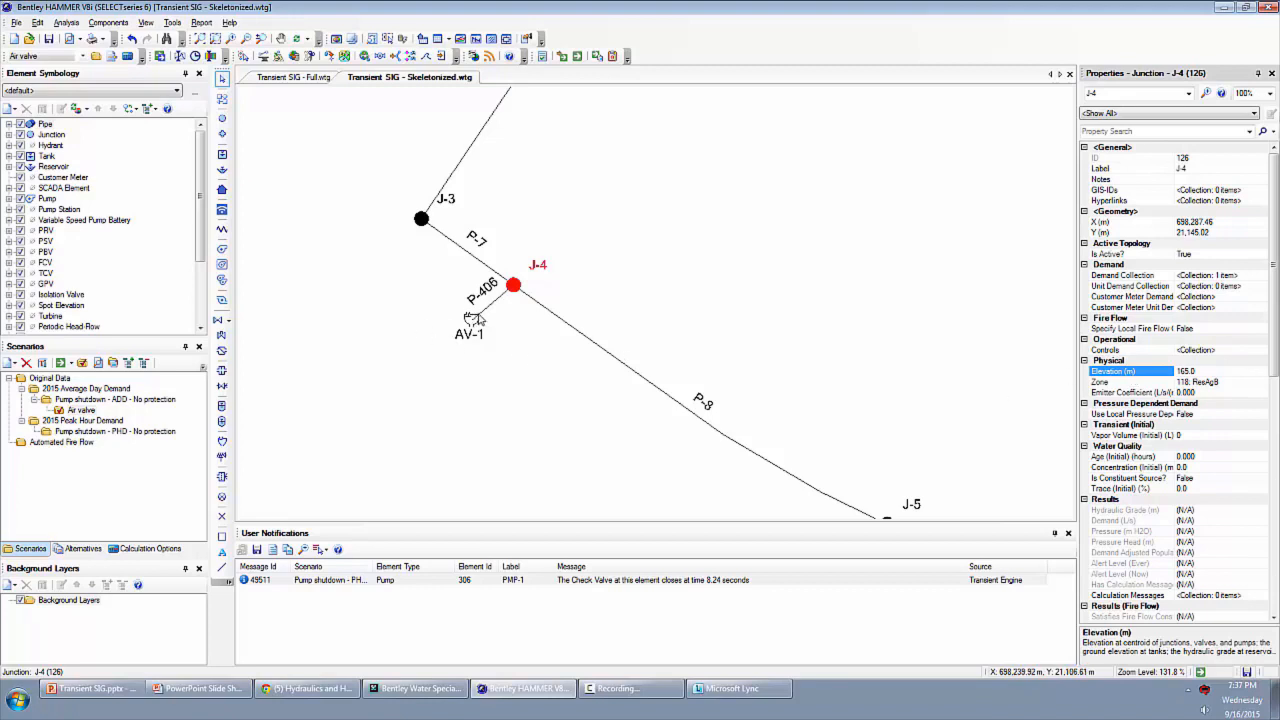
click(470, 320)
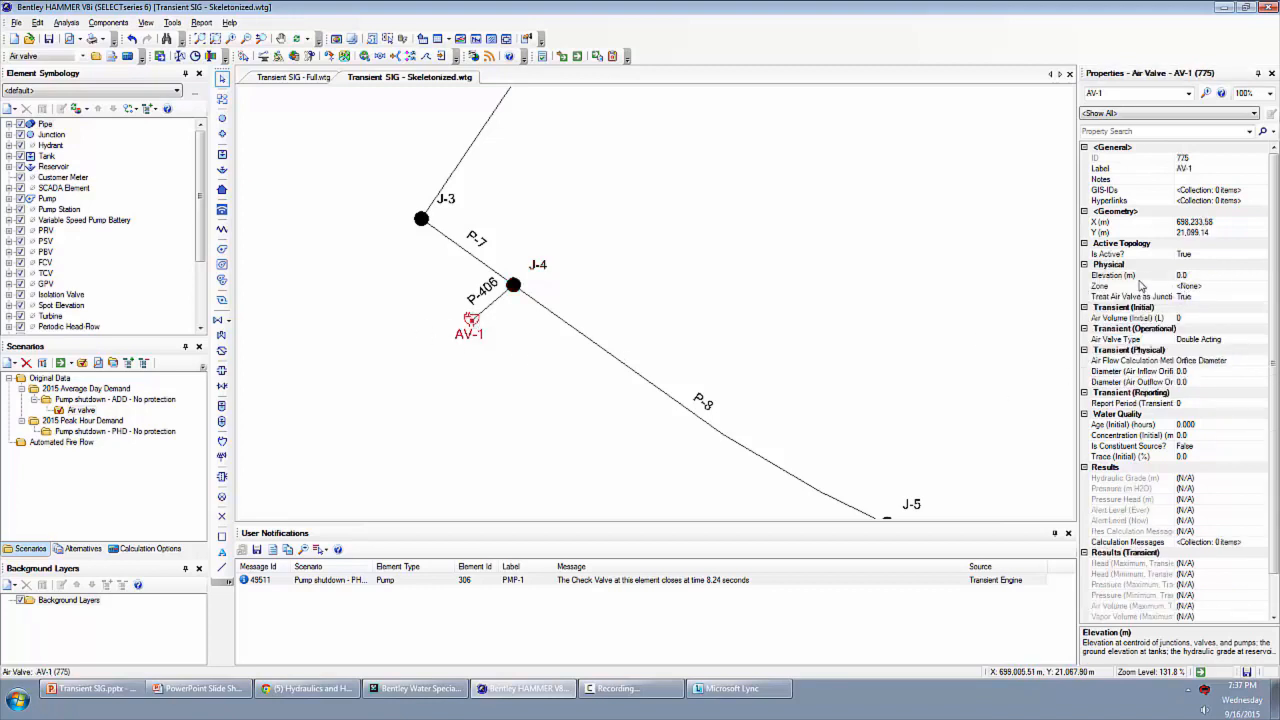
click(1130, 276)
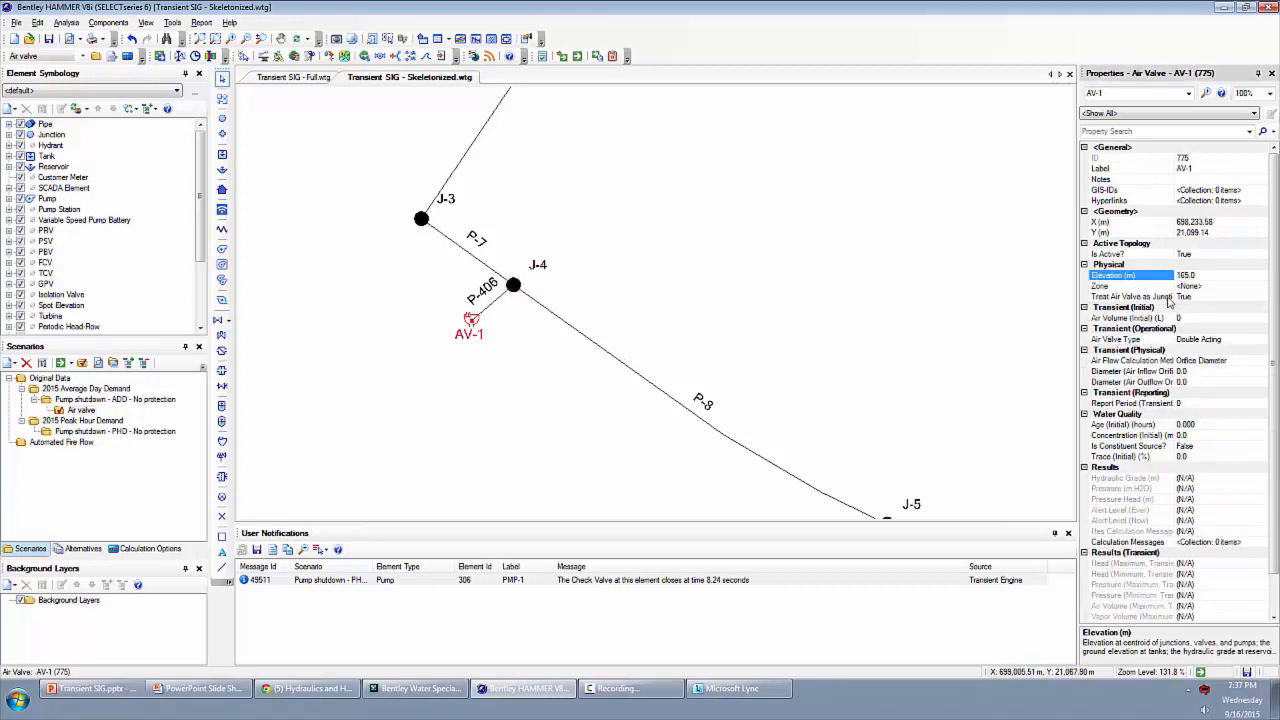
click(1140, 370)
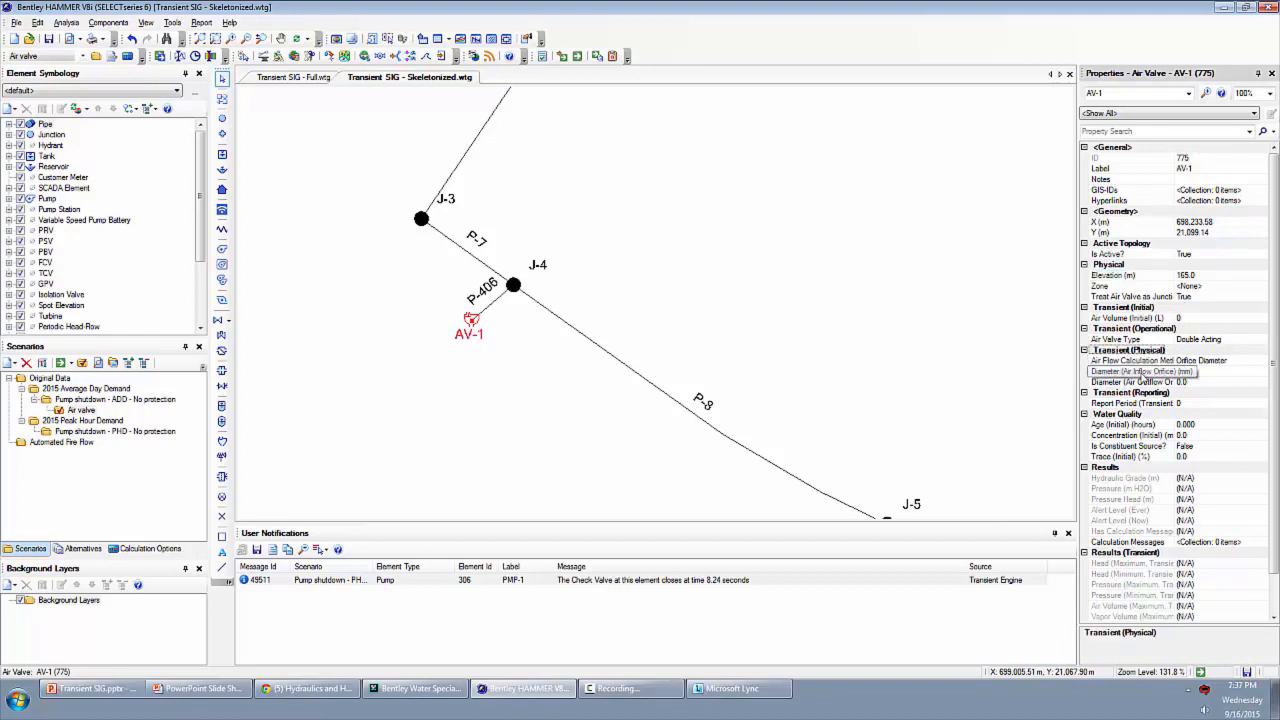
click(1140, 370)
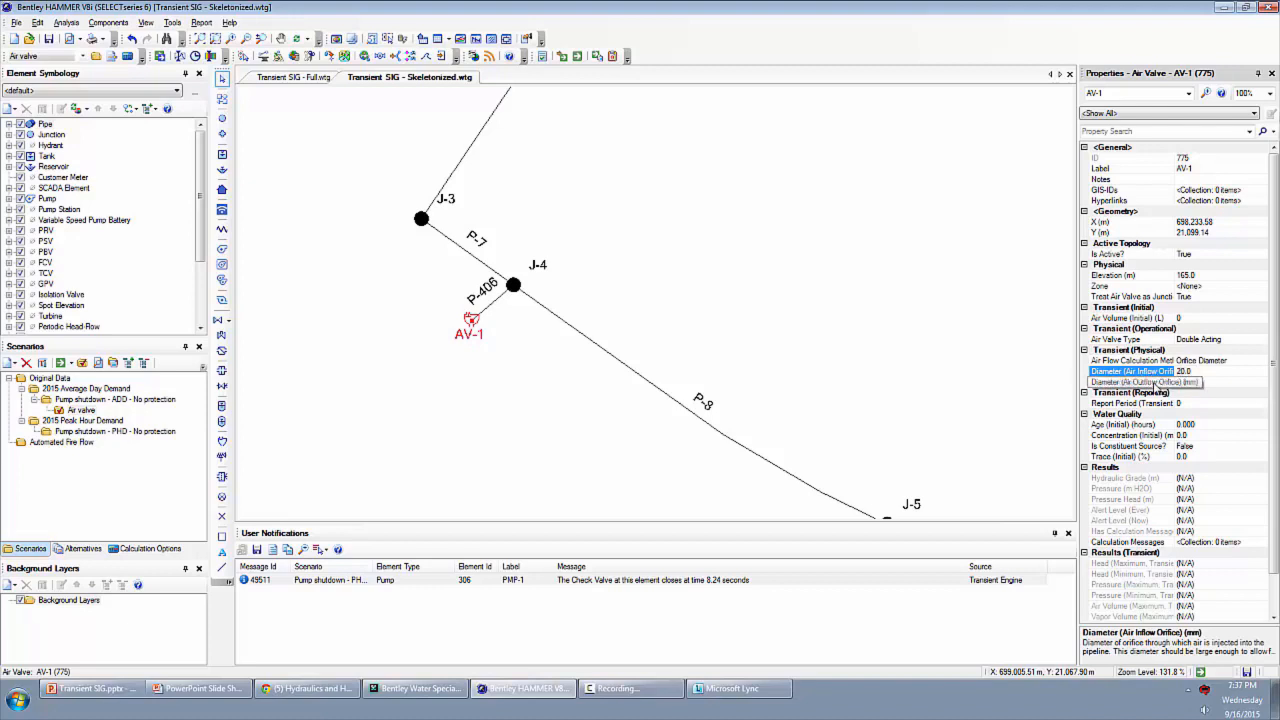
click(1130, 382)
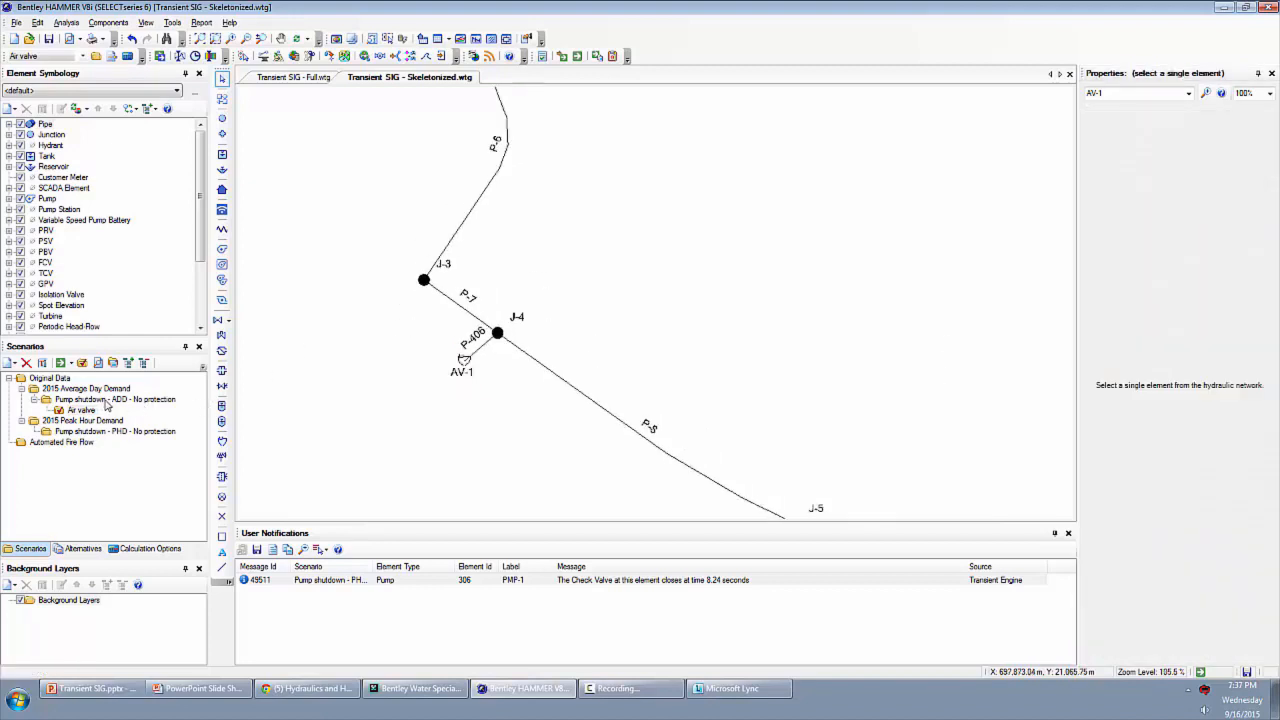
click(114, 400)
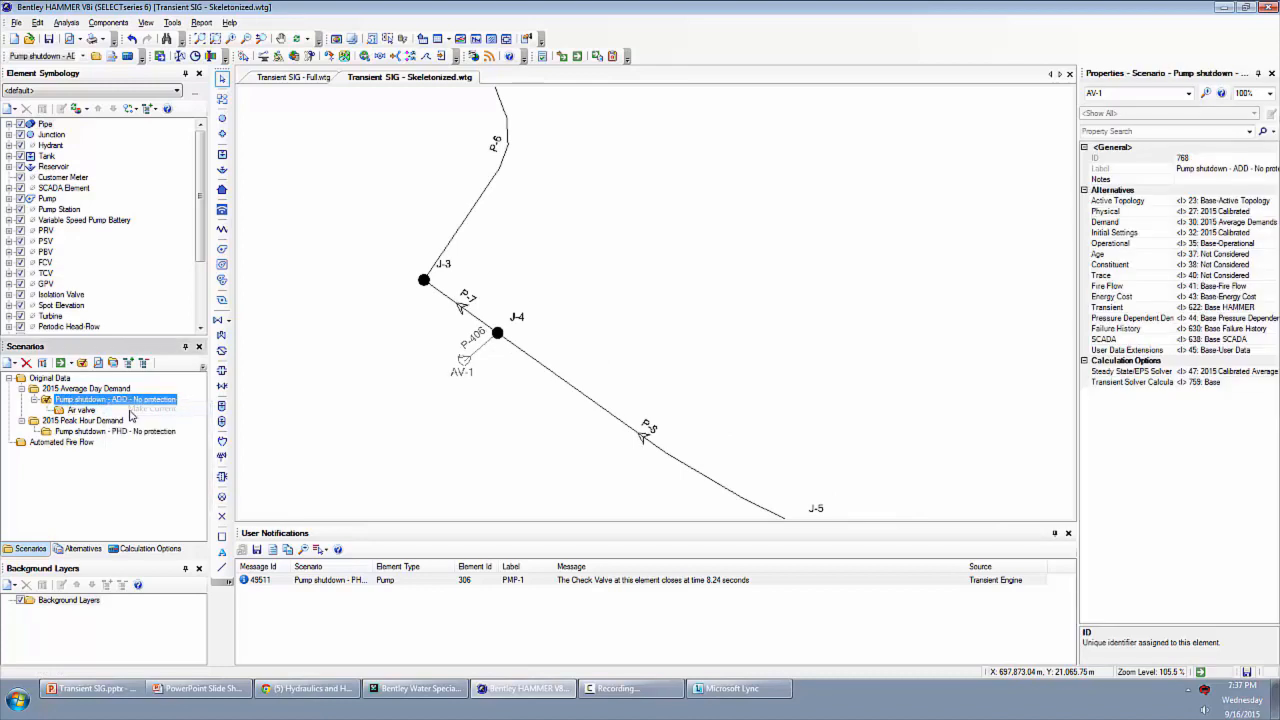
click(462, 360)
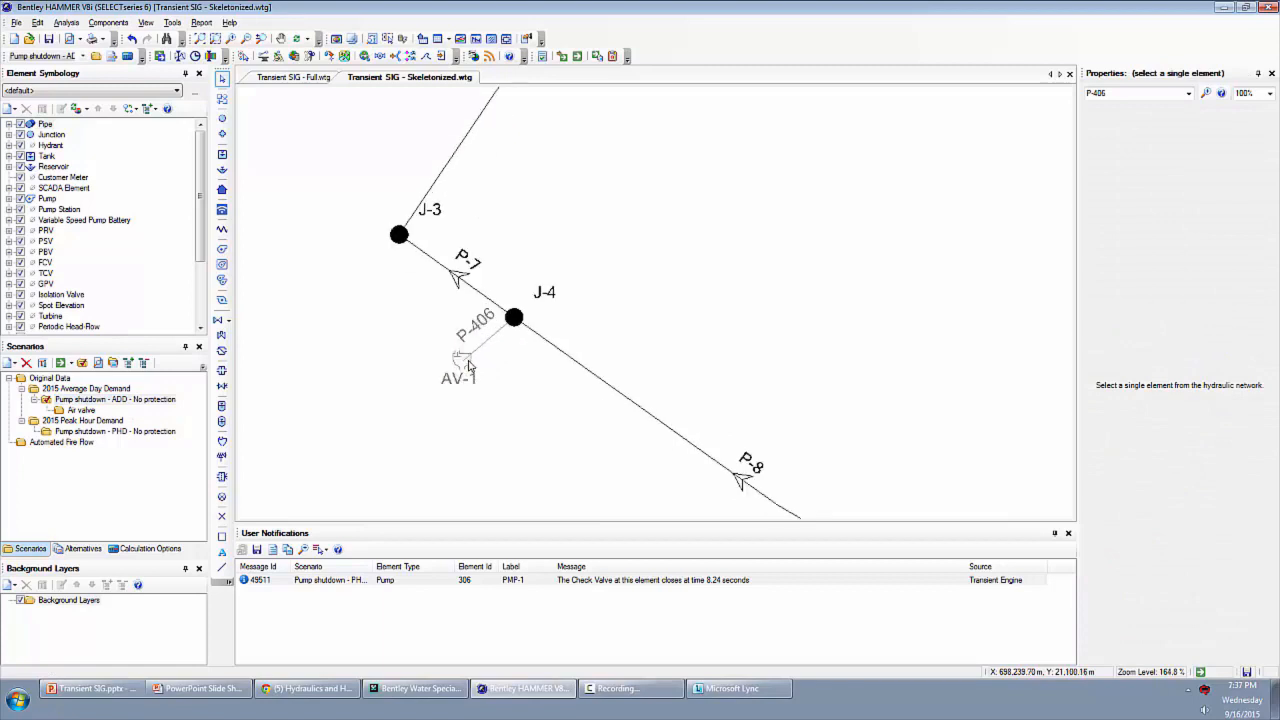
click(460, 360)
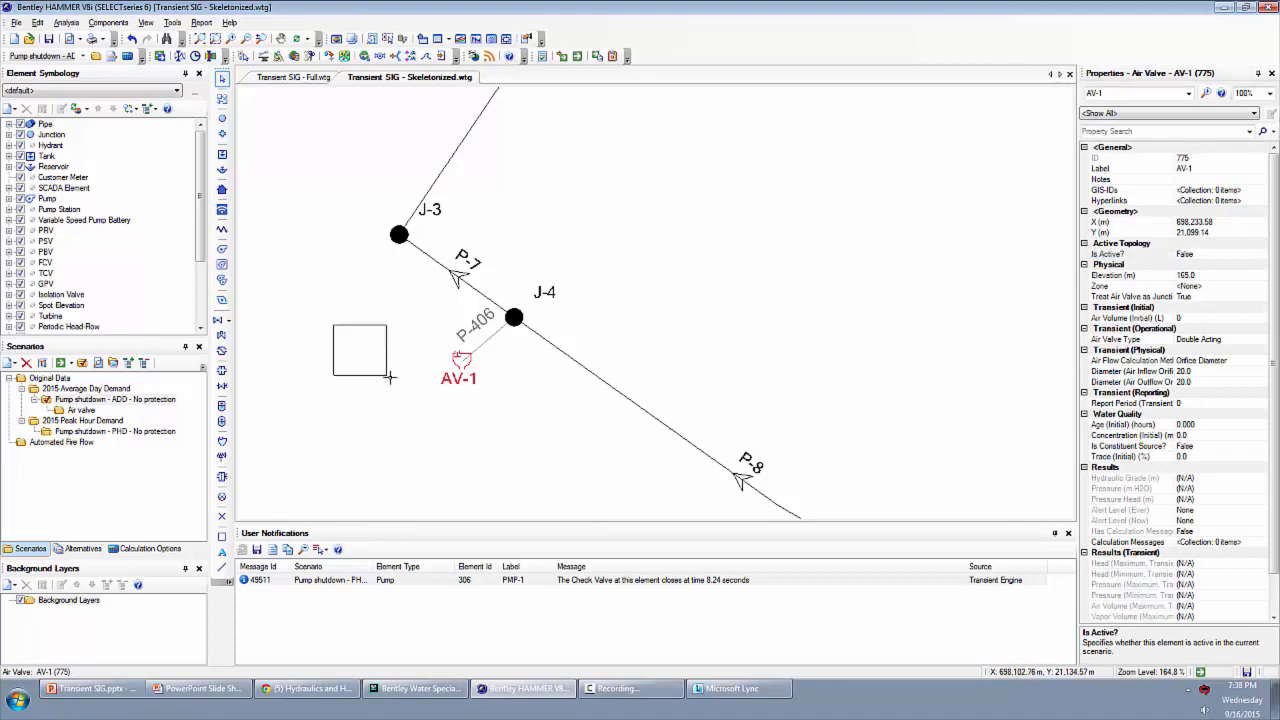
click(324, 396)
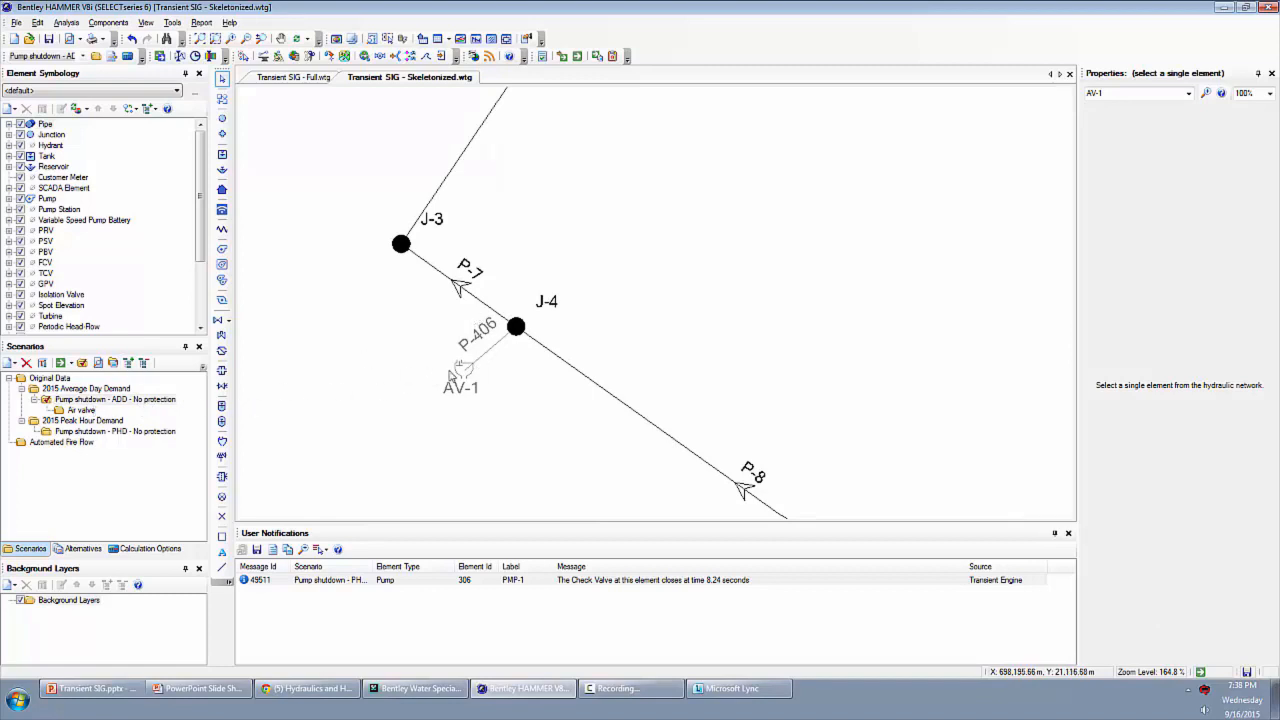
click(460, 370)
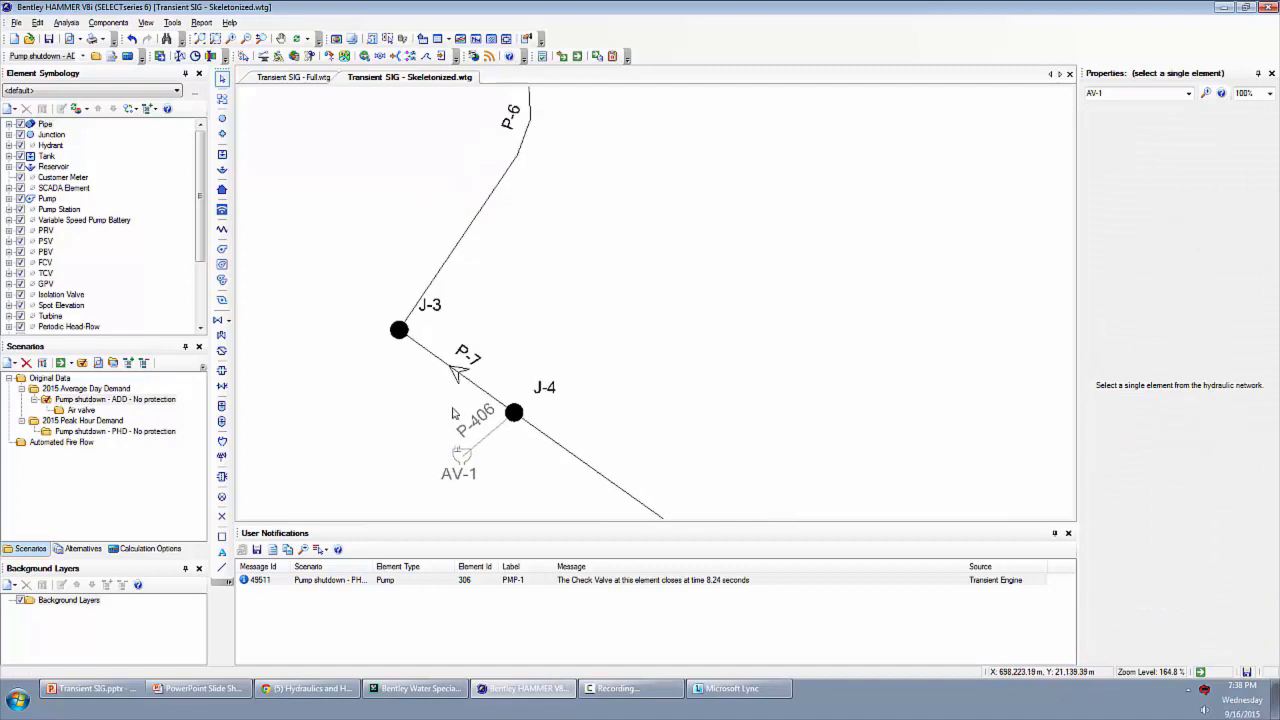
scroll(down, 3)
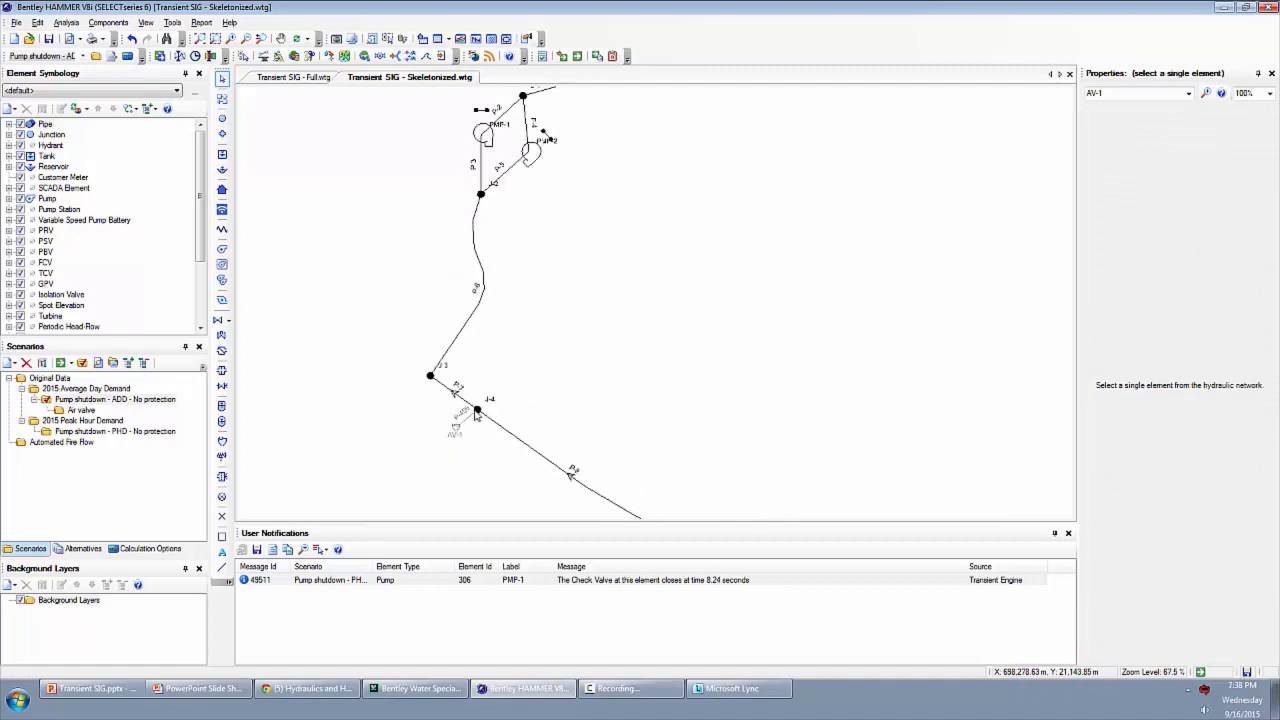
mouse_move(472, 420)
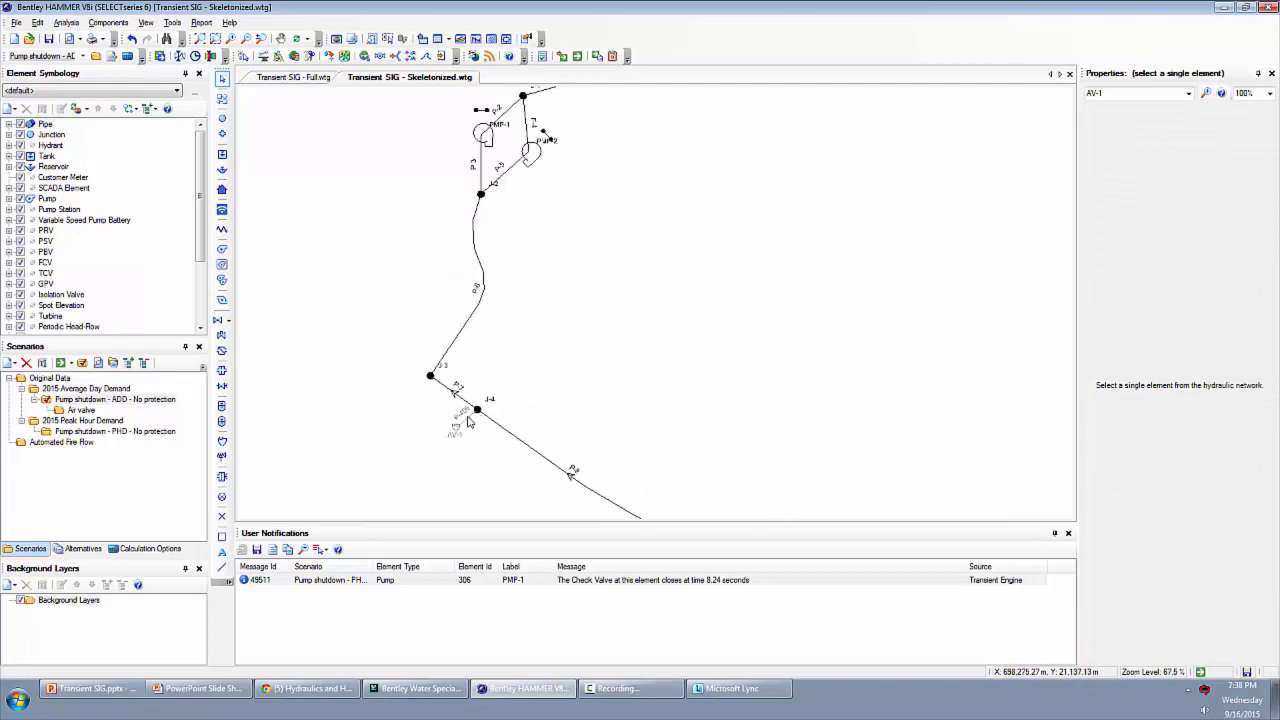
mouse_move(470, 428)
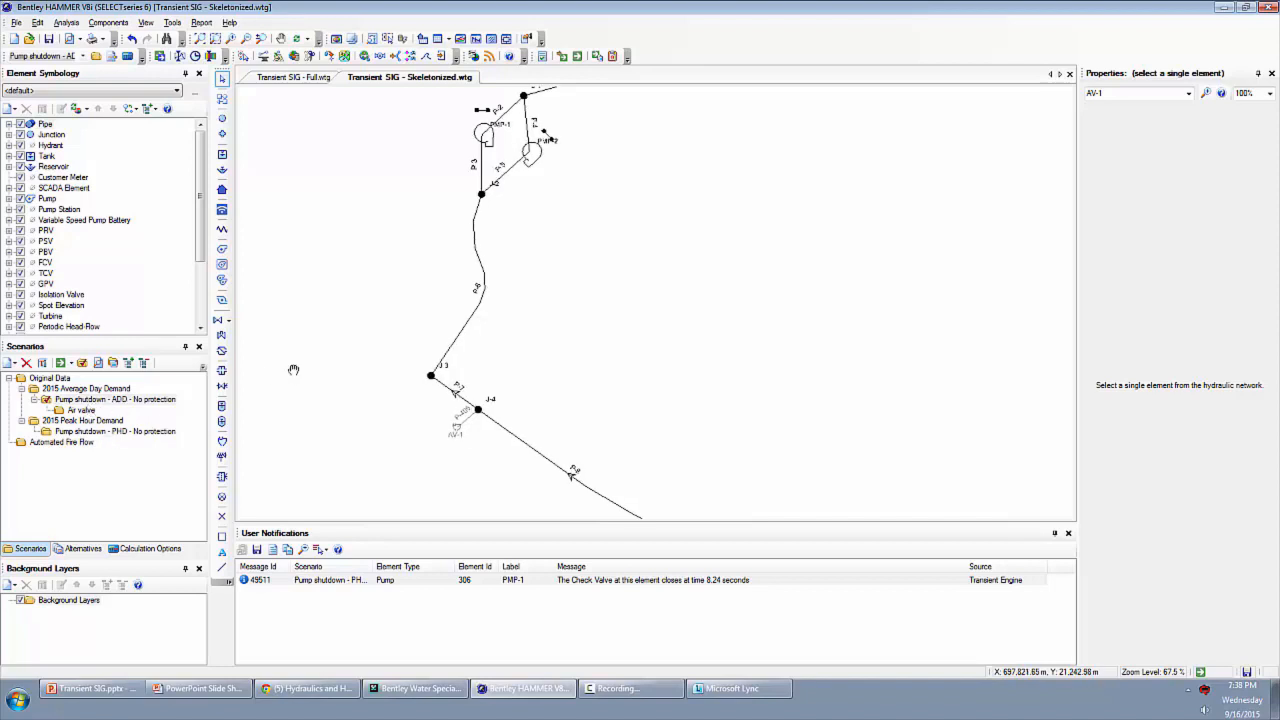
- Make the Air valve - 20/28mm scenario current and compute its transient analysis
right_click(82, 410)
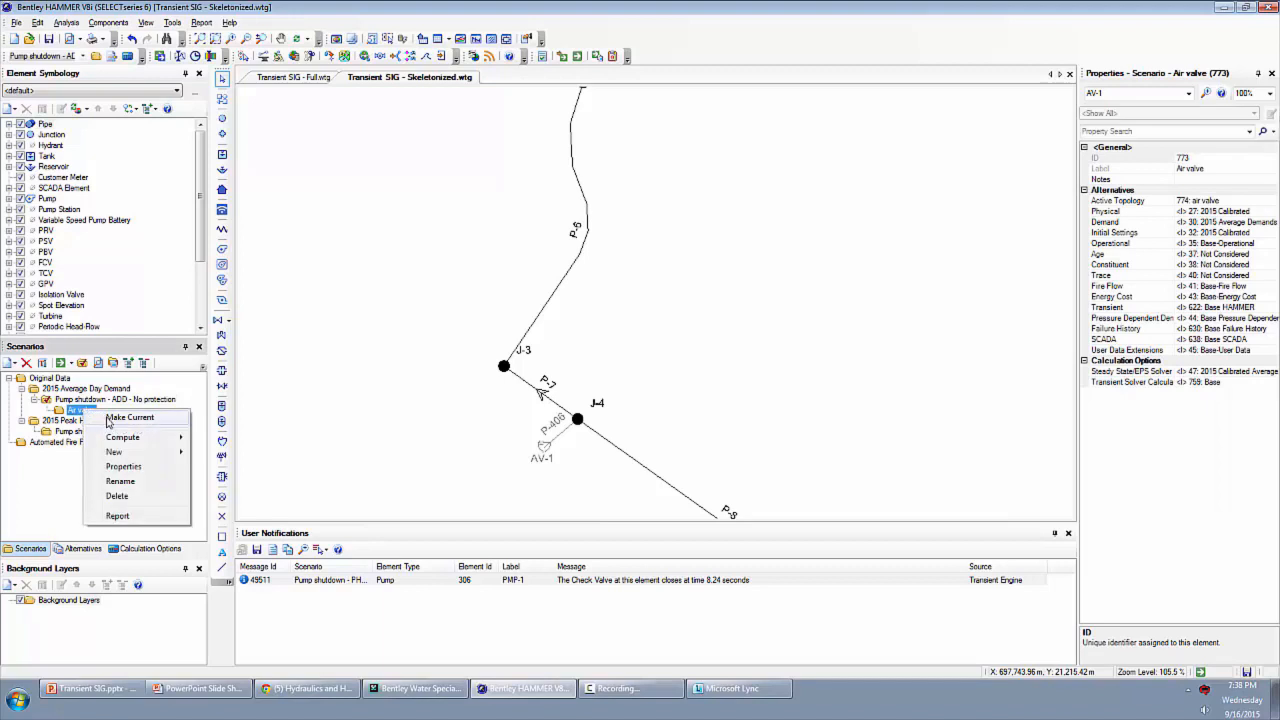
click(128, 418)
text( - 20/20mm)
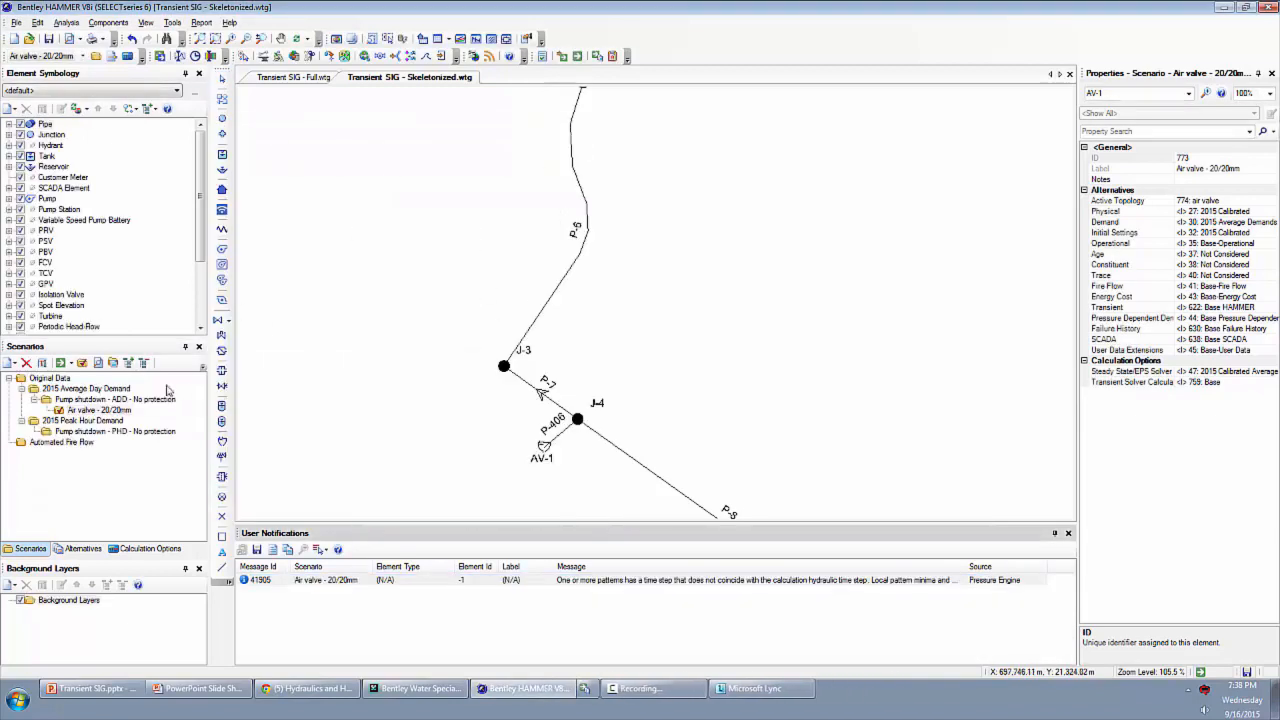
click(110, 400)
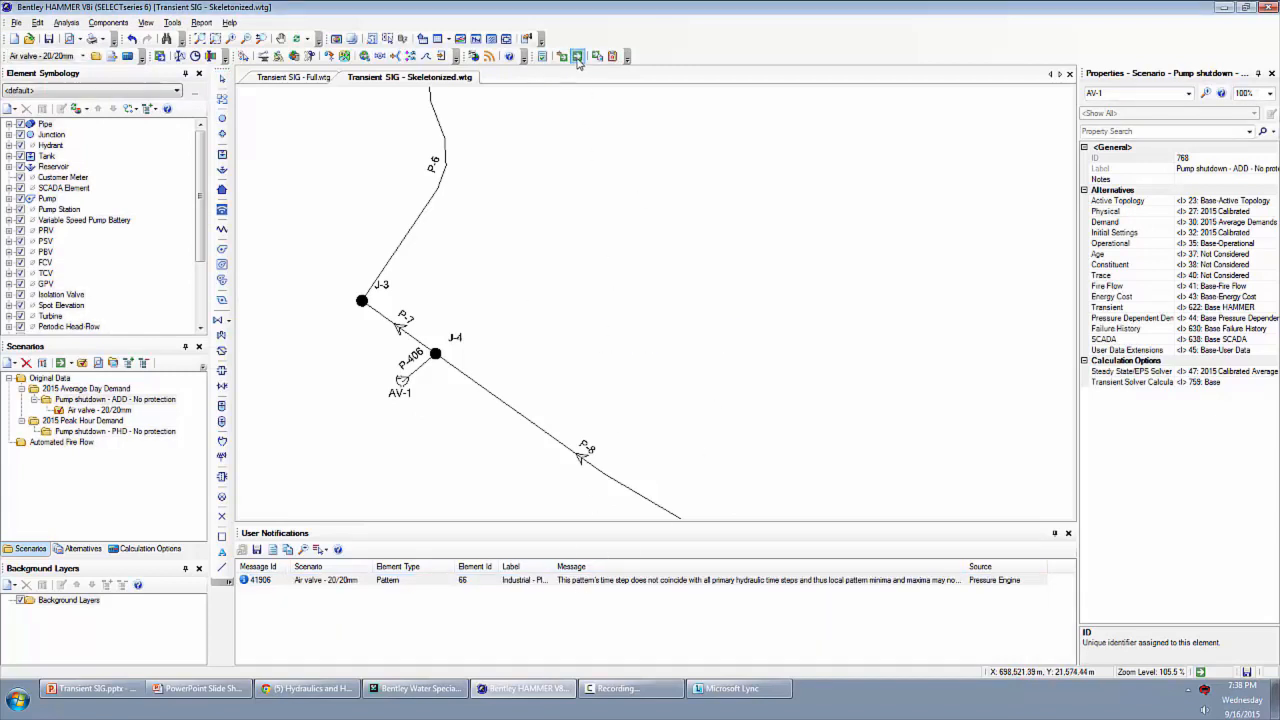
click(576, 56)
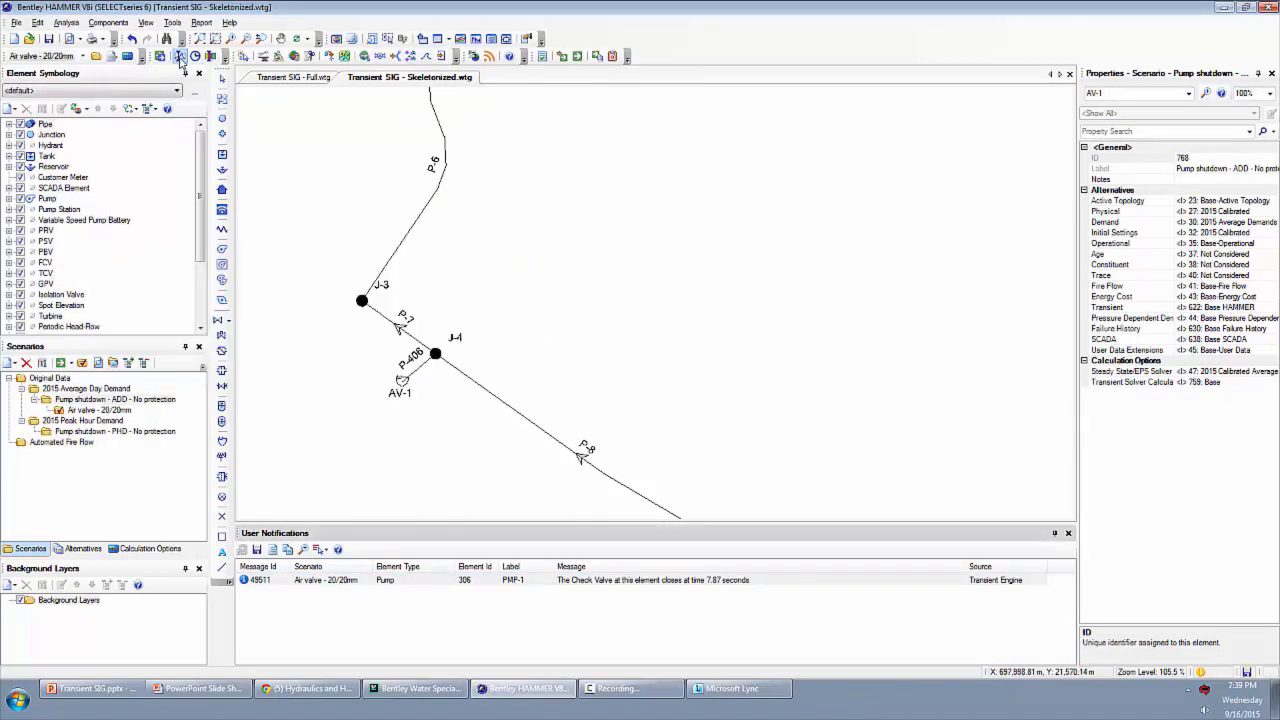
click(180, 56)
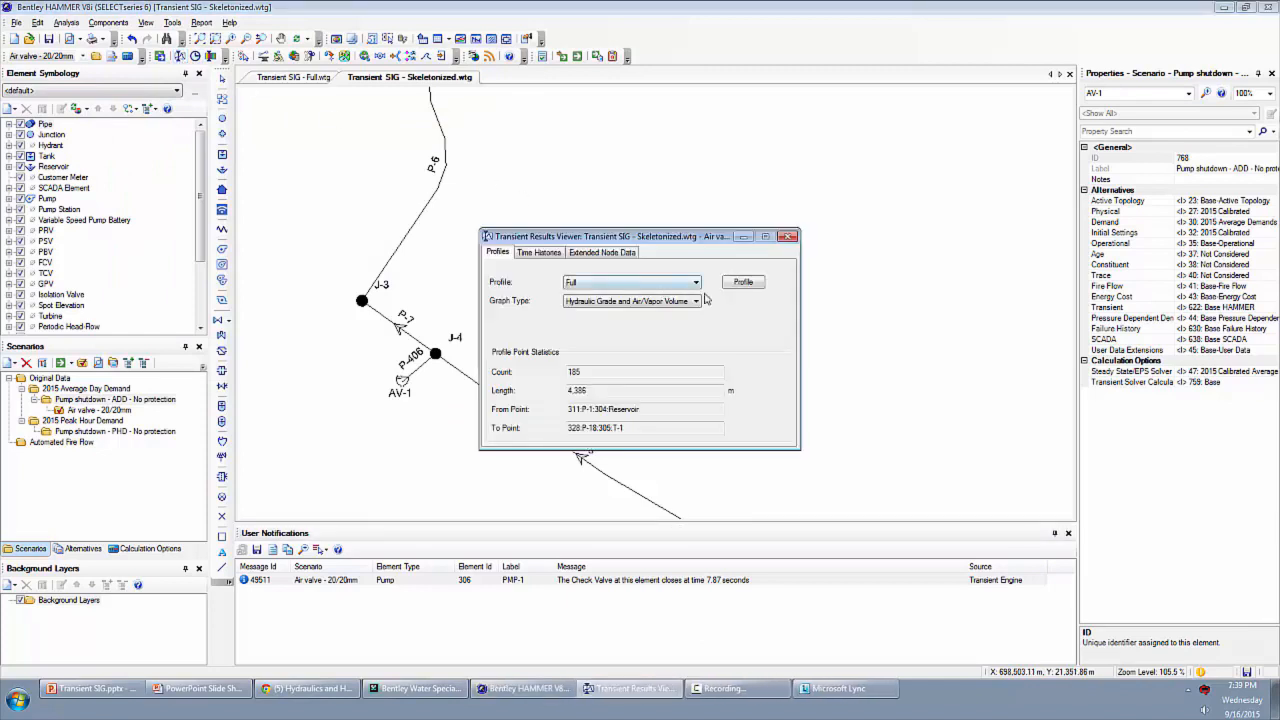
click(744, 280)
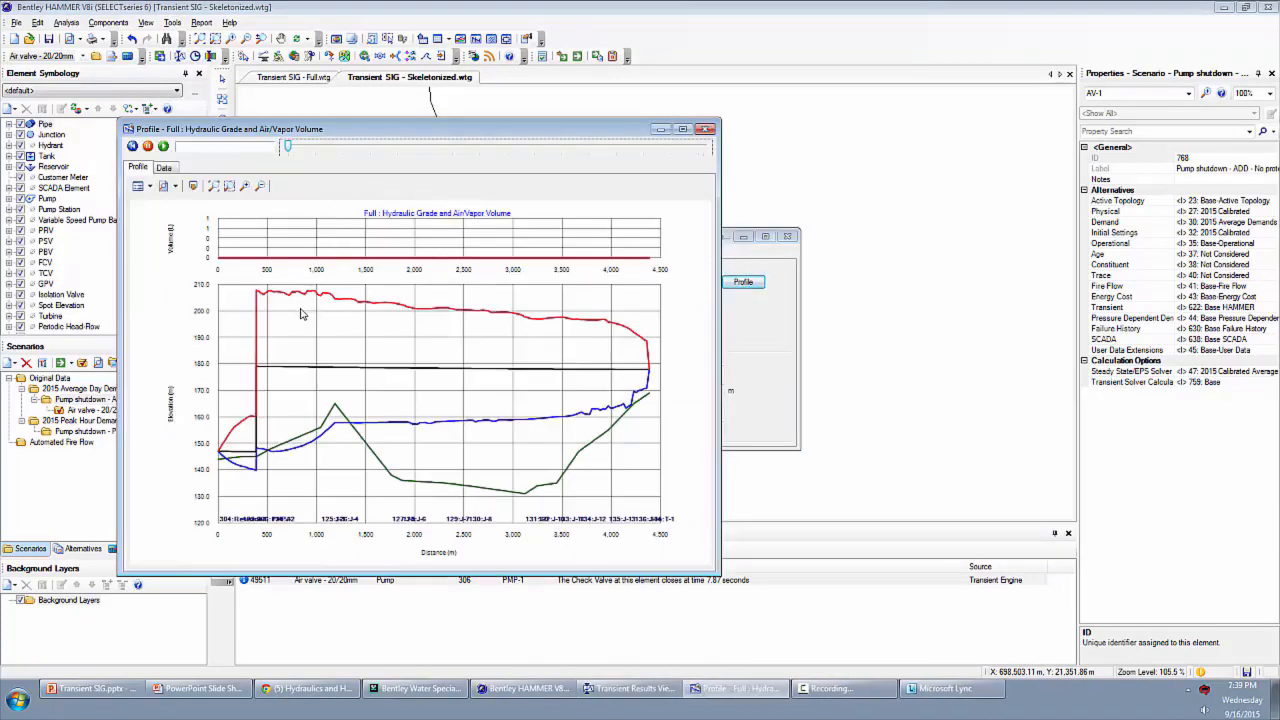
mouse_move(266, 298)
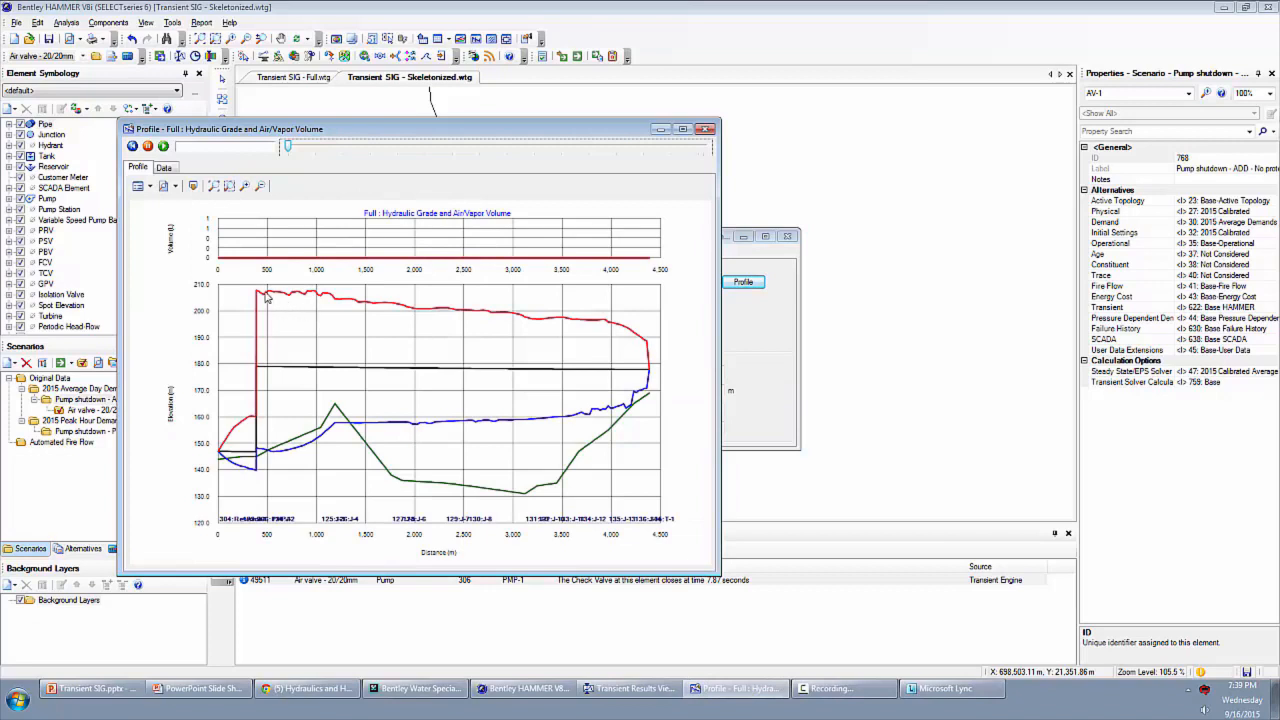
mouse_move(264, 292)
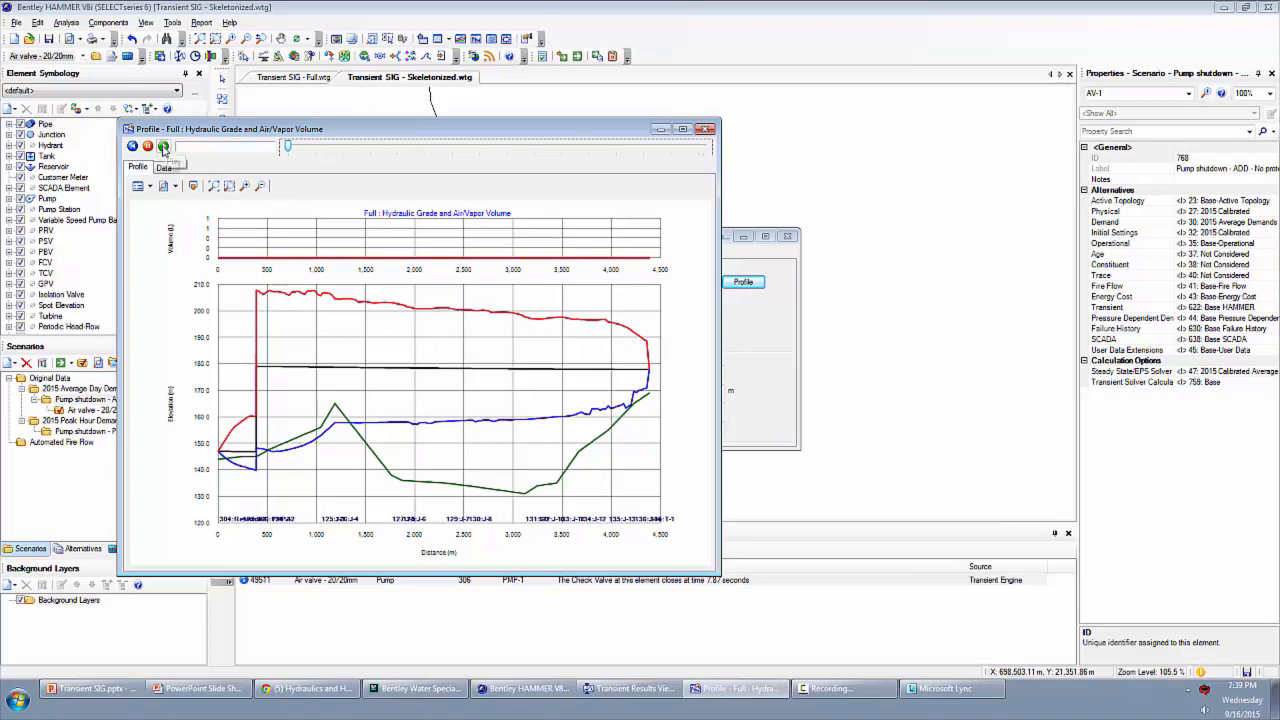
click(162, 148)
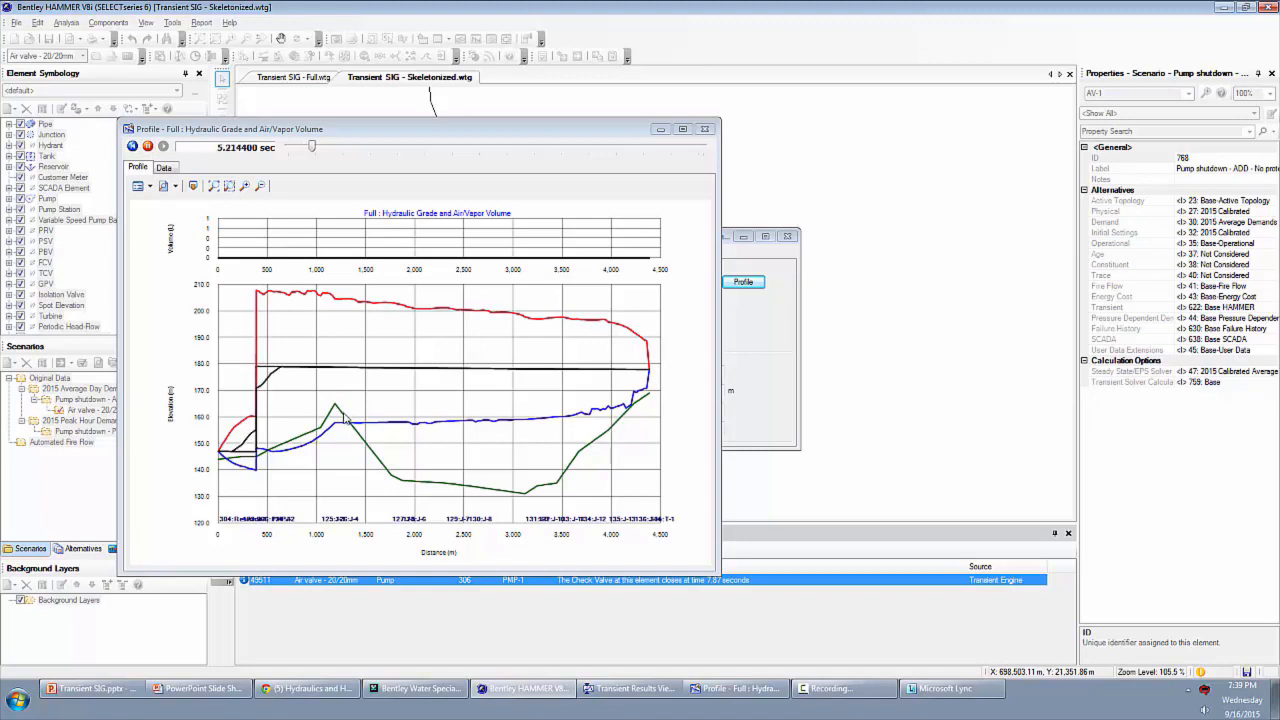
click(148, 148)
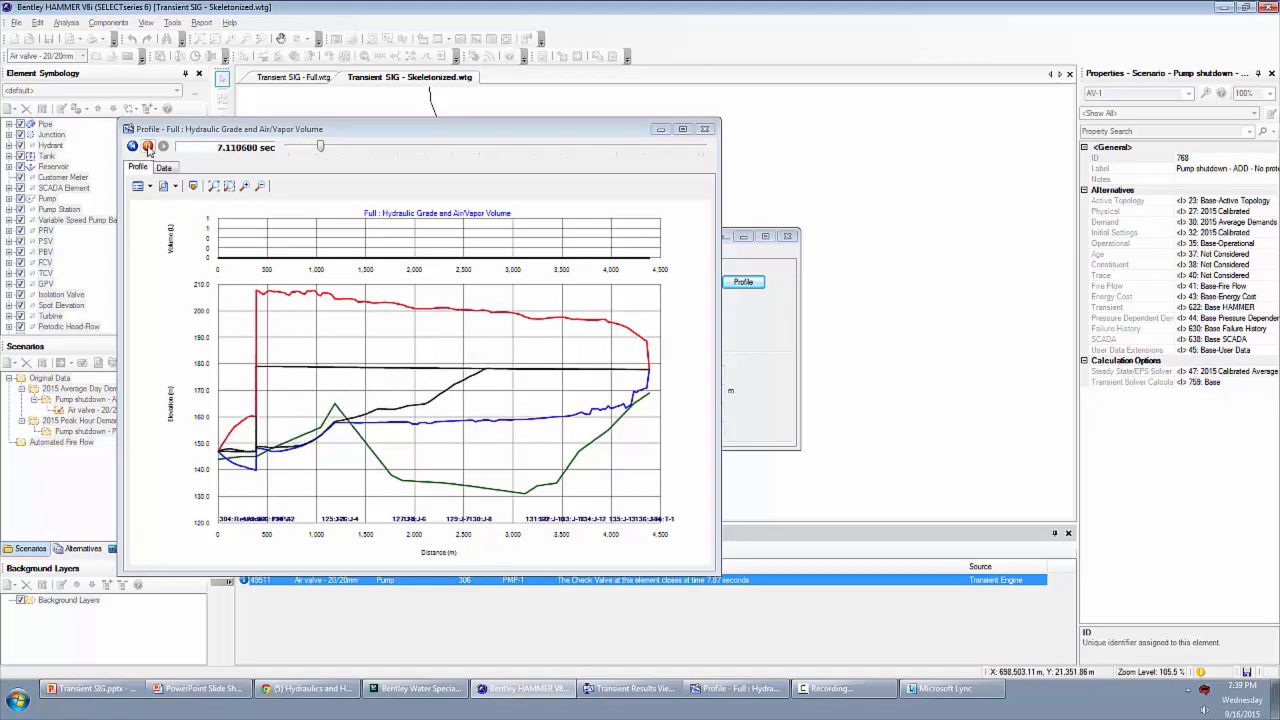
click(148, 148)
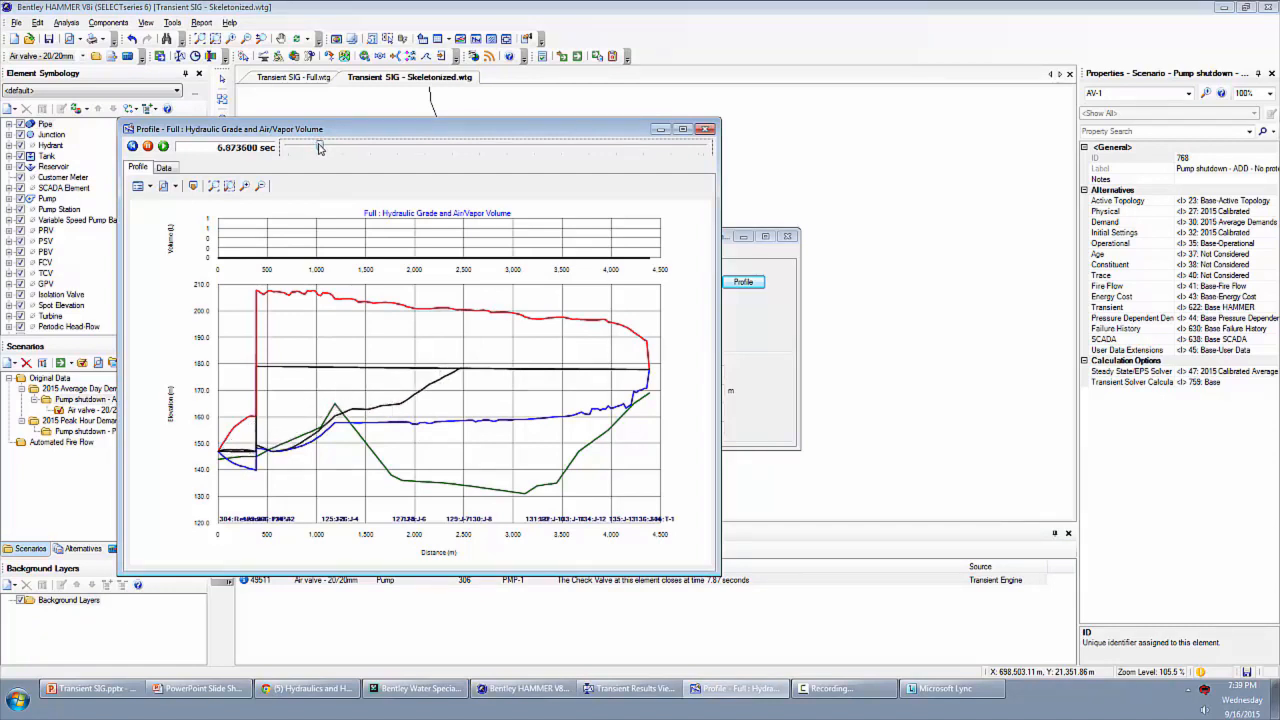
mouse_move(320, 152)
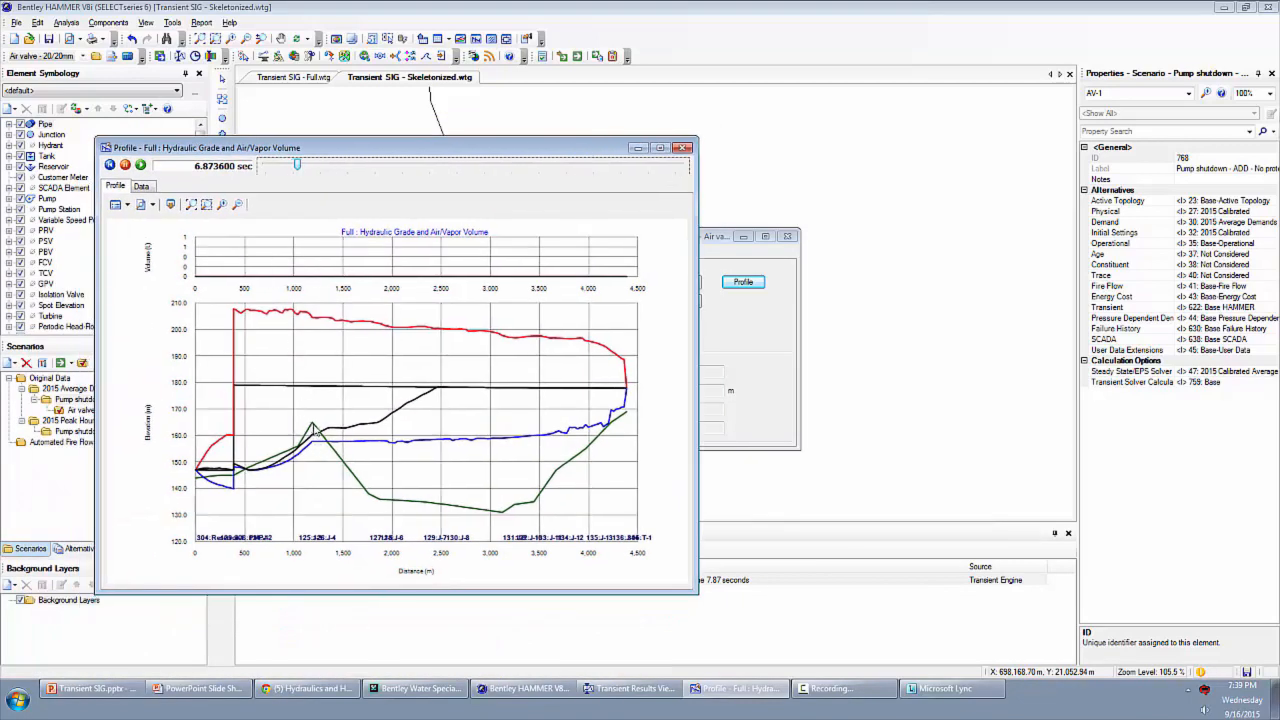
mouse_move(312, 400)
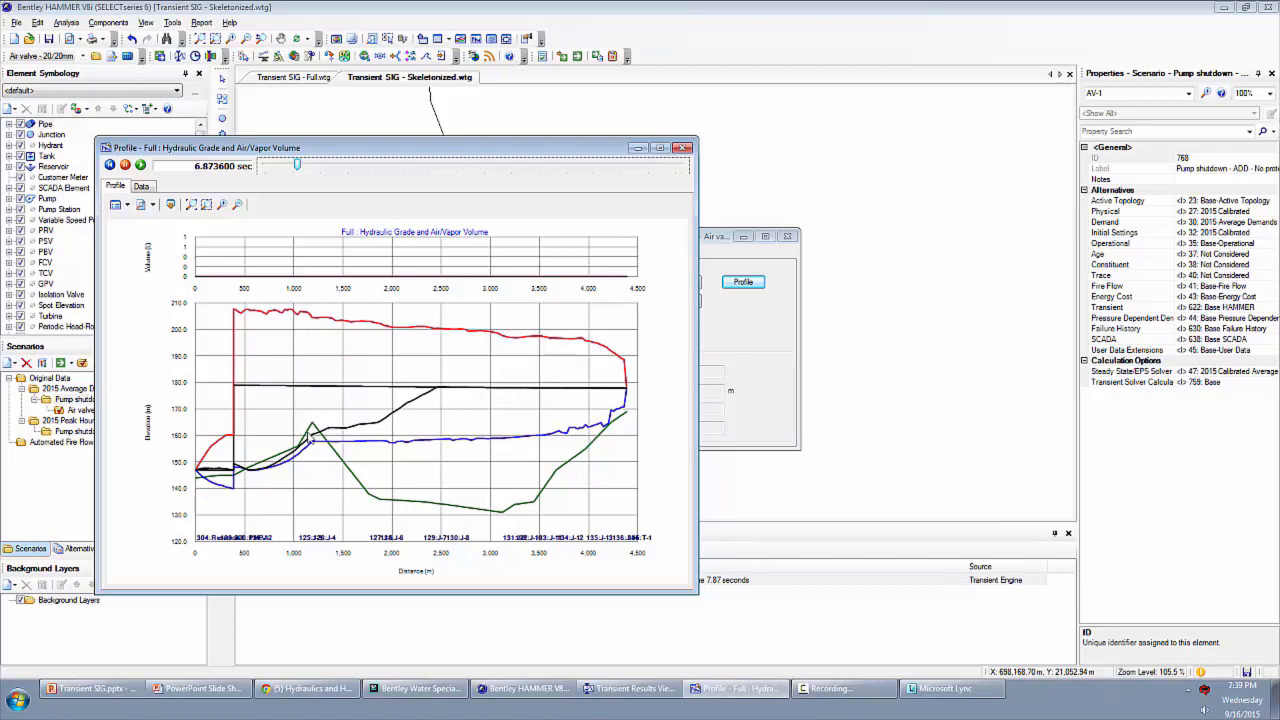
mouse_move(314, 436)
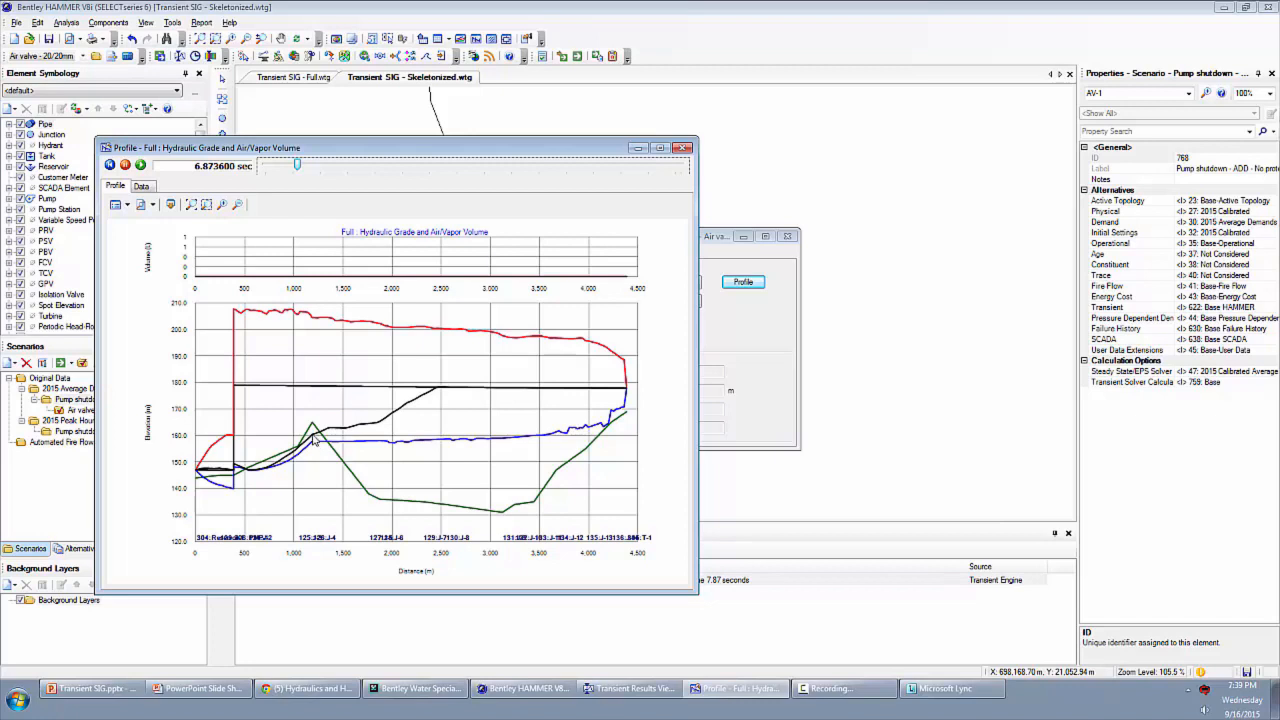
mouse_move(388, 398)
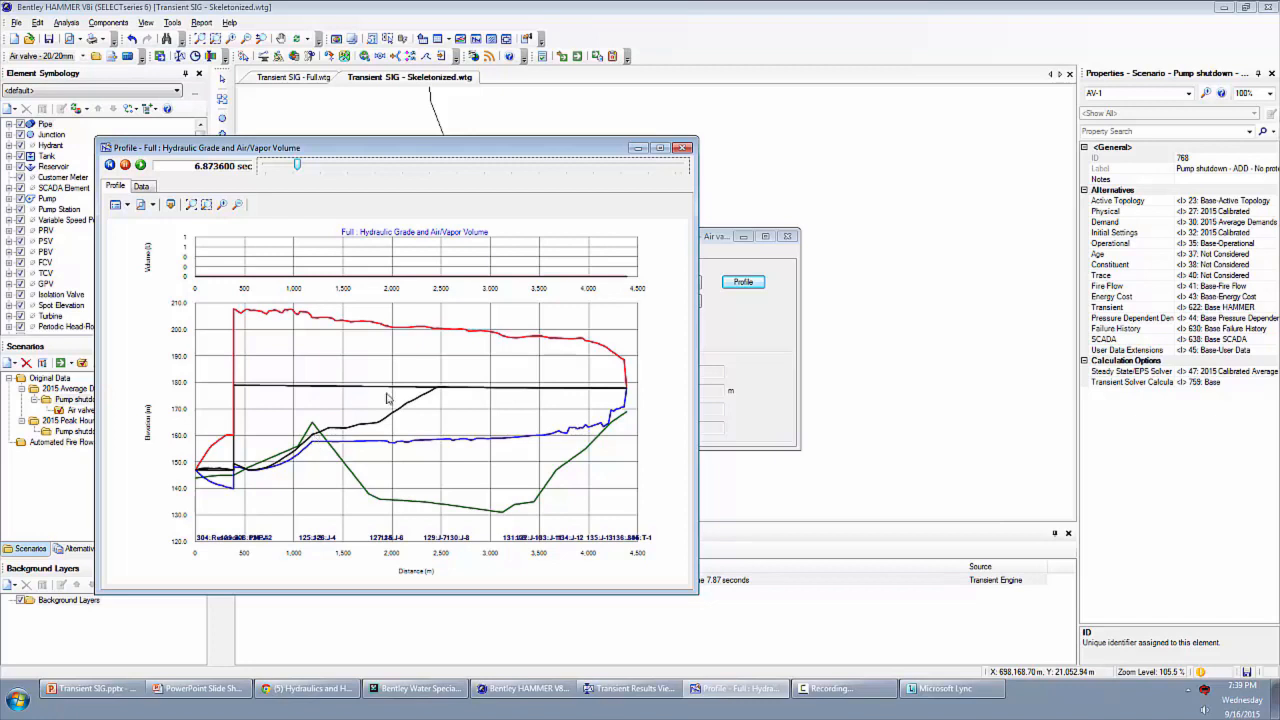
click(140, 164)
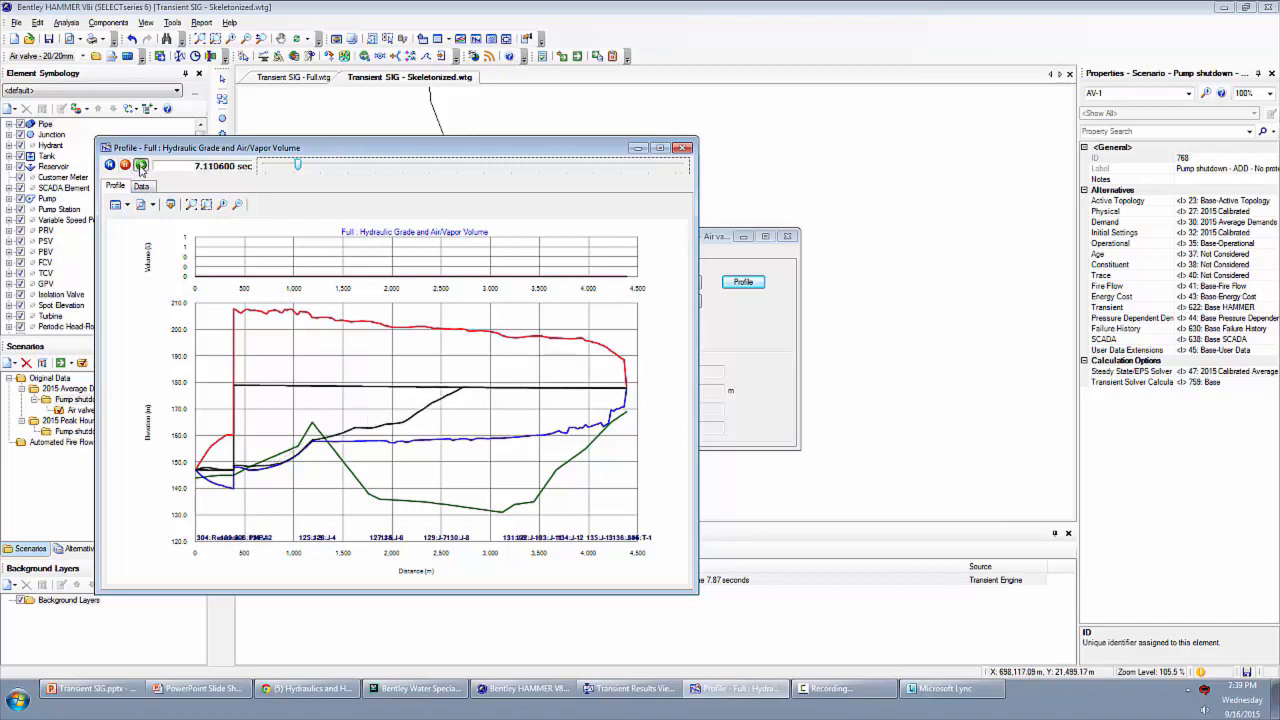
click(124, 164)
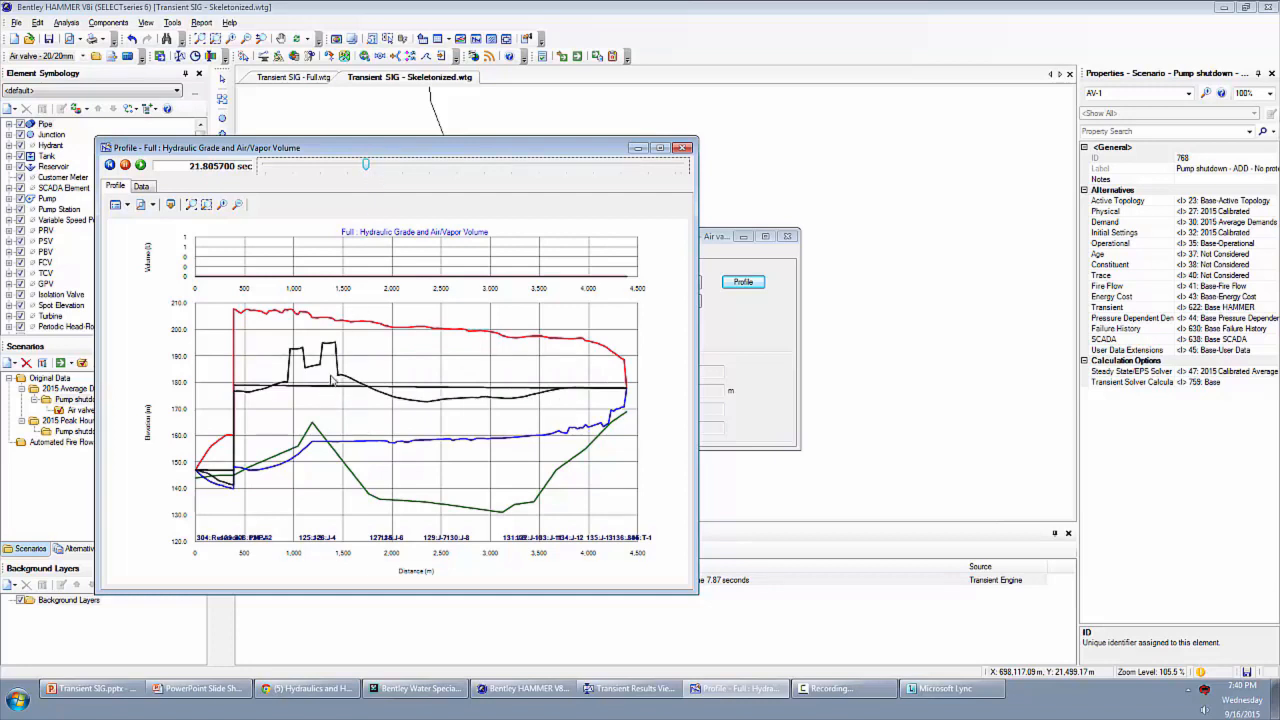
mouse_move(324, 370)
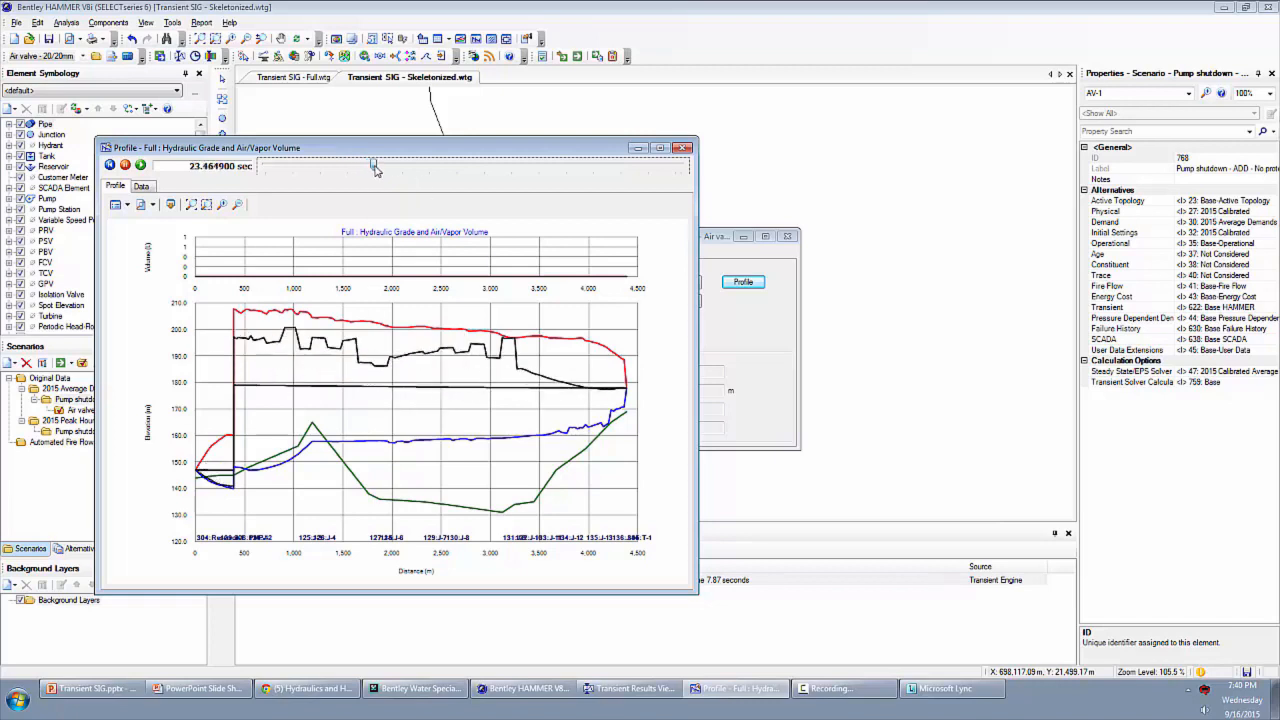
drag(372, 164, 436, 166)
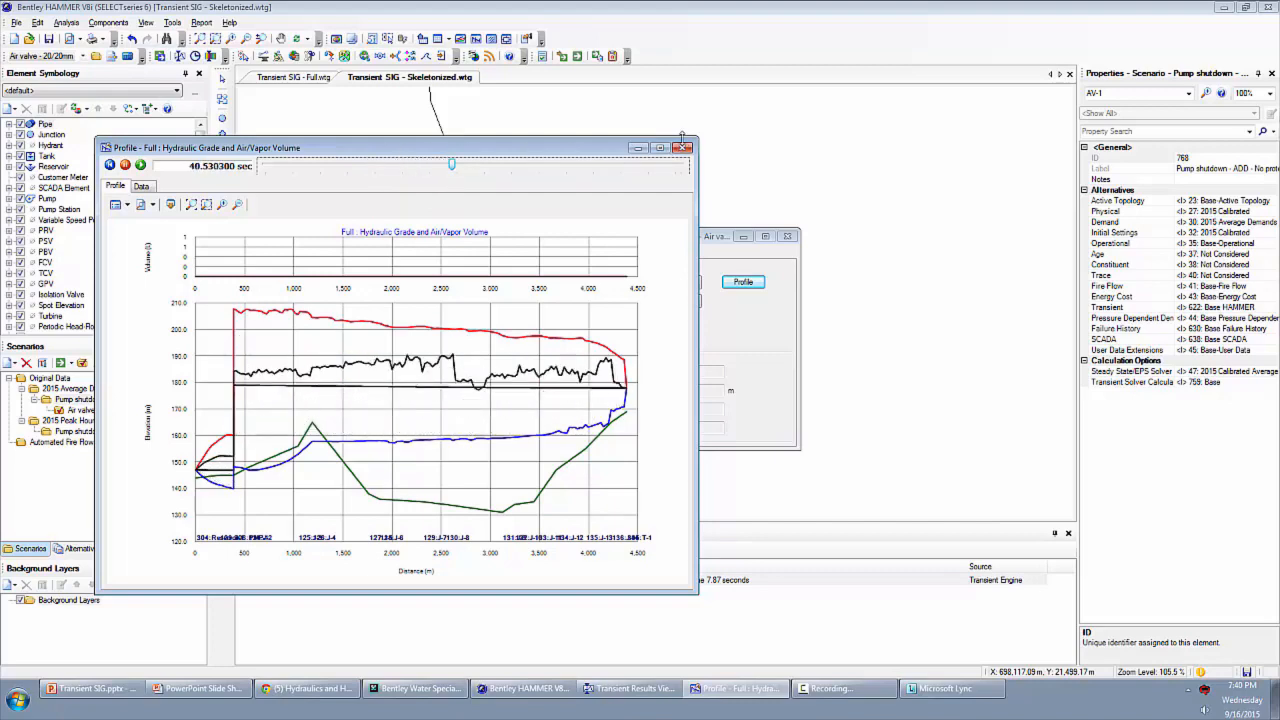
click(684, 148)
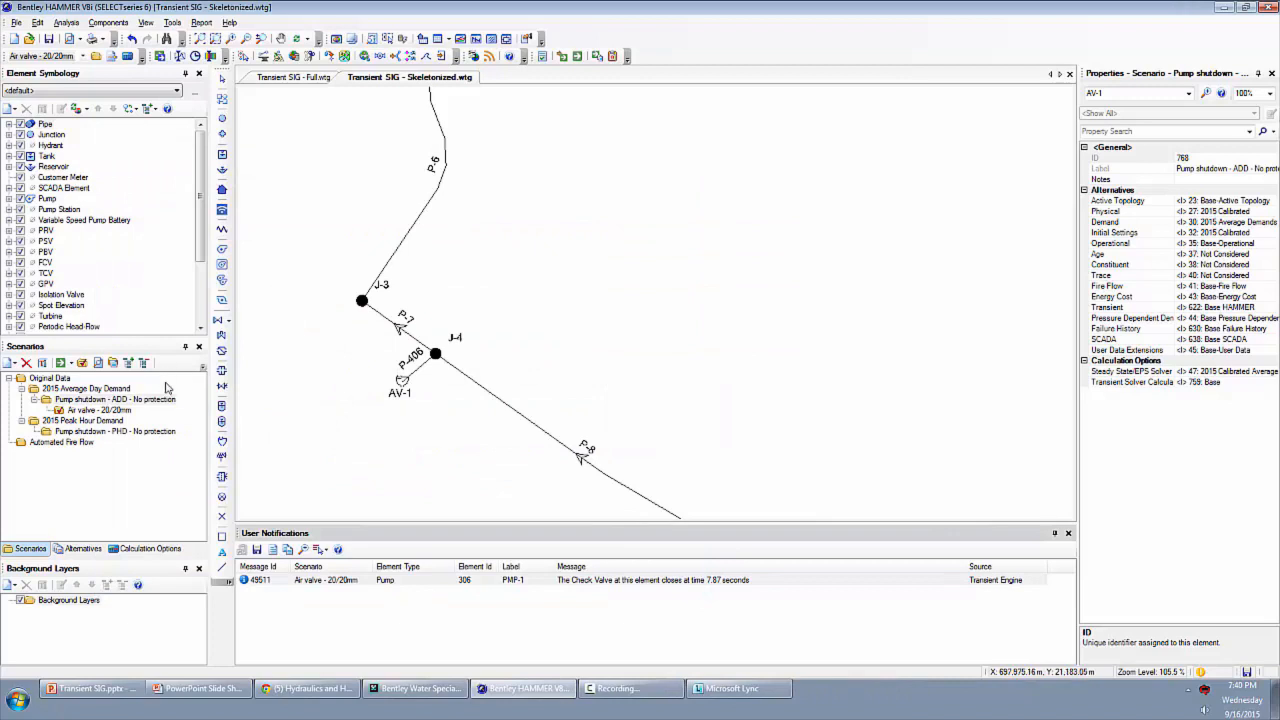
mouse_move(170, 440)
text(Air valve - 40/10mm)
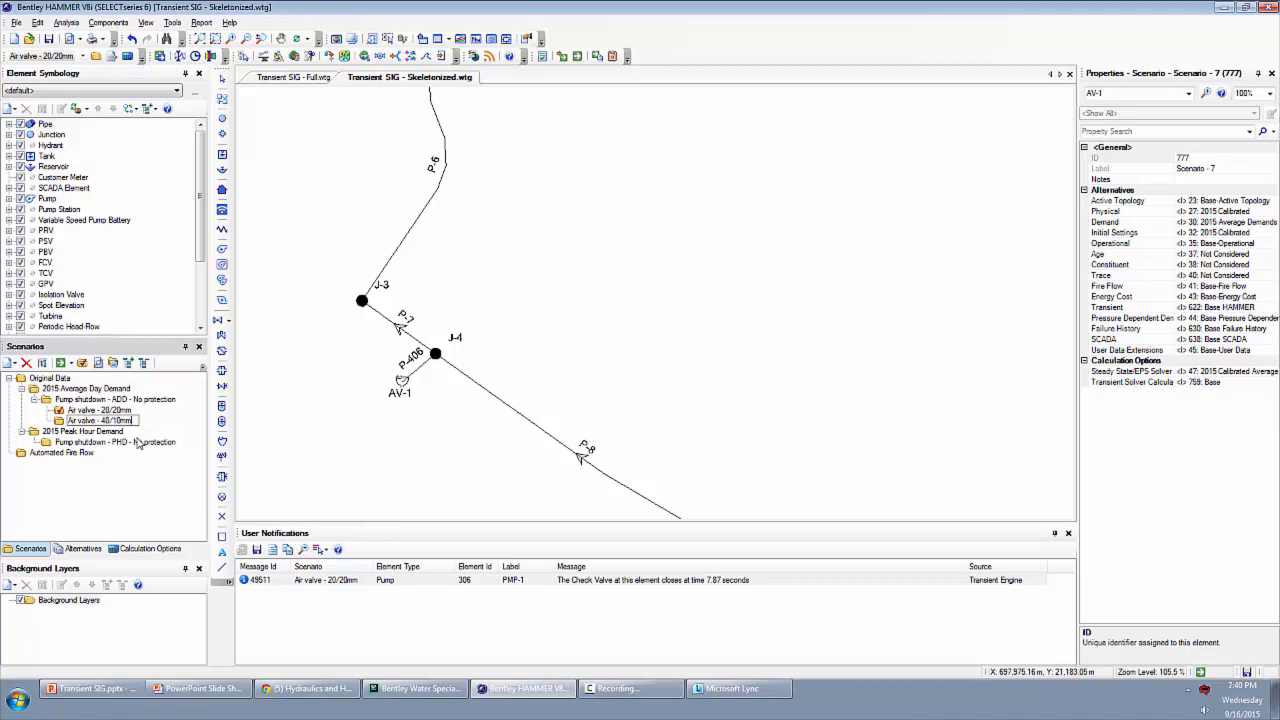
- Select the Air valve - 40/16mm scenario and show air valve AV-1's properties
click(96, 420)
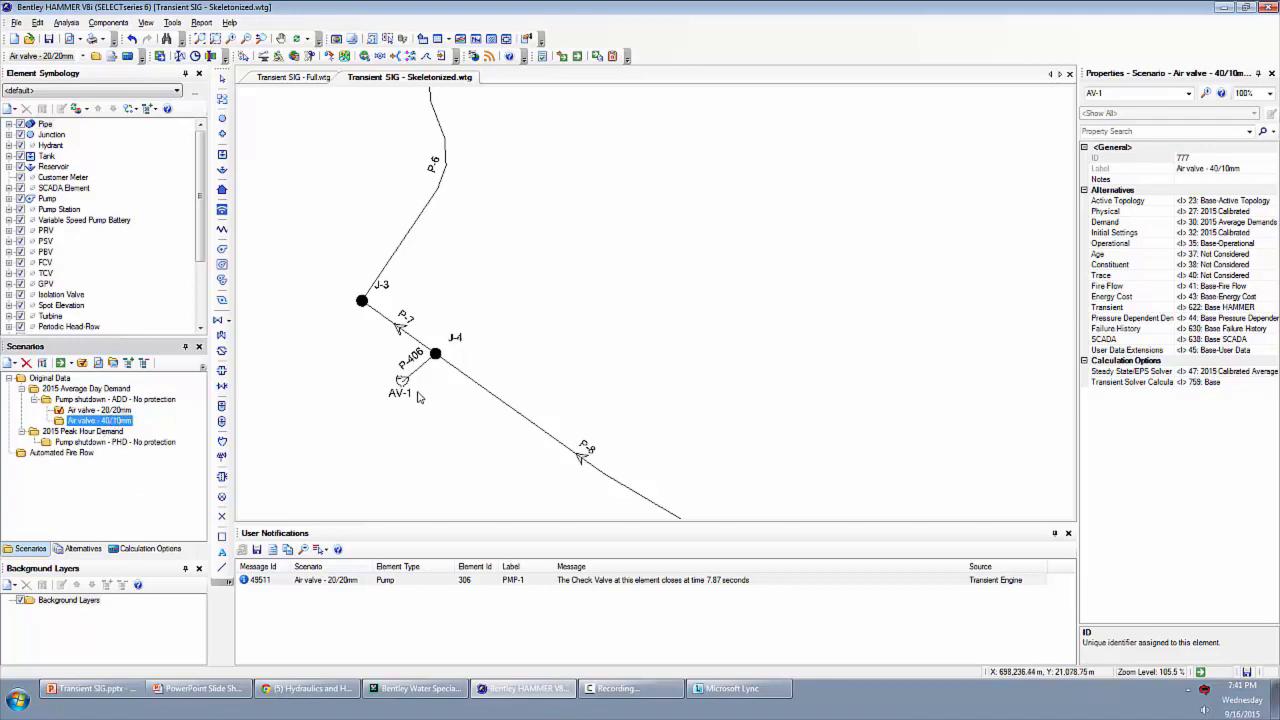
click(400, 380)
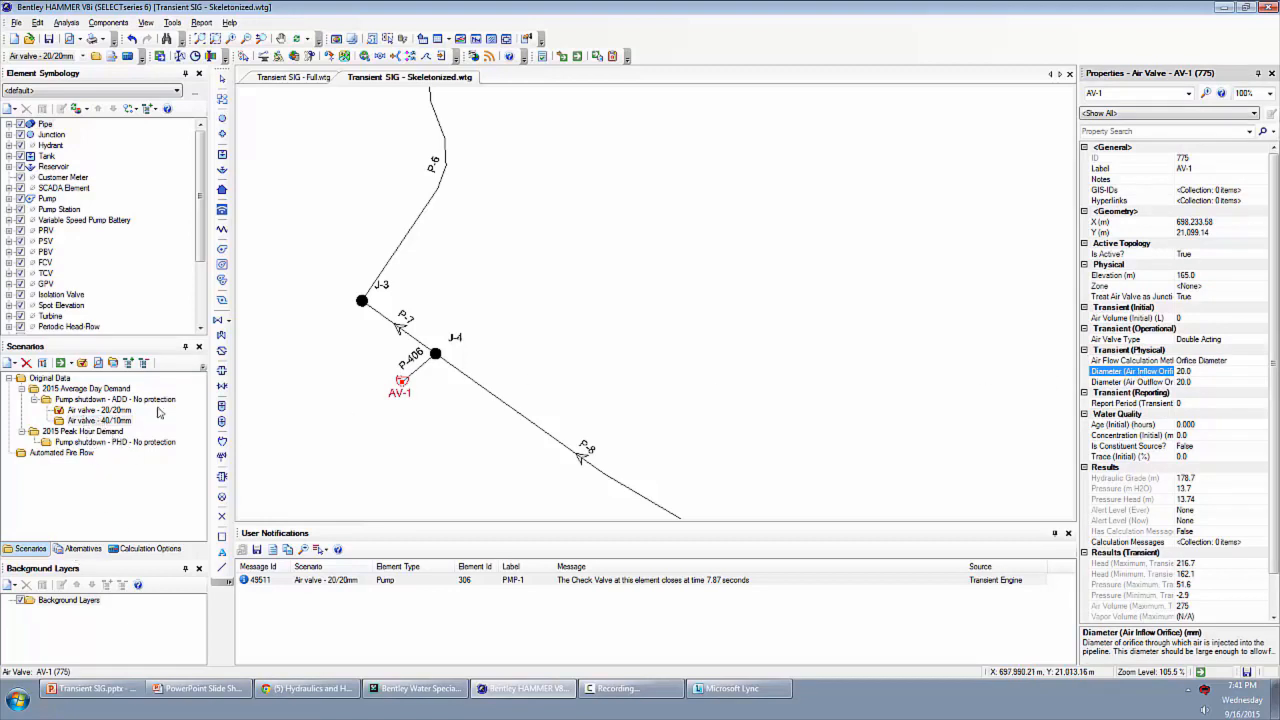
- Add a child transient alternative under Base HAMMER named 'Air valve 40/1'
click(84, 548)
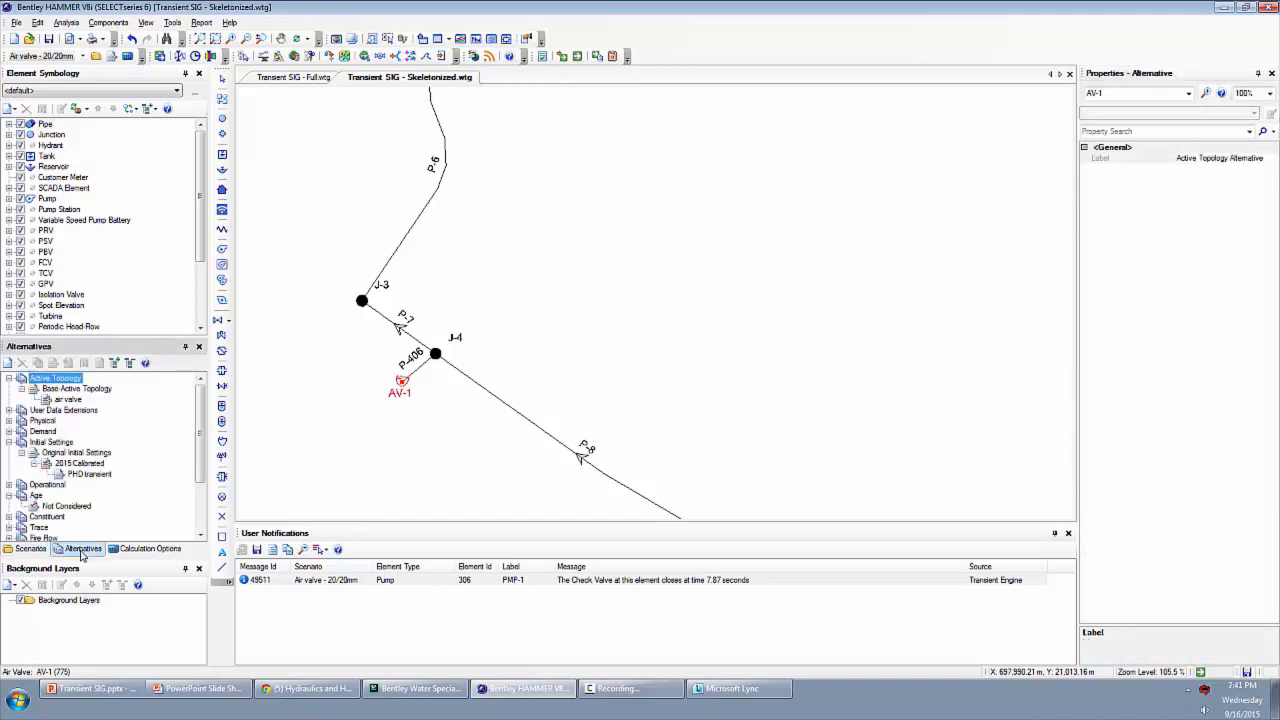
right_click(64, 504)
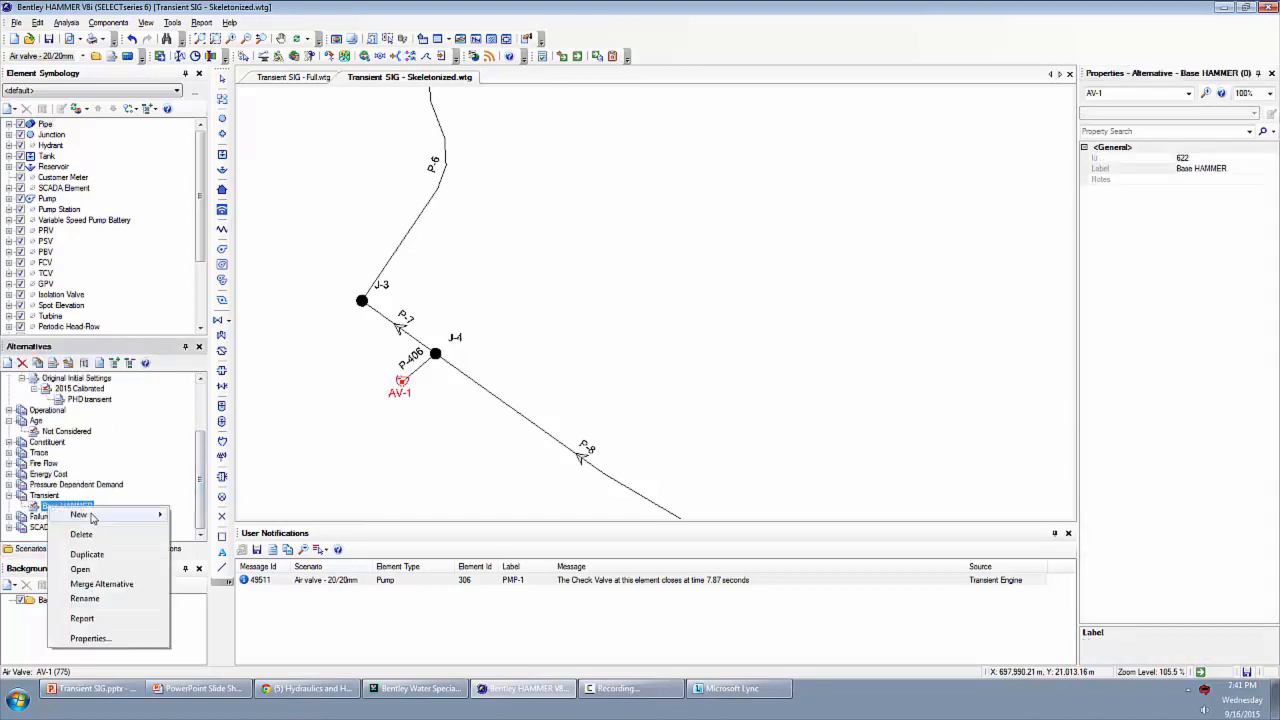
click(78, 514)
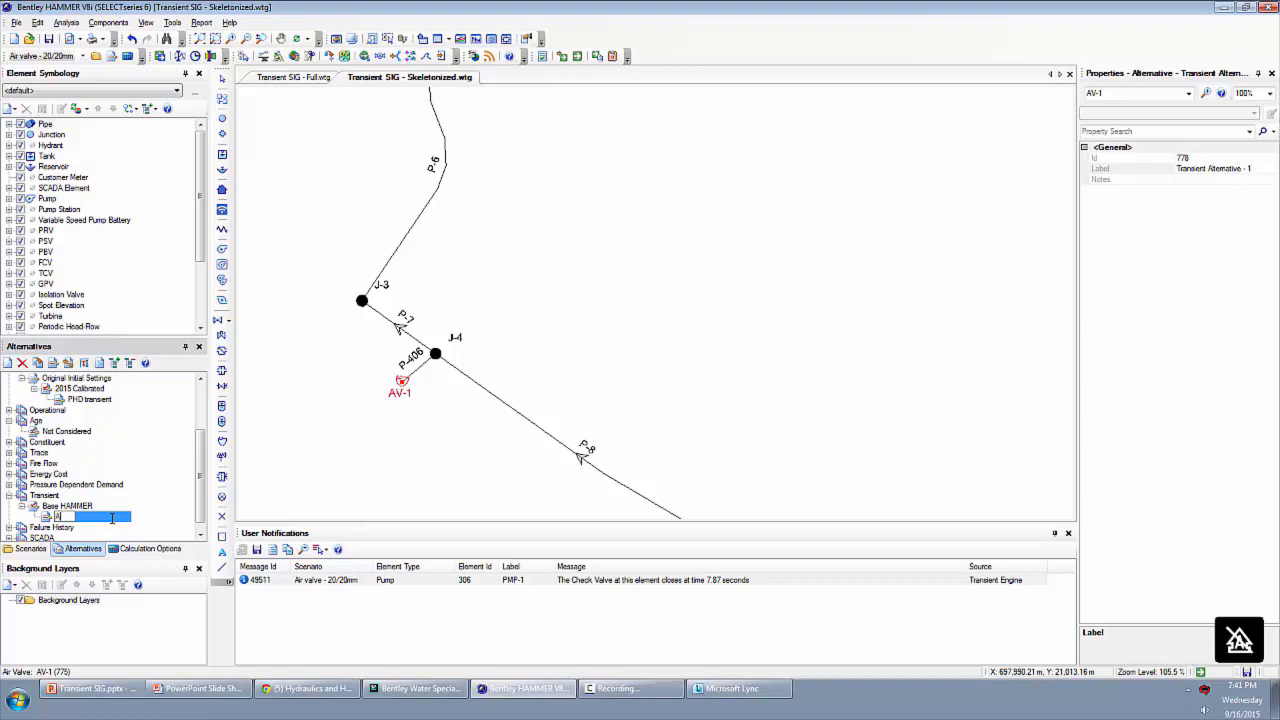
text(Air valve 40/10mm)
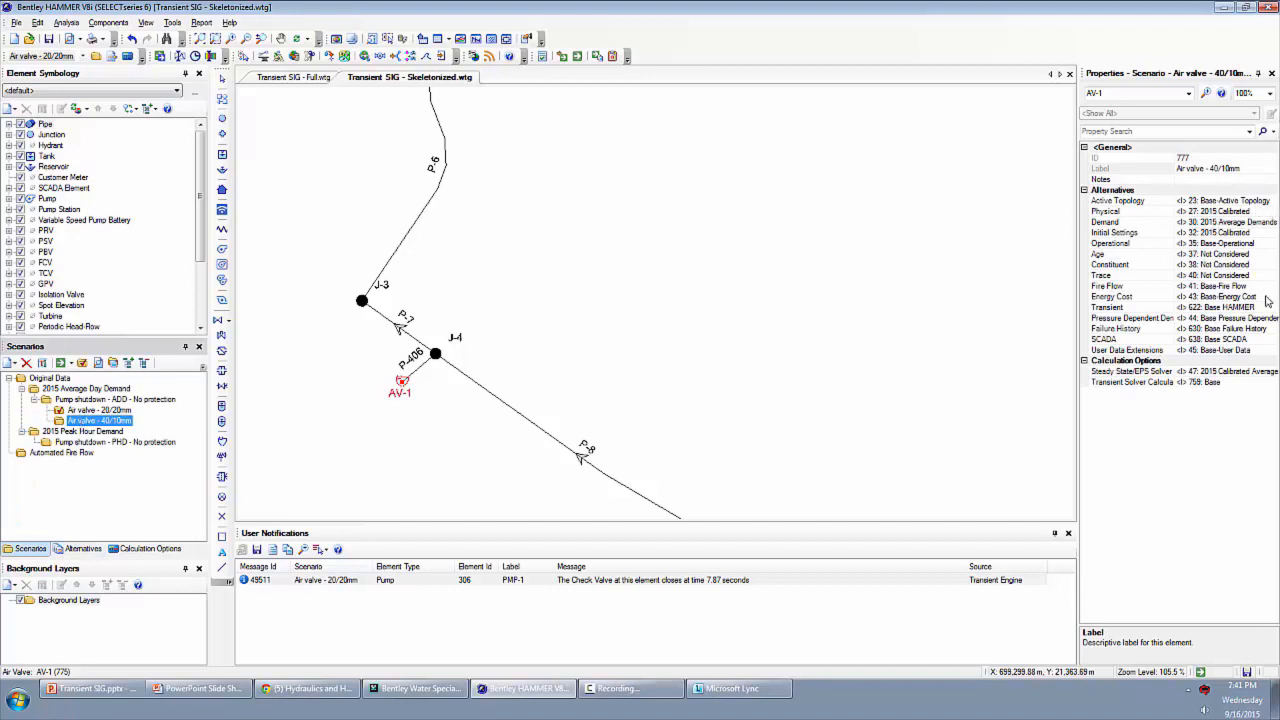
- Assign the new 40/16 transient alternative and the Air valve active topology to the scenario
click(1108, 308)
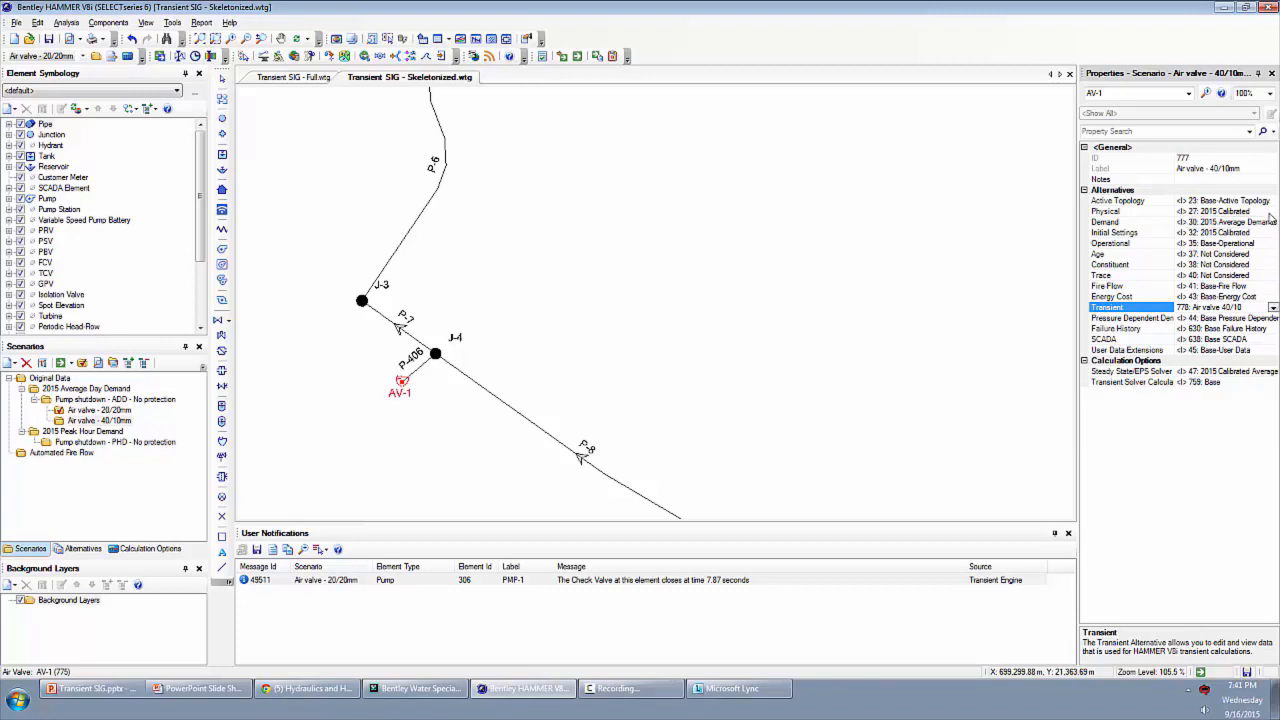
click(1112, 232)
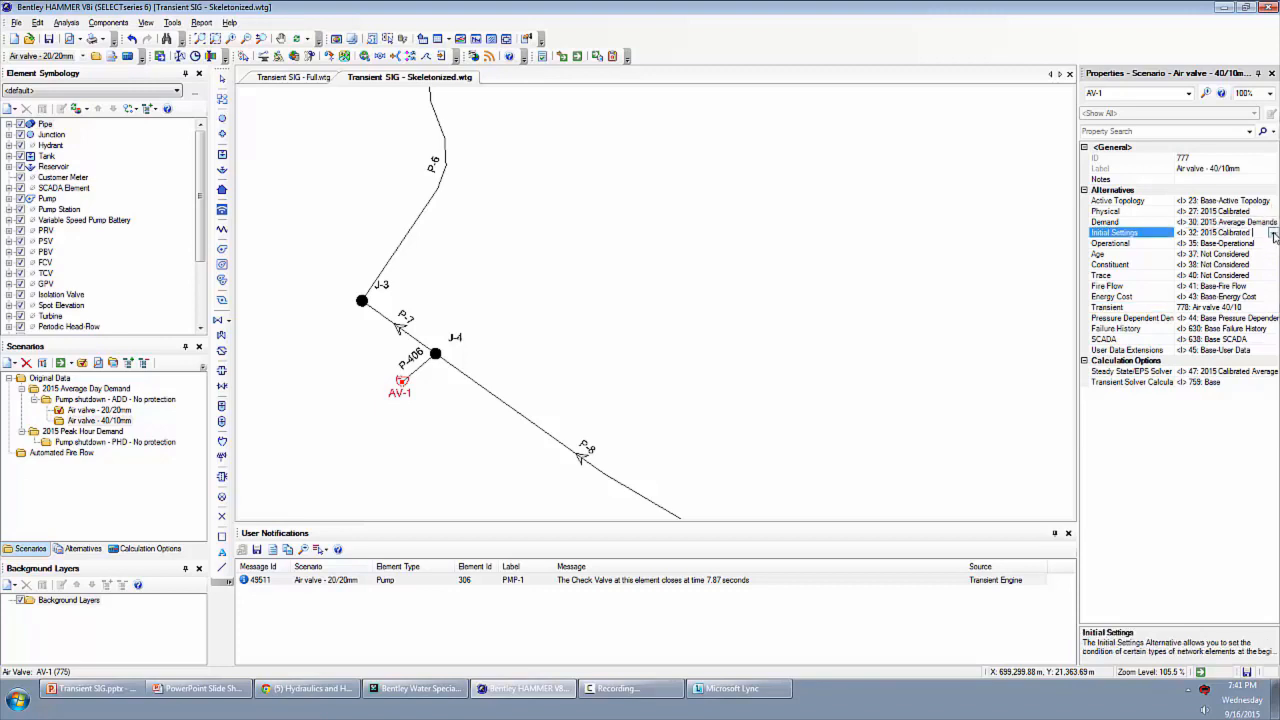
click(1116, 200)
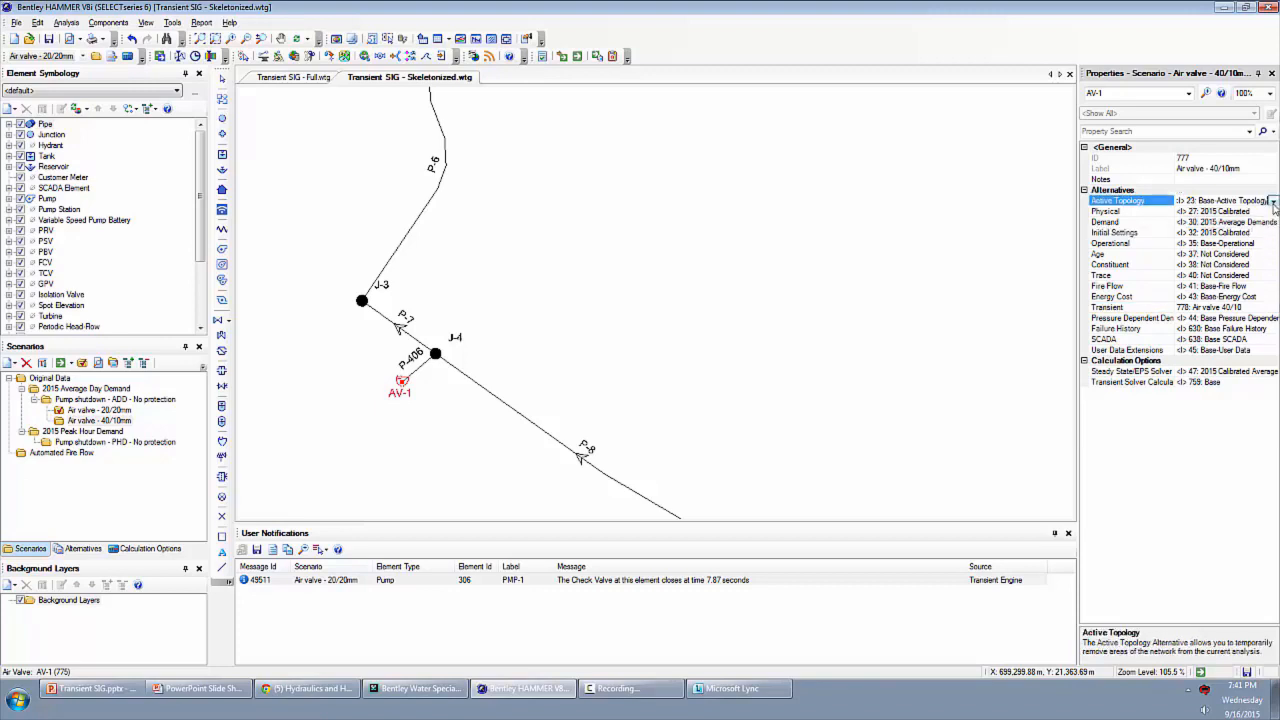
click(1272, 200)
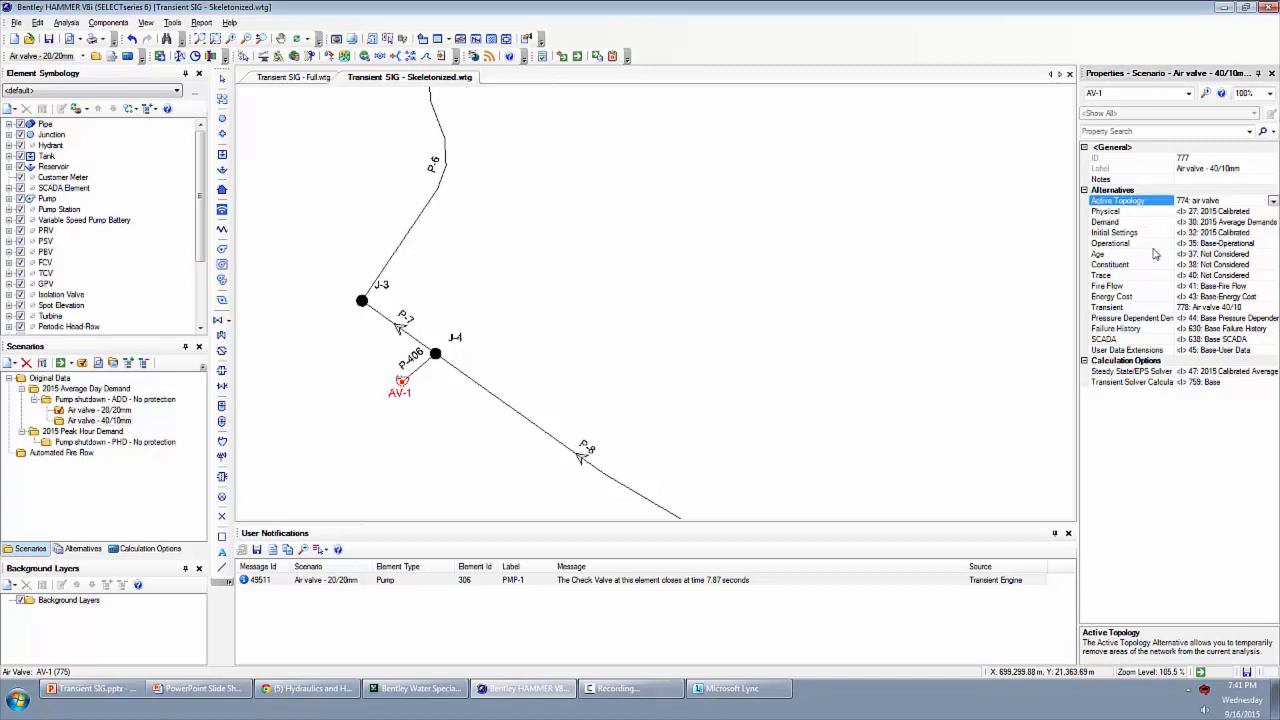
right_click(96, 420)
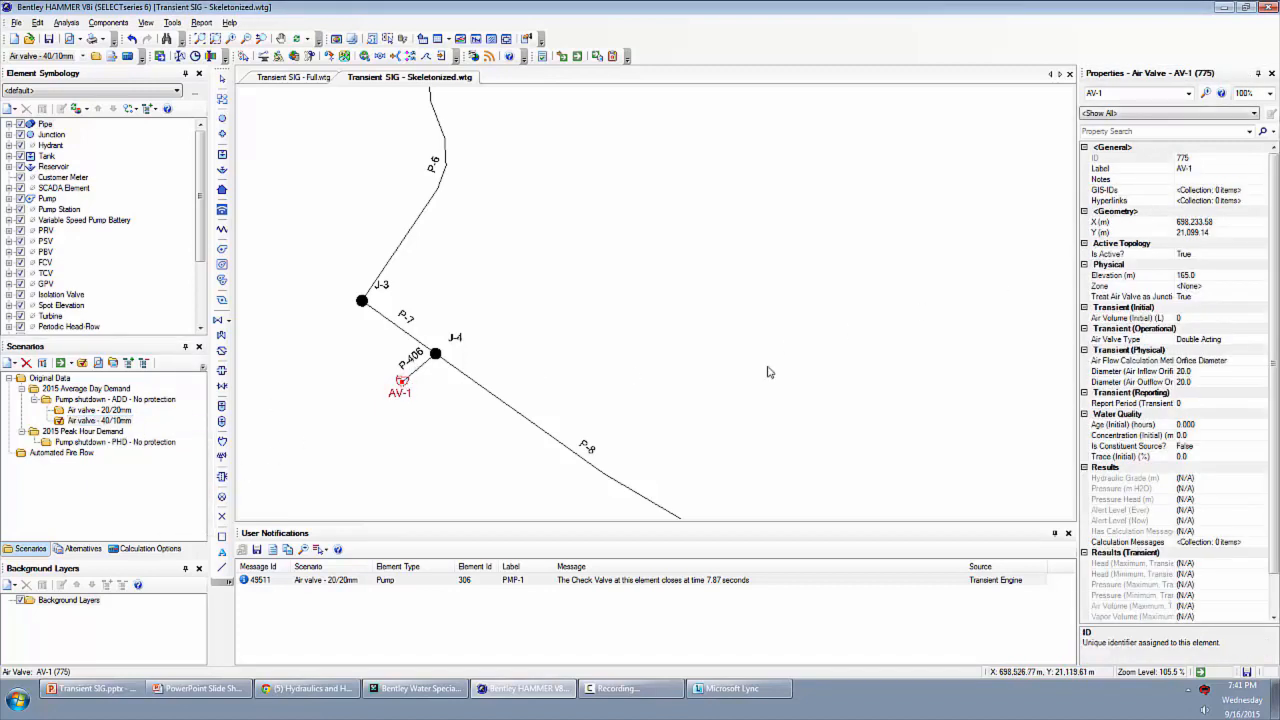
- Review AV-1's inflow/outflow orifice diameters and make Air valve - 40/10mm the current scenario
click(1130, 370)
text(40)
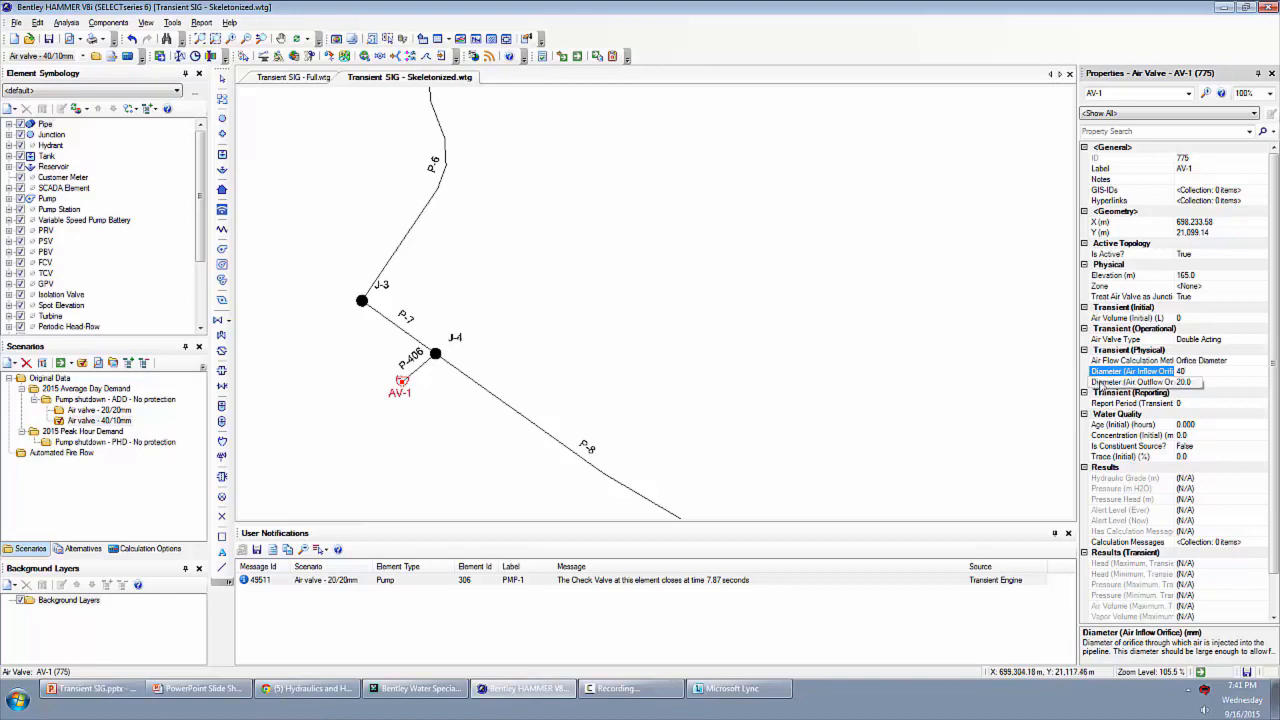
click(1140, 382)
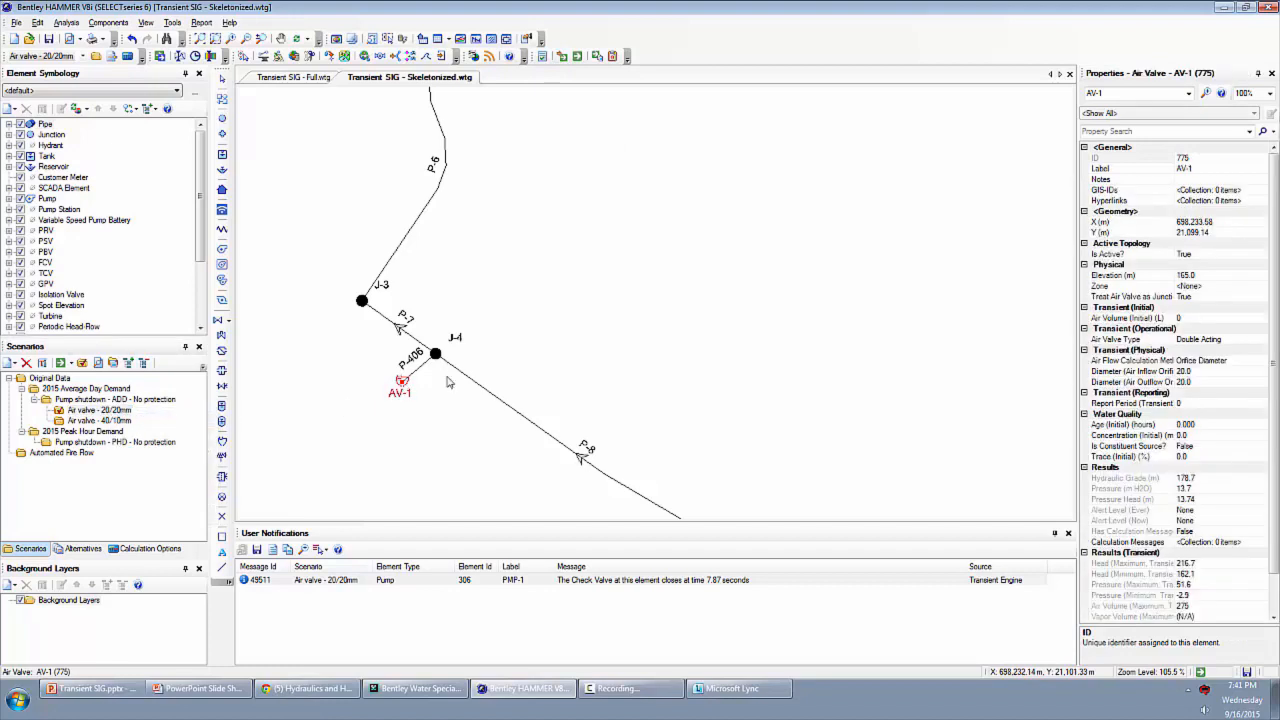
click(1130, 370)
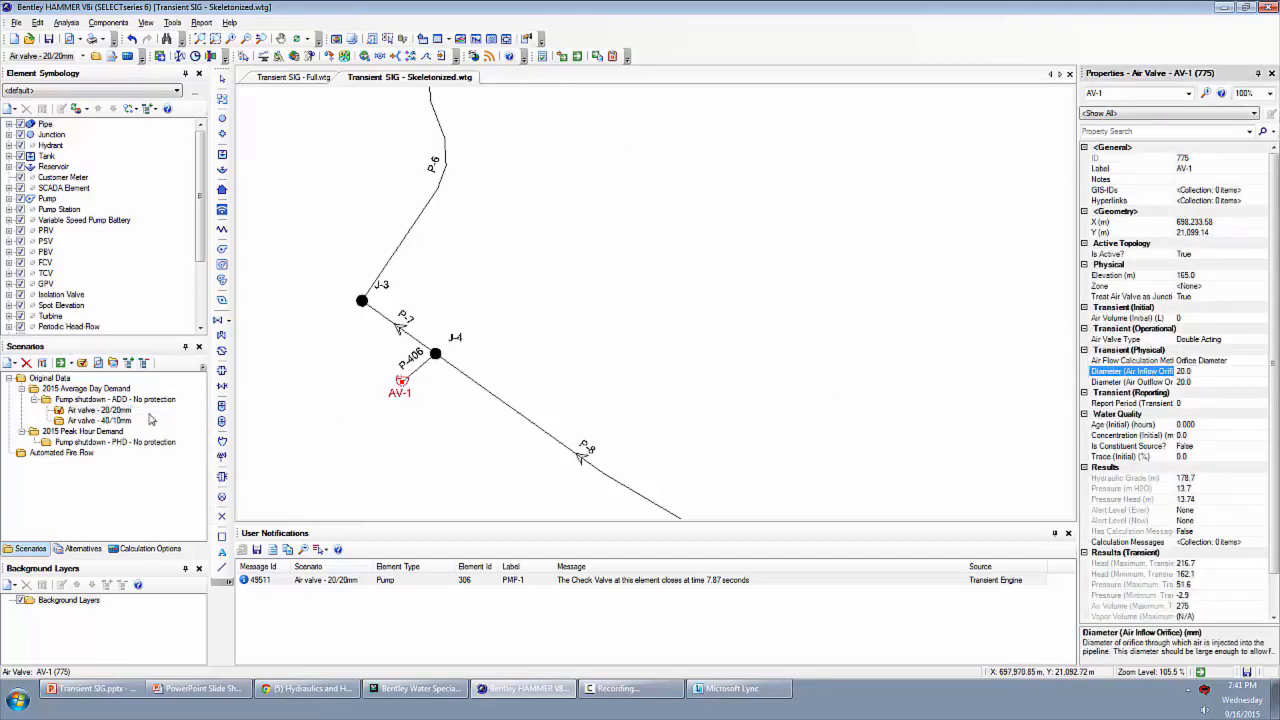
click(98, 420)
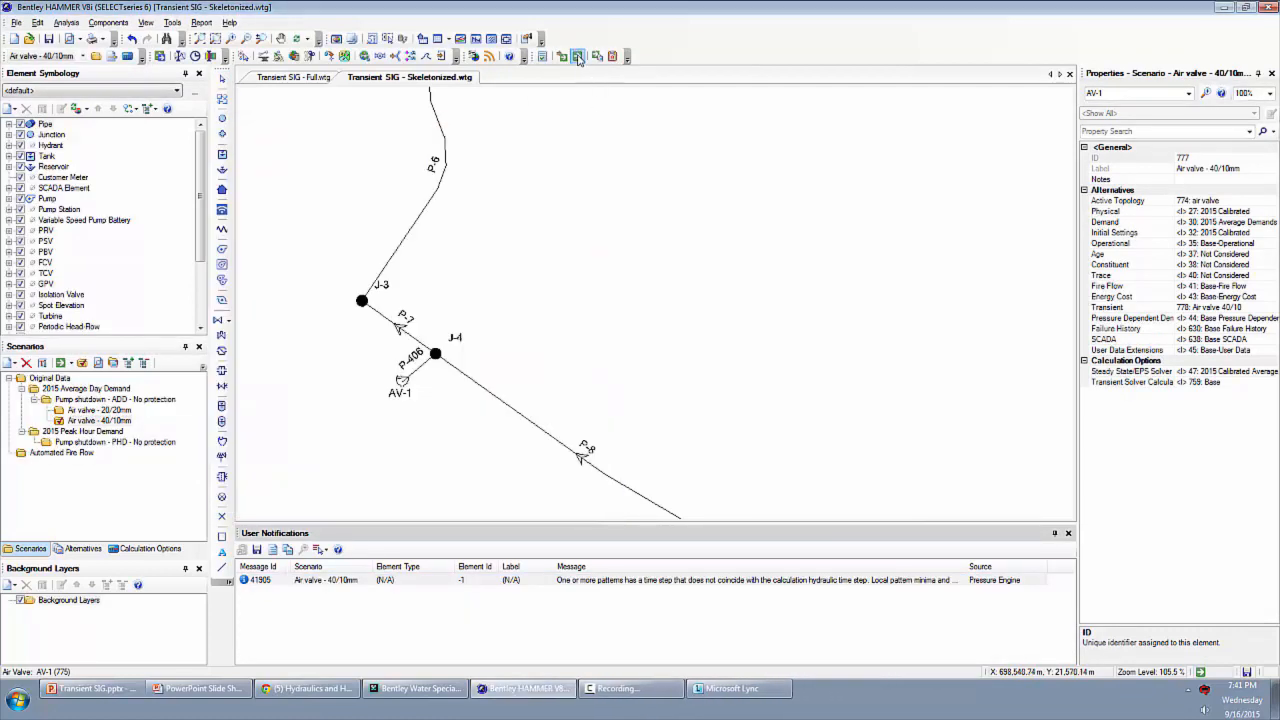
- Compute Air valve - 40/10mm and open its full-path hydraulic grade profile in the Transient Results Viewer
click(578, 56)
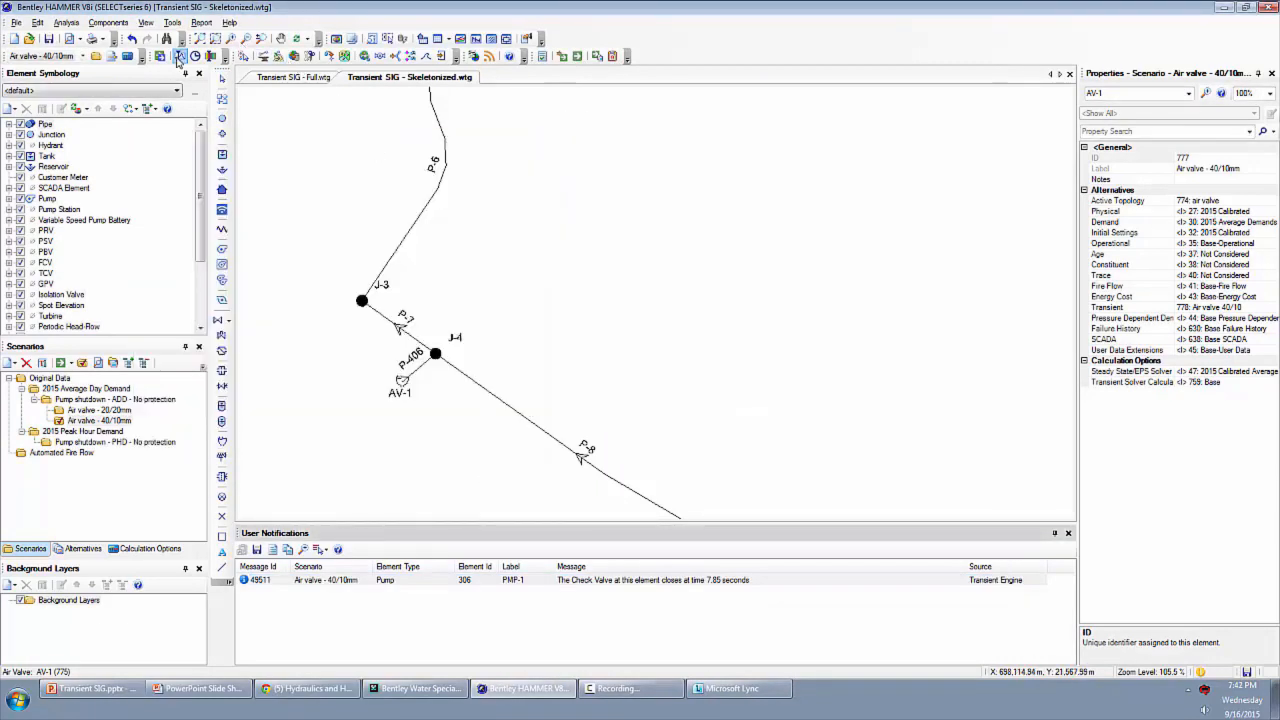
click(180, 56)
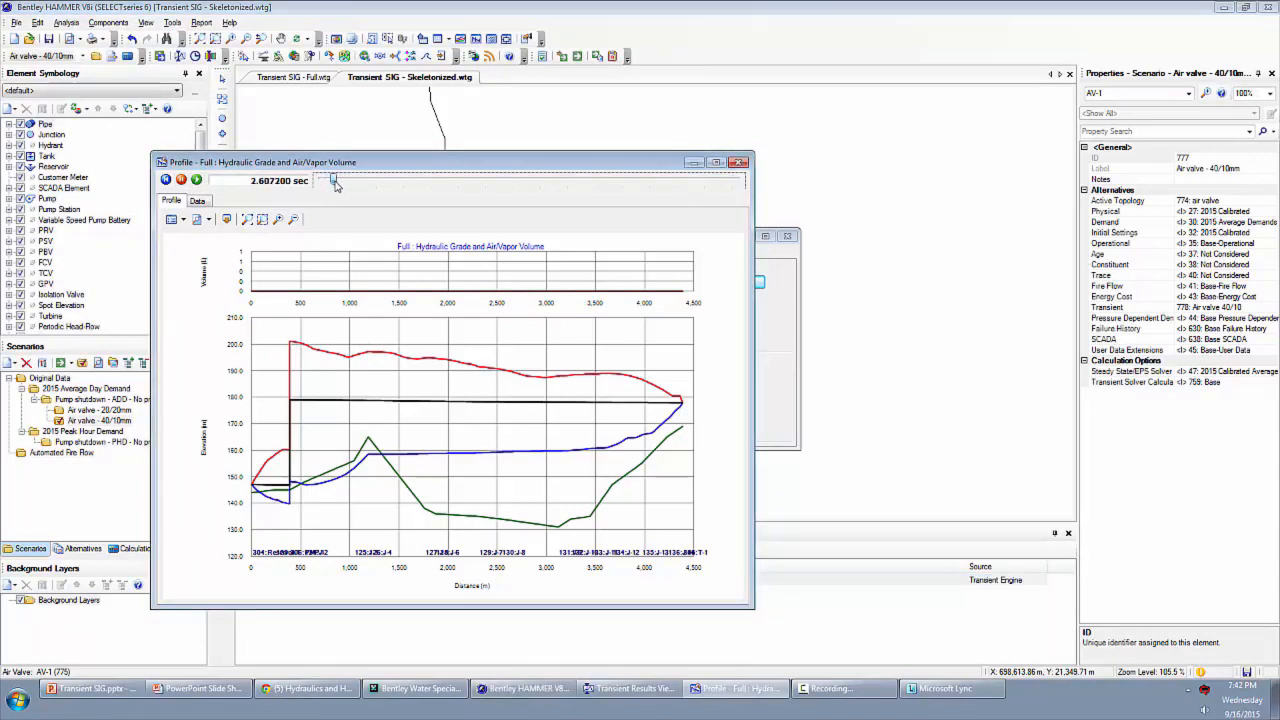
- Scrub the 40/10mm hydraulic grade profile forward to about 37.7 seconds
drag(336, 180, 352, 180)
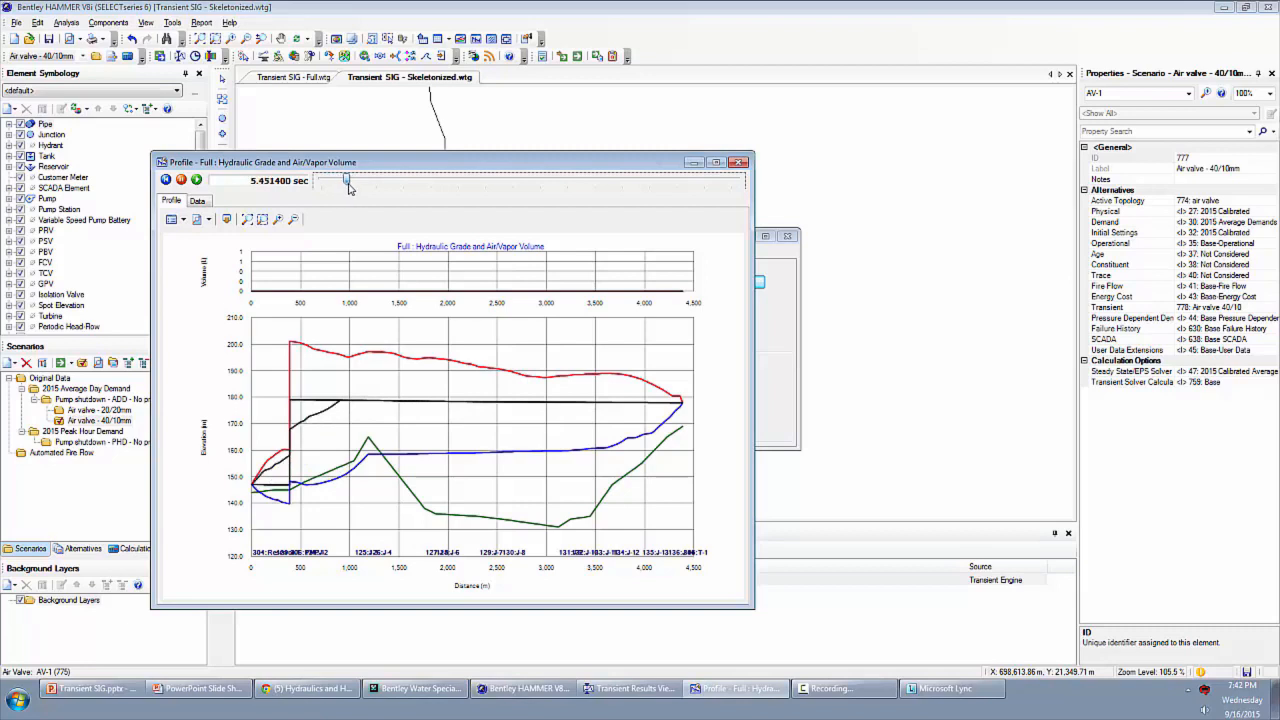
drag(348, 180, 356, 180)
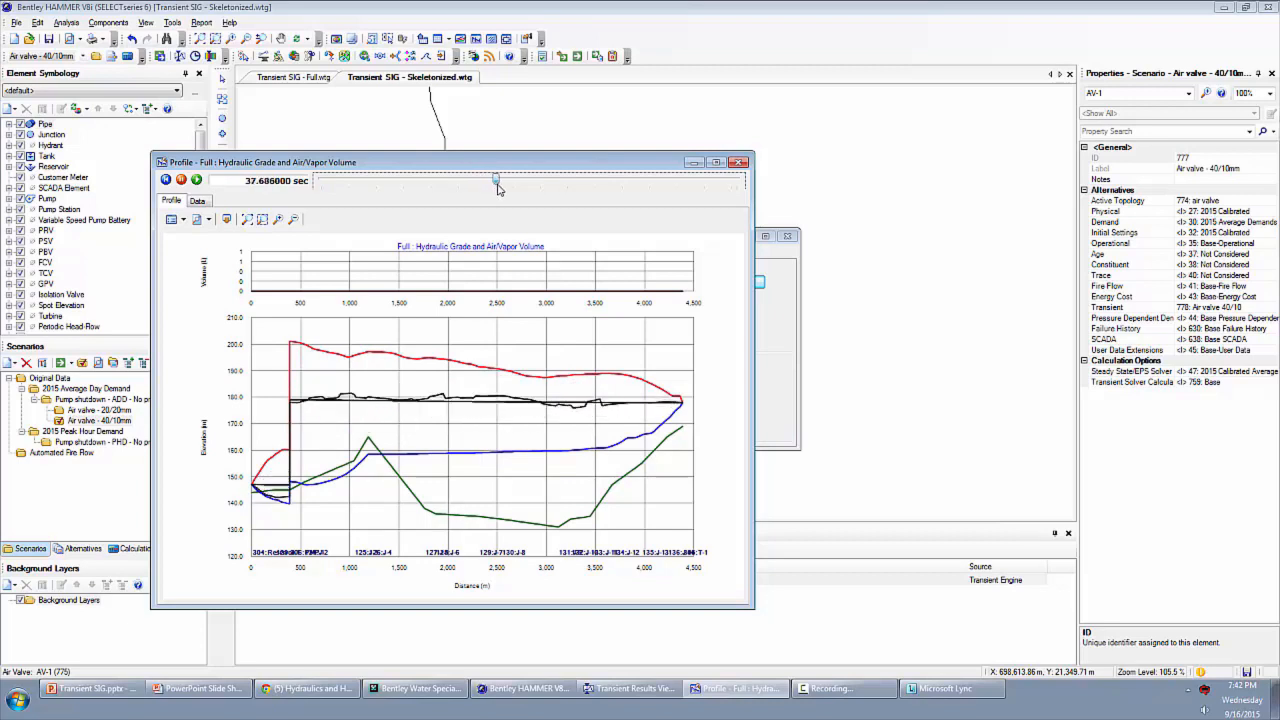
drag(496, 180, 562, 180)
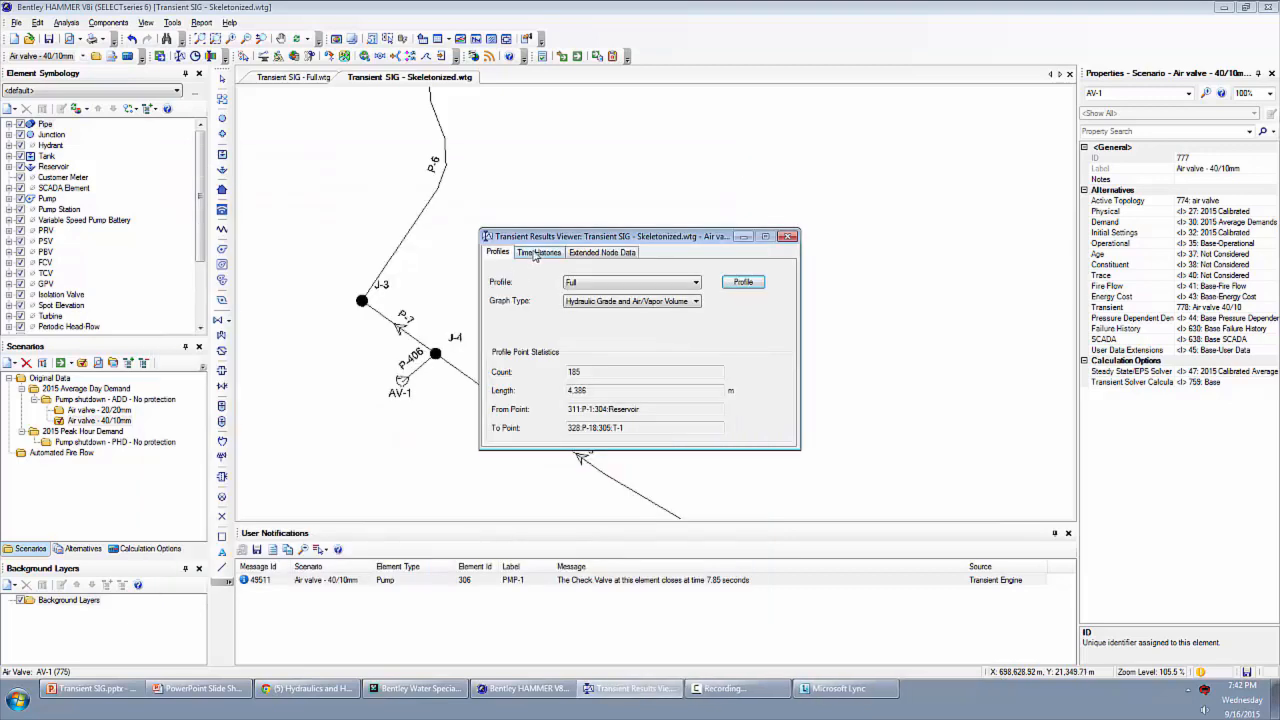
- On Time Histories, add the Pump shutdown - AZO and Air valve - 20/20mm scenarios for comparison
click(538, 252)
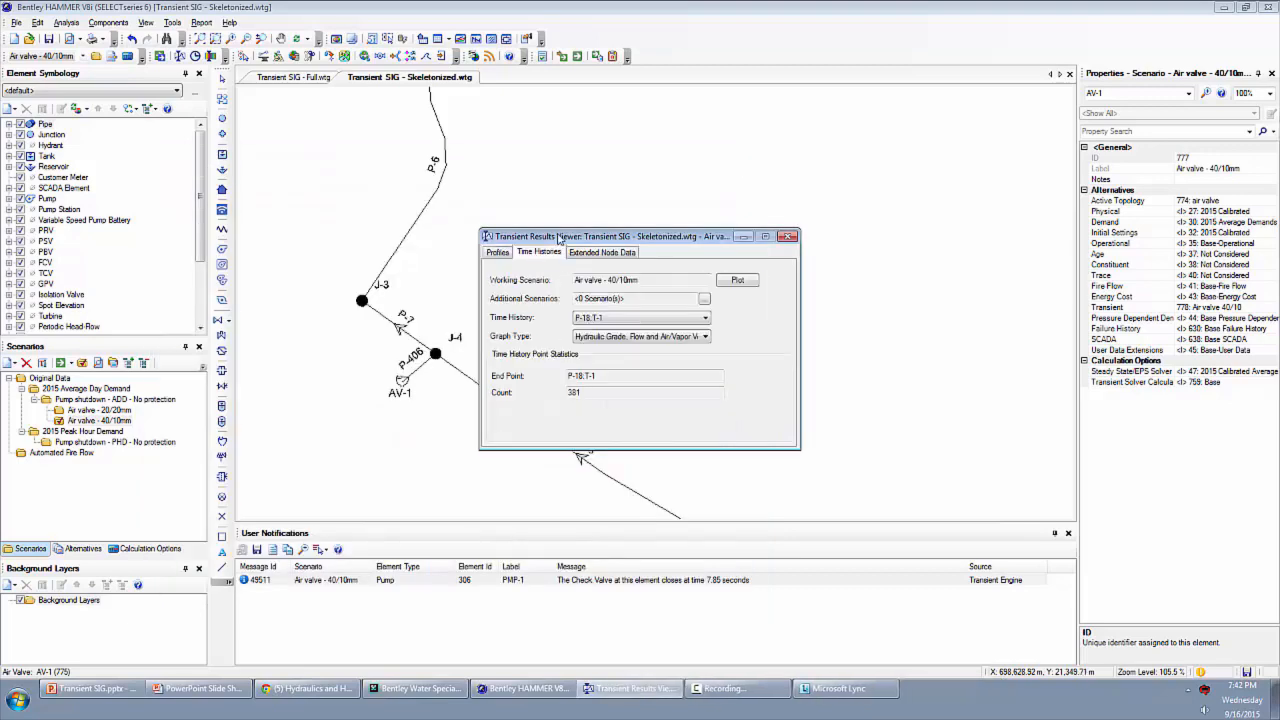
drag(640, 236, 540, 174)
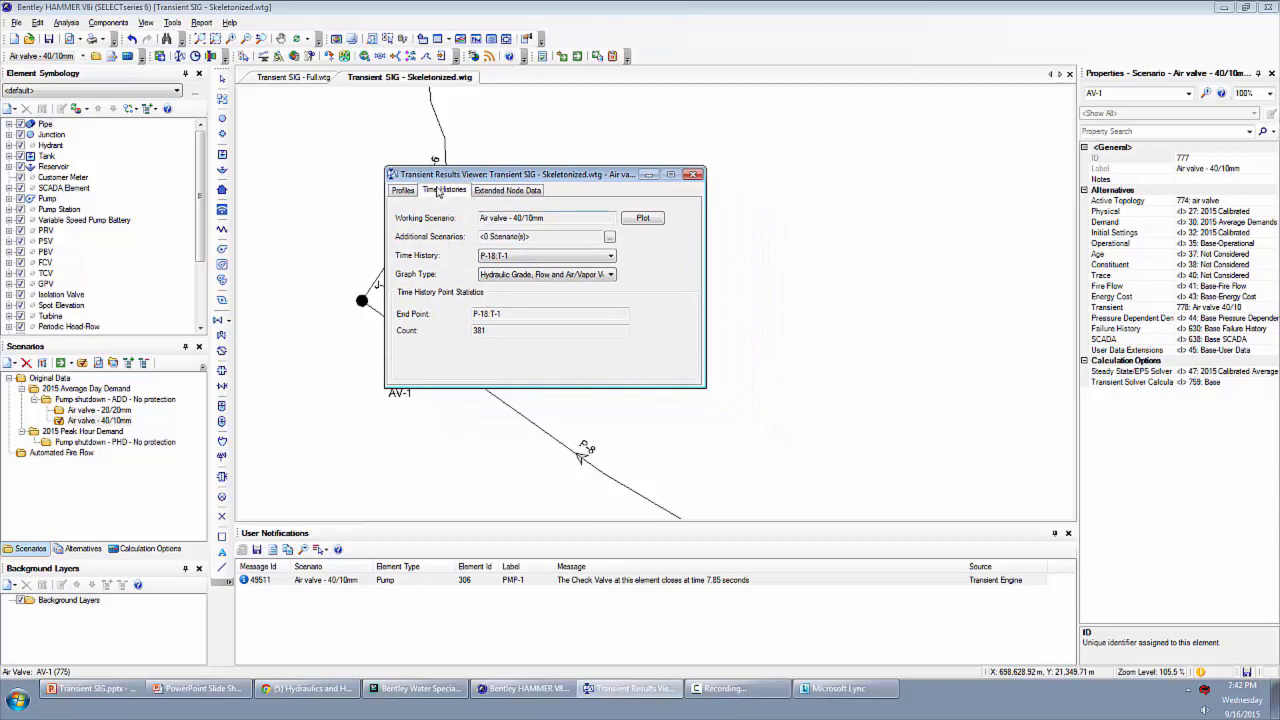
drag(512, 174, 508, 144)
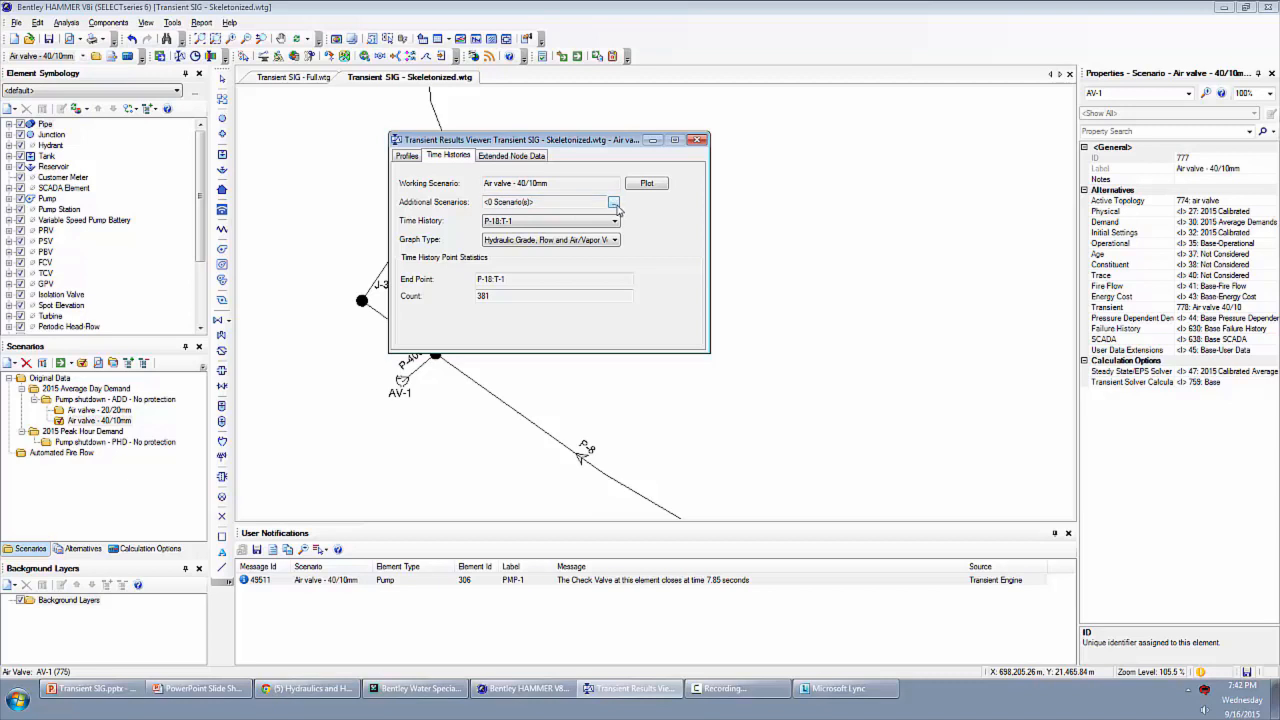
click(612, 202)
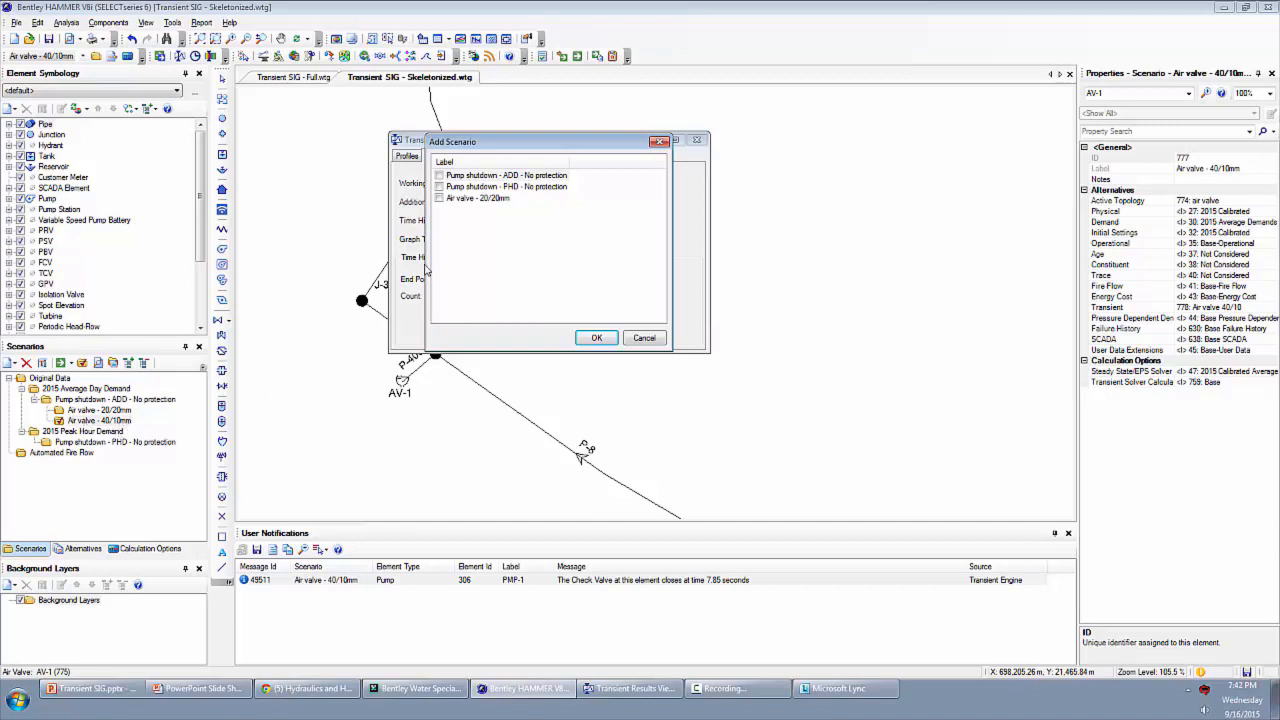
click(504, 176)
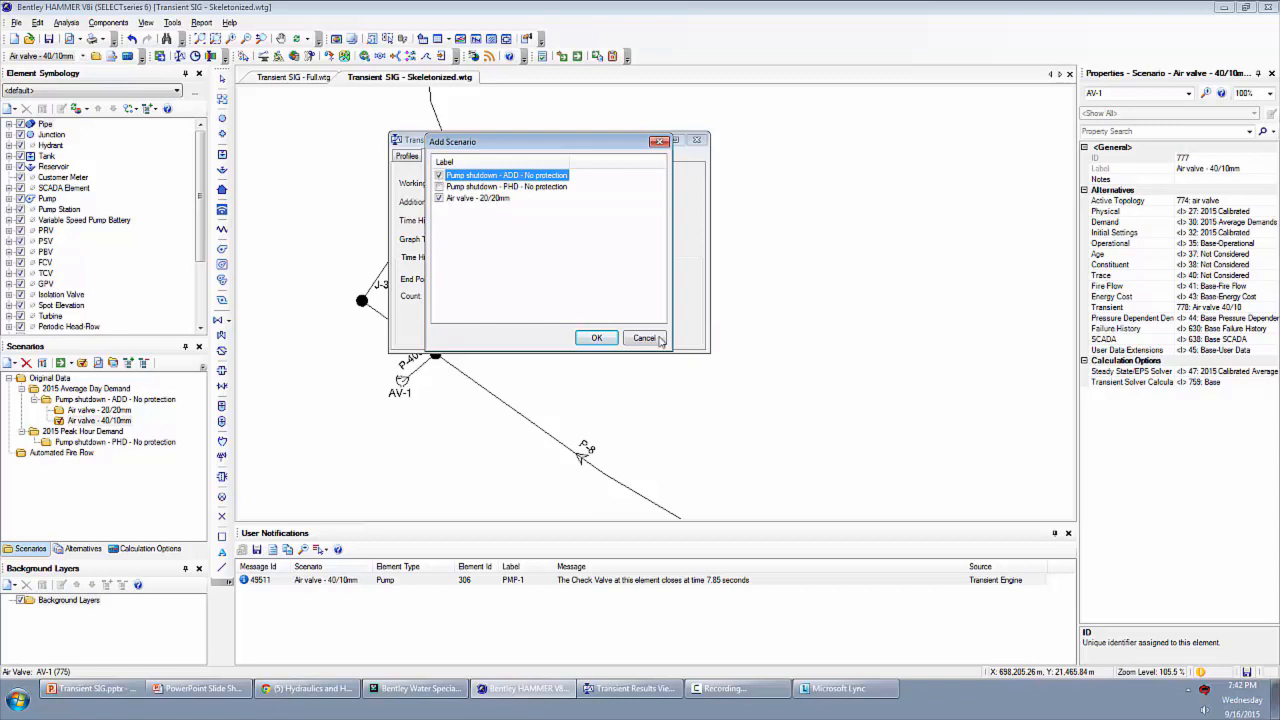
click(596, 336)
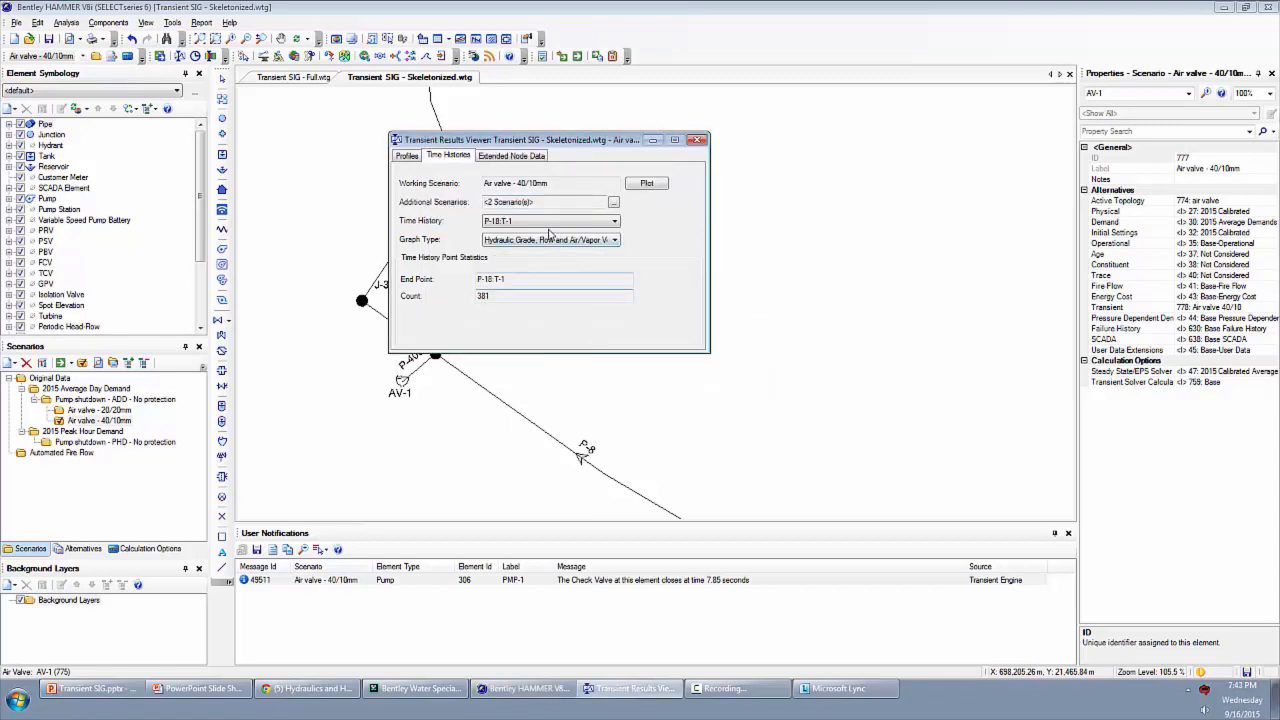
- Set Graph Type to Pressure and choose a pipe end point near junction J-4
click(614, 220)
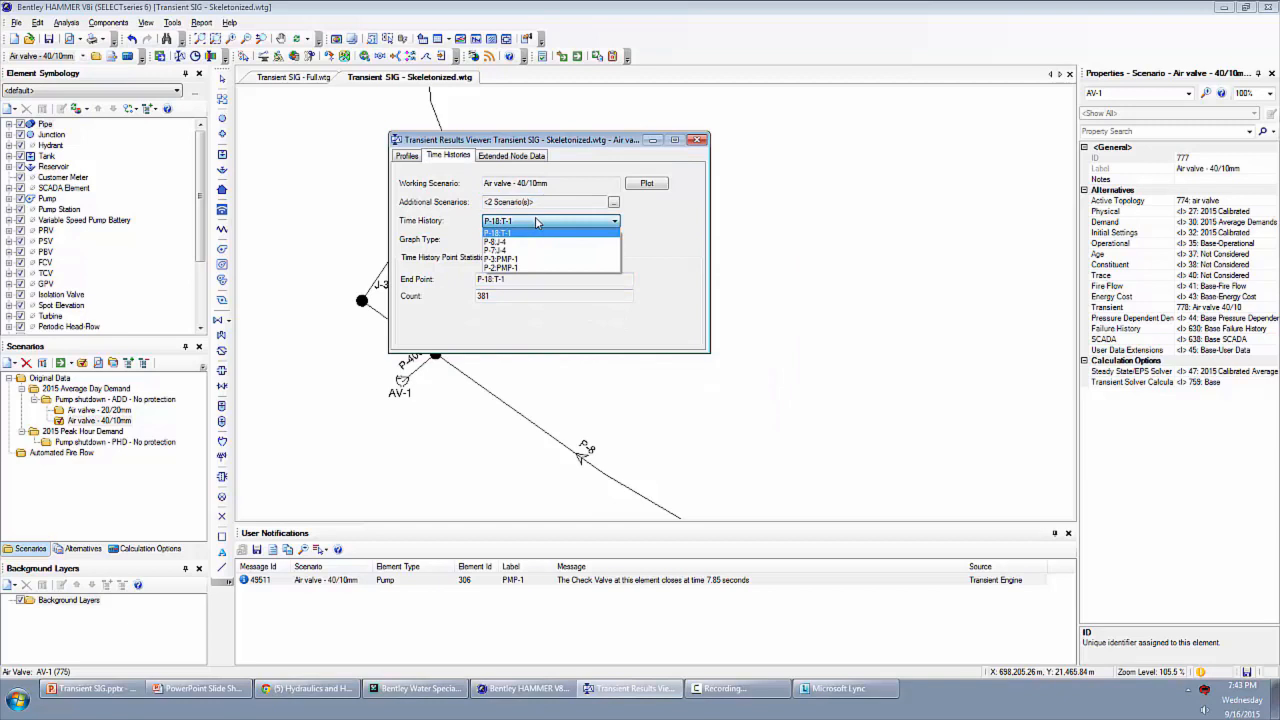
click(498, 220)
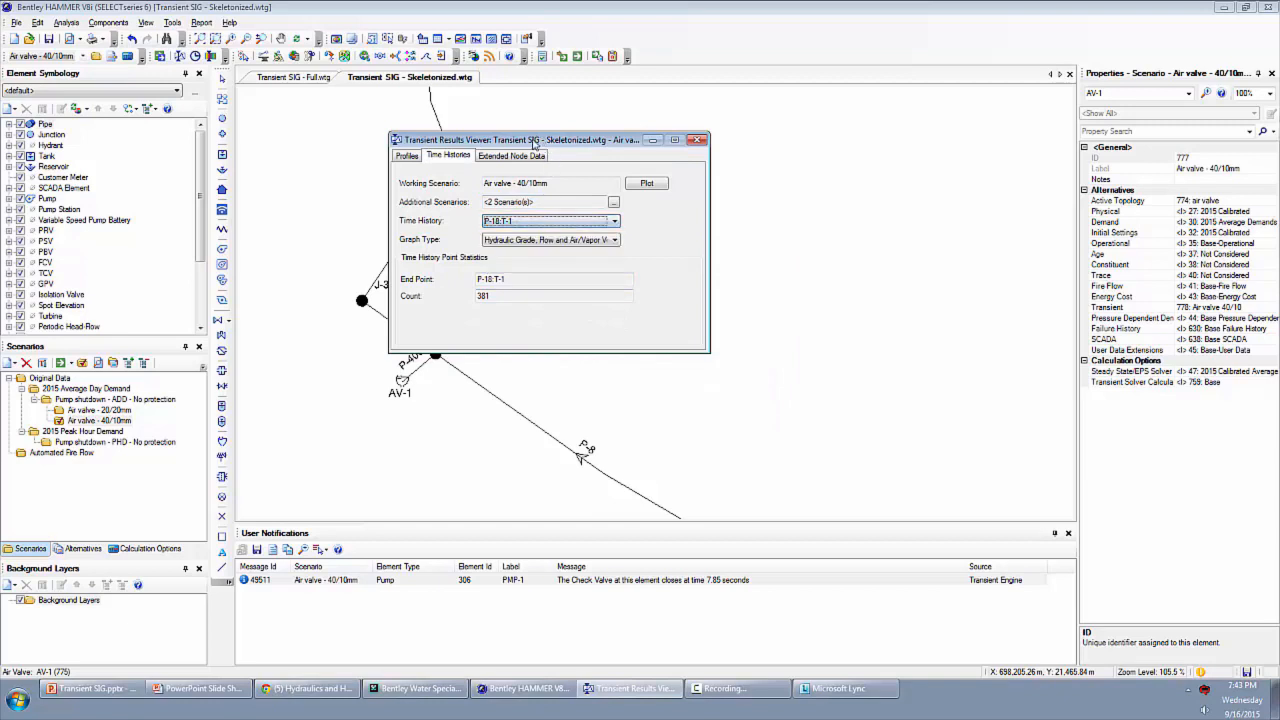
drag(520, 140, 680, 114)
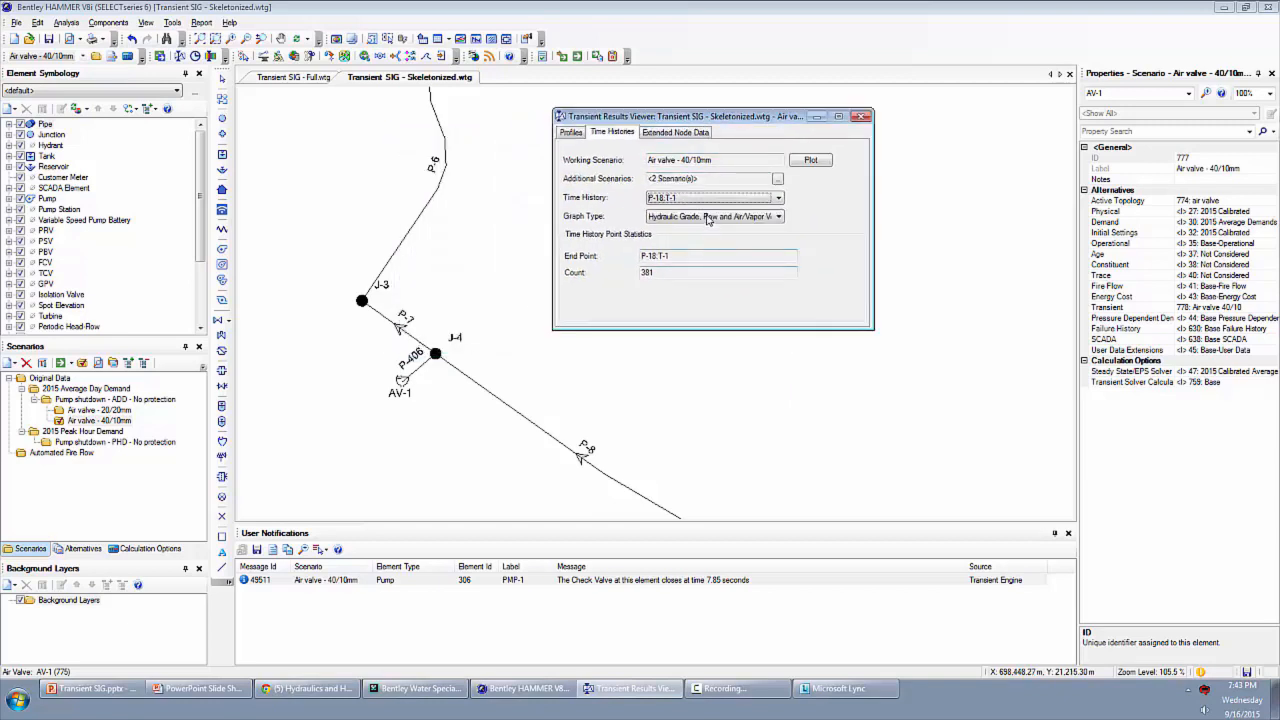
click(778, 216)
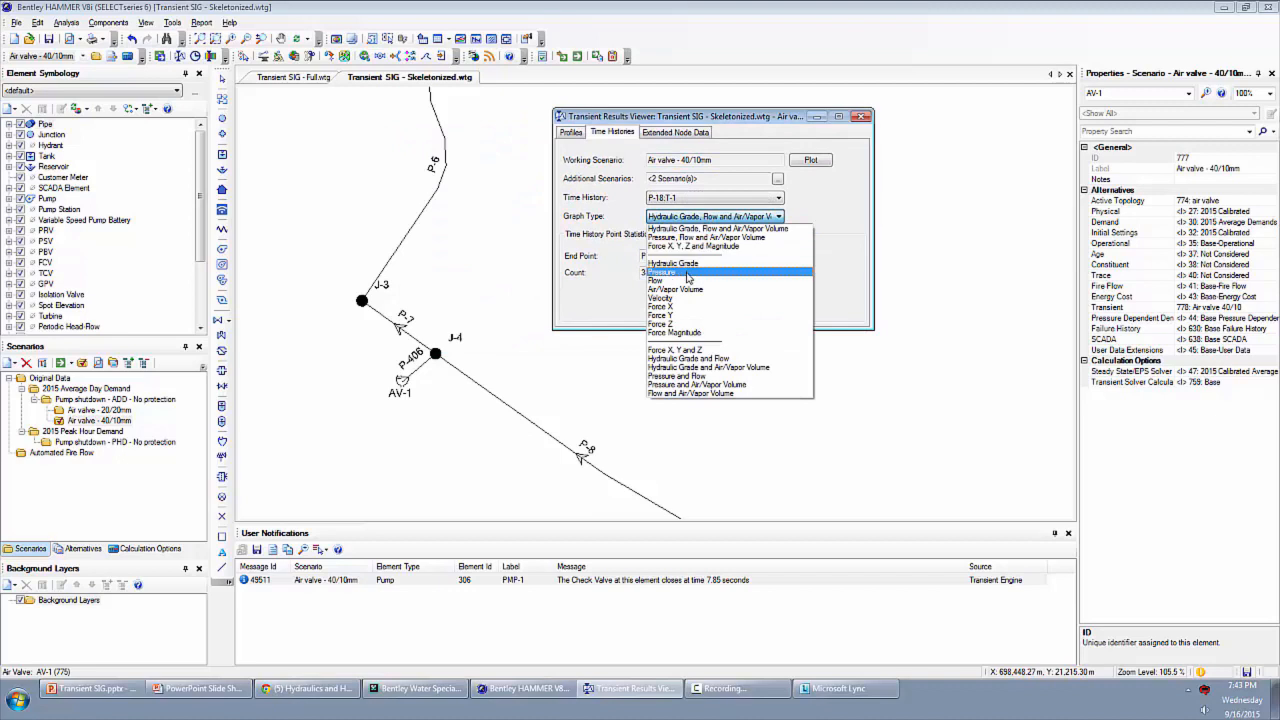
click(668, 272)
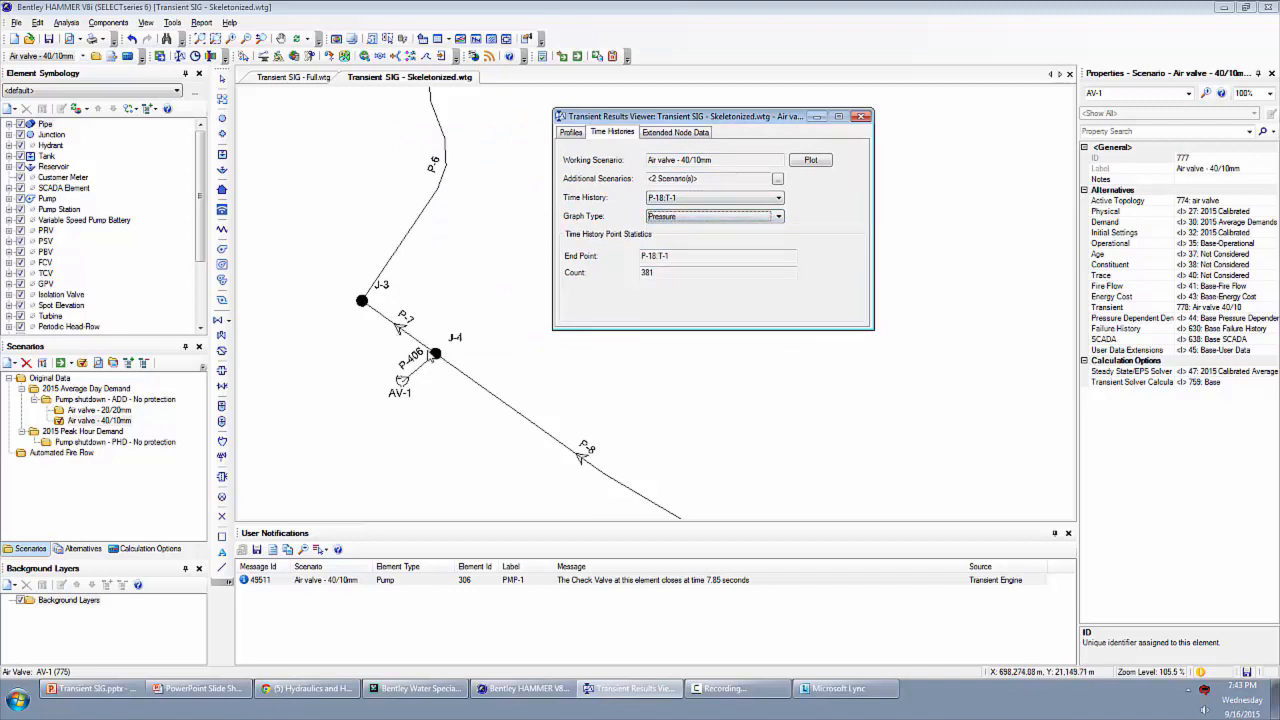
click(776, 198)
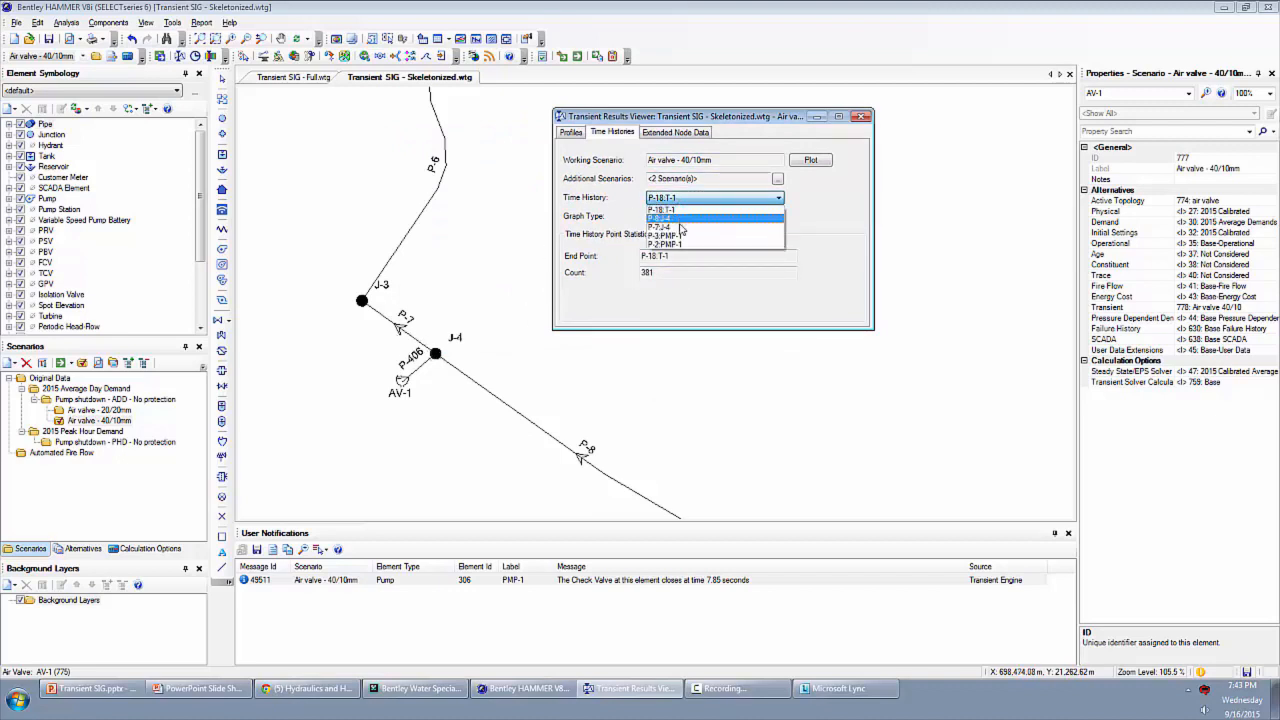
click(664, 218)
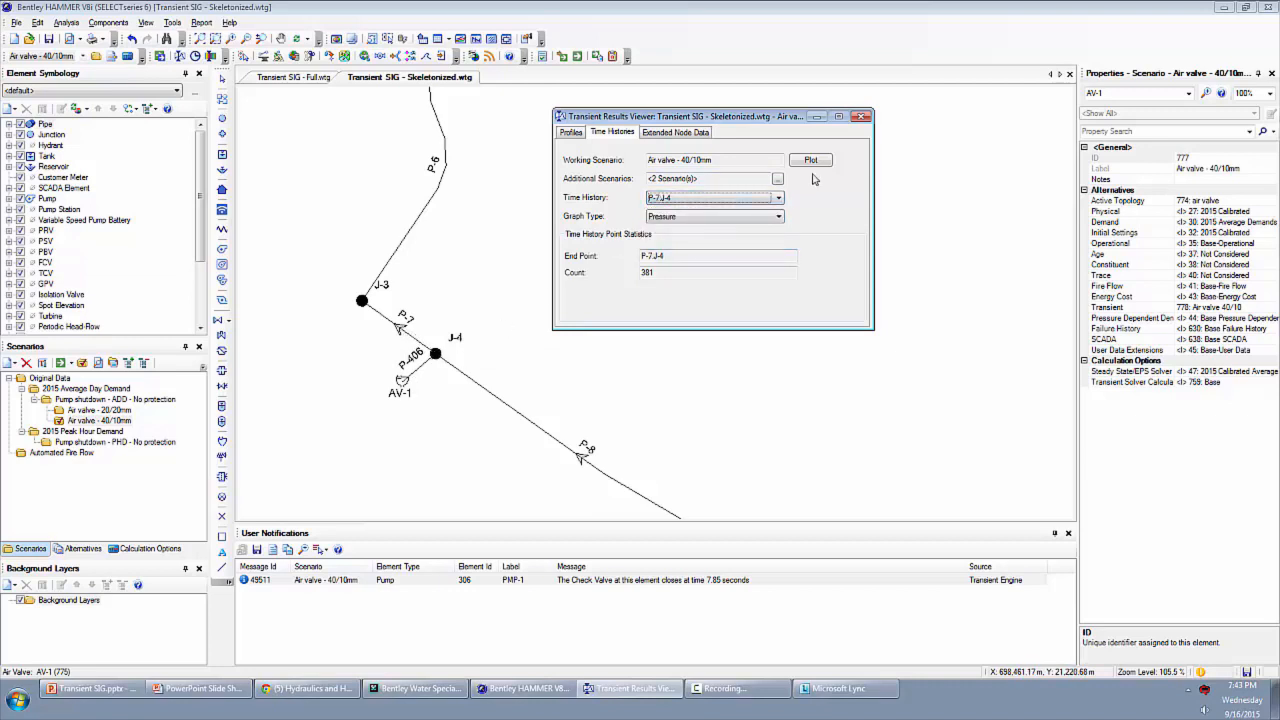
click(810, 160)
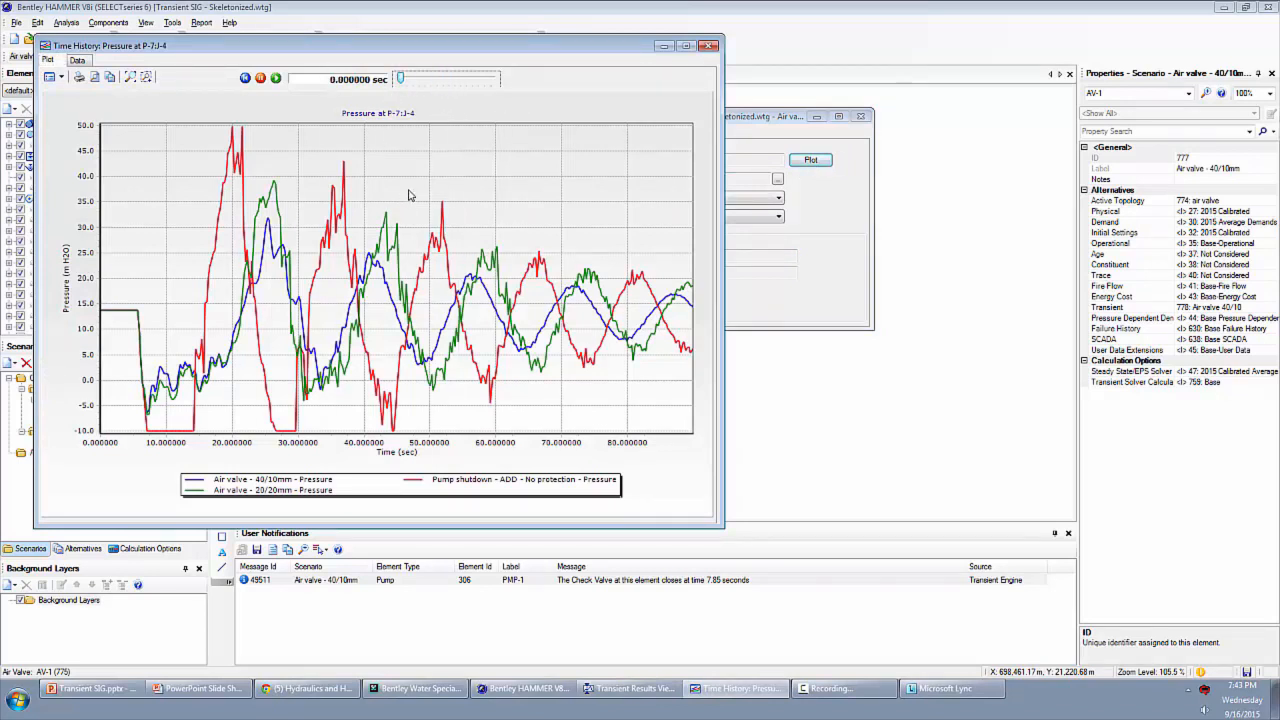
mouse_move(408, 186)
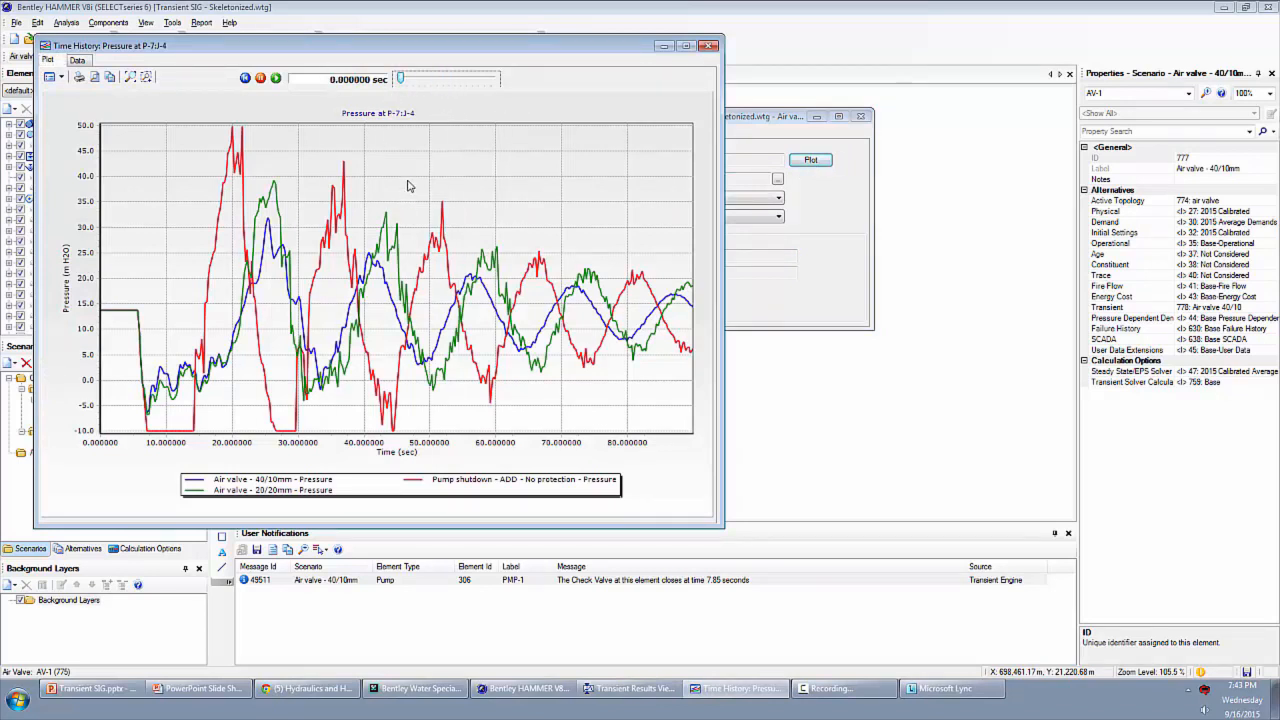
mouse_move(332, 290)
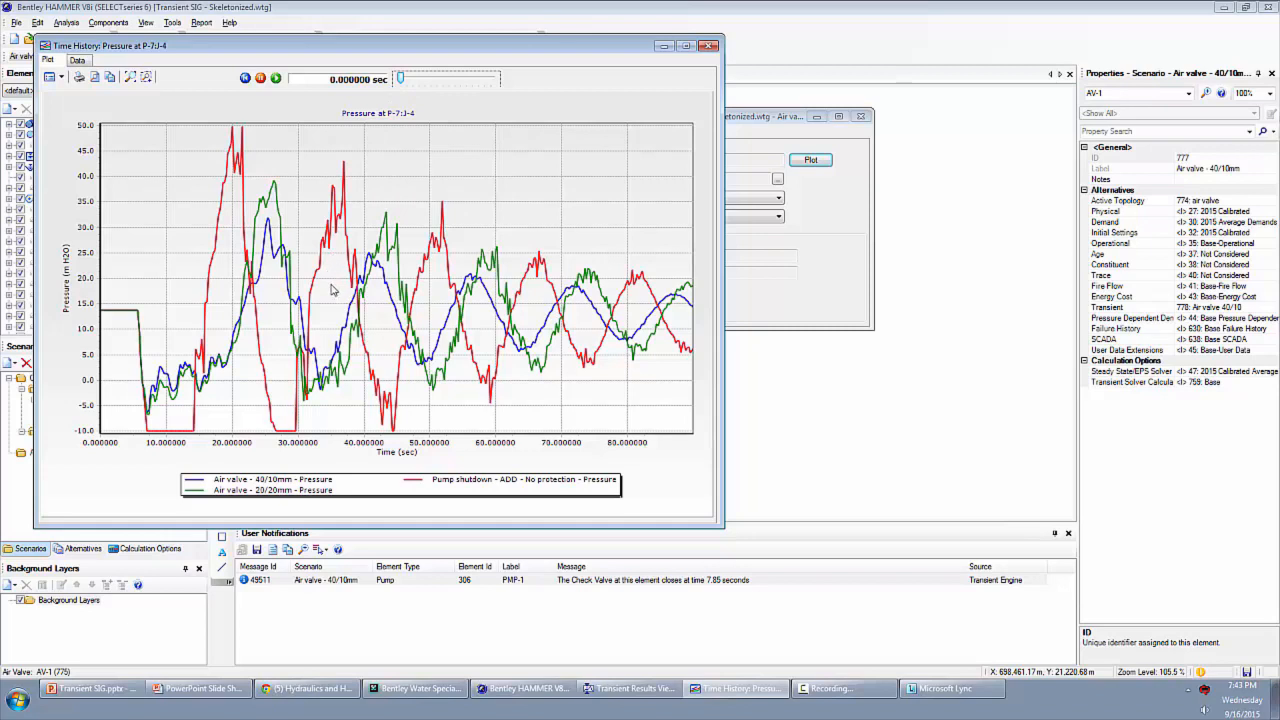
mouse_move(228, 176)
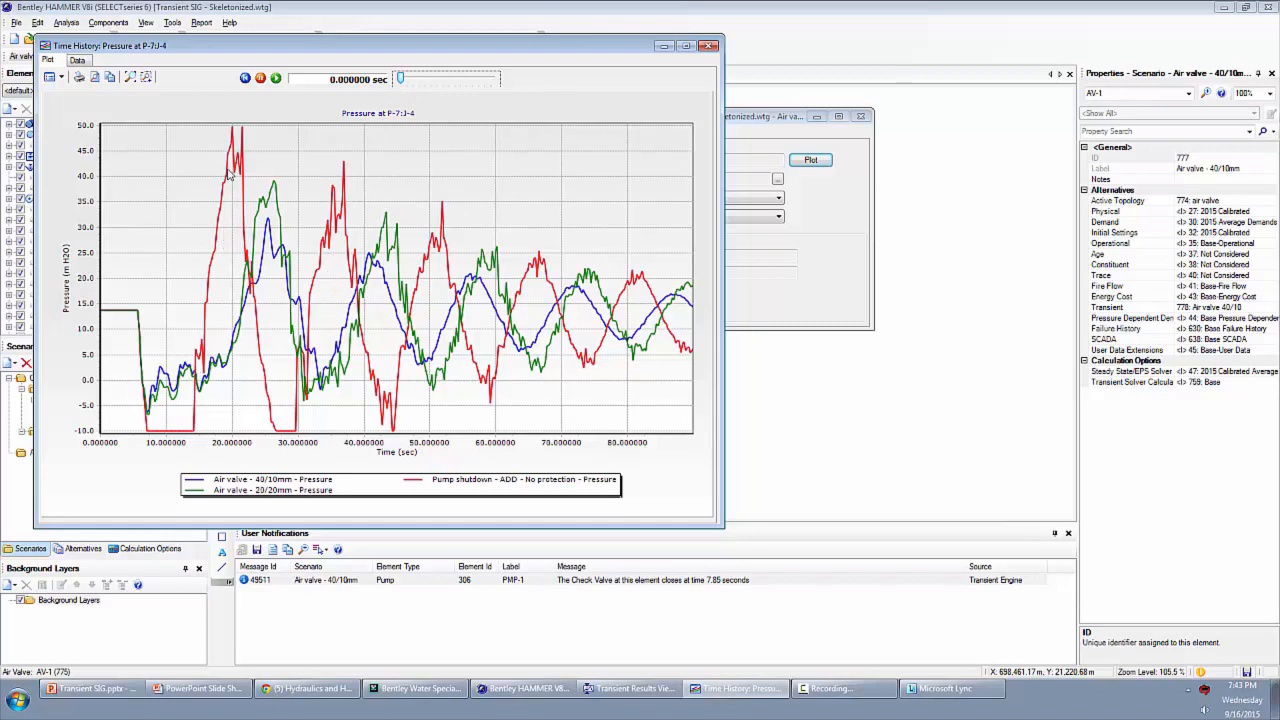
mouse_move(476, 468)
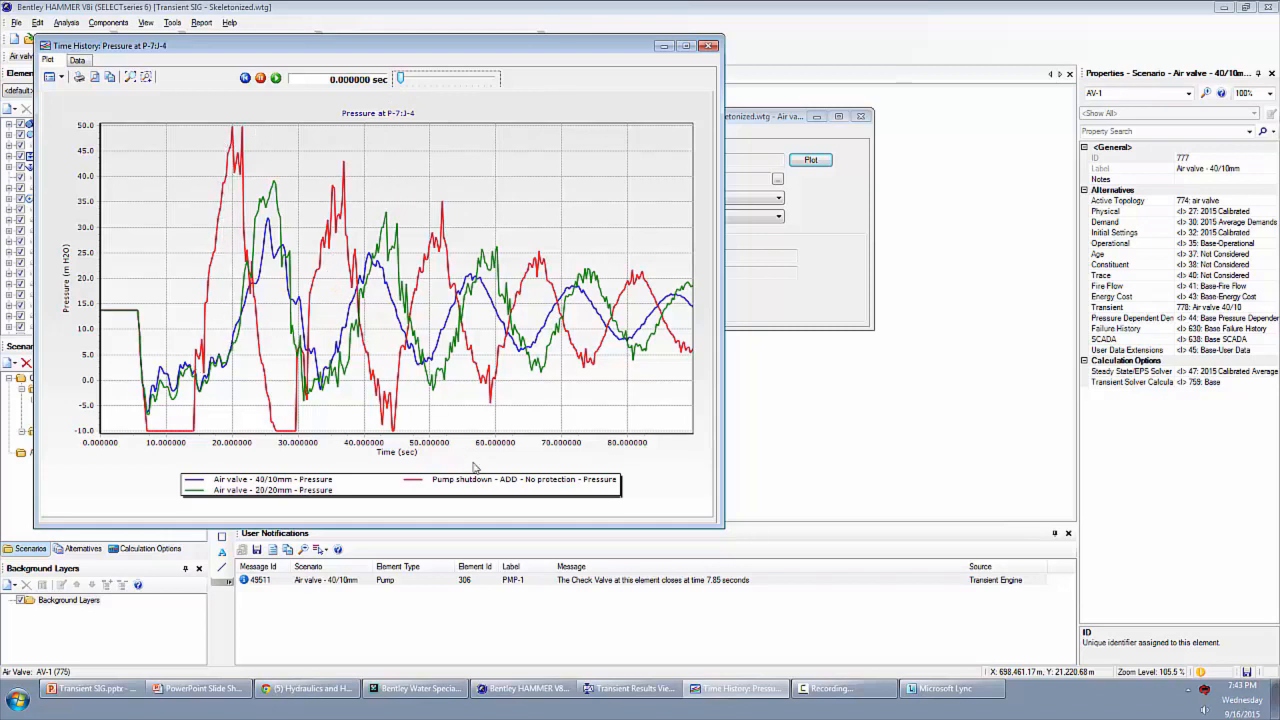
mouse_move(282, 392)
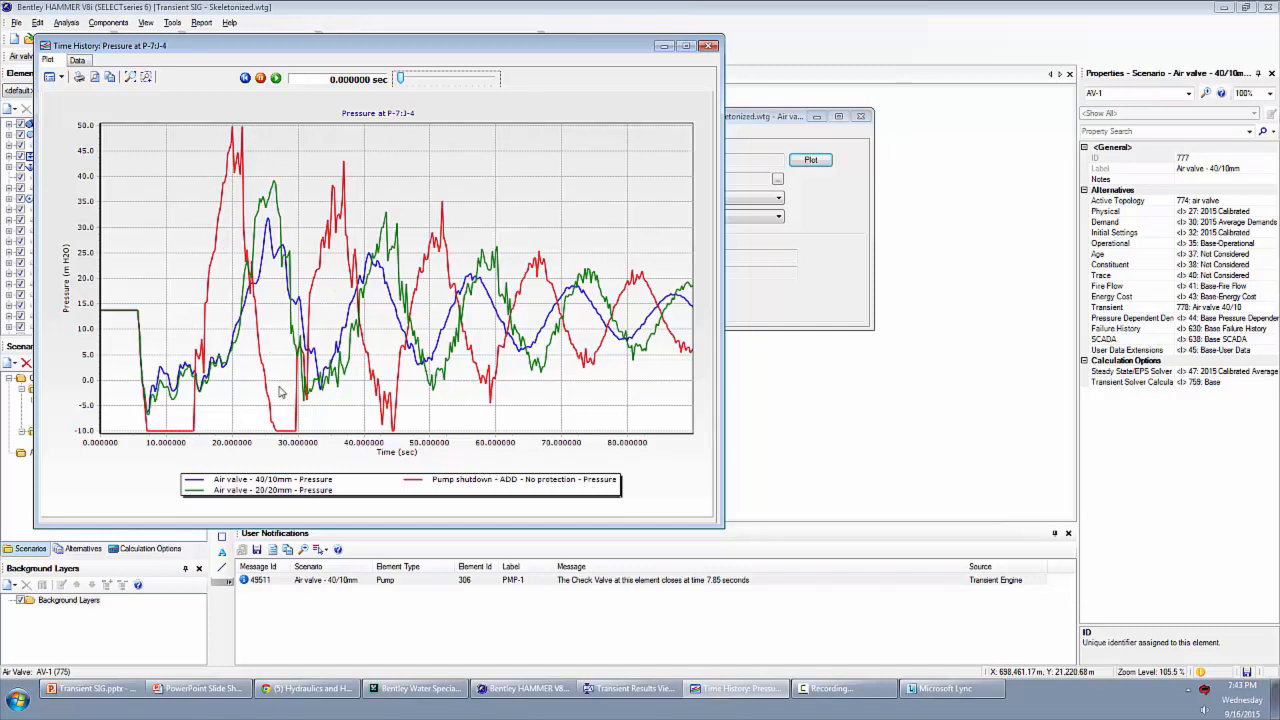
mouse_move(216, 500)
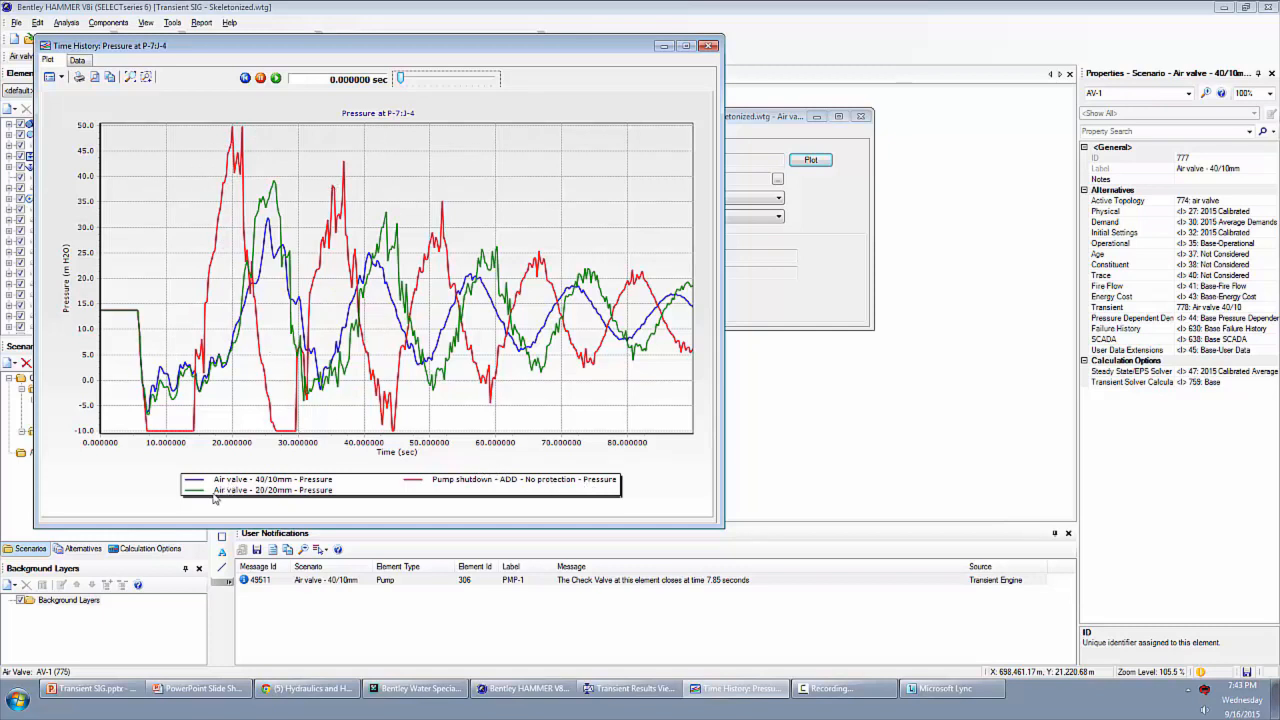
mouse_move(164, 410)
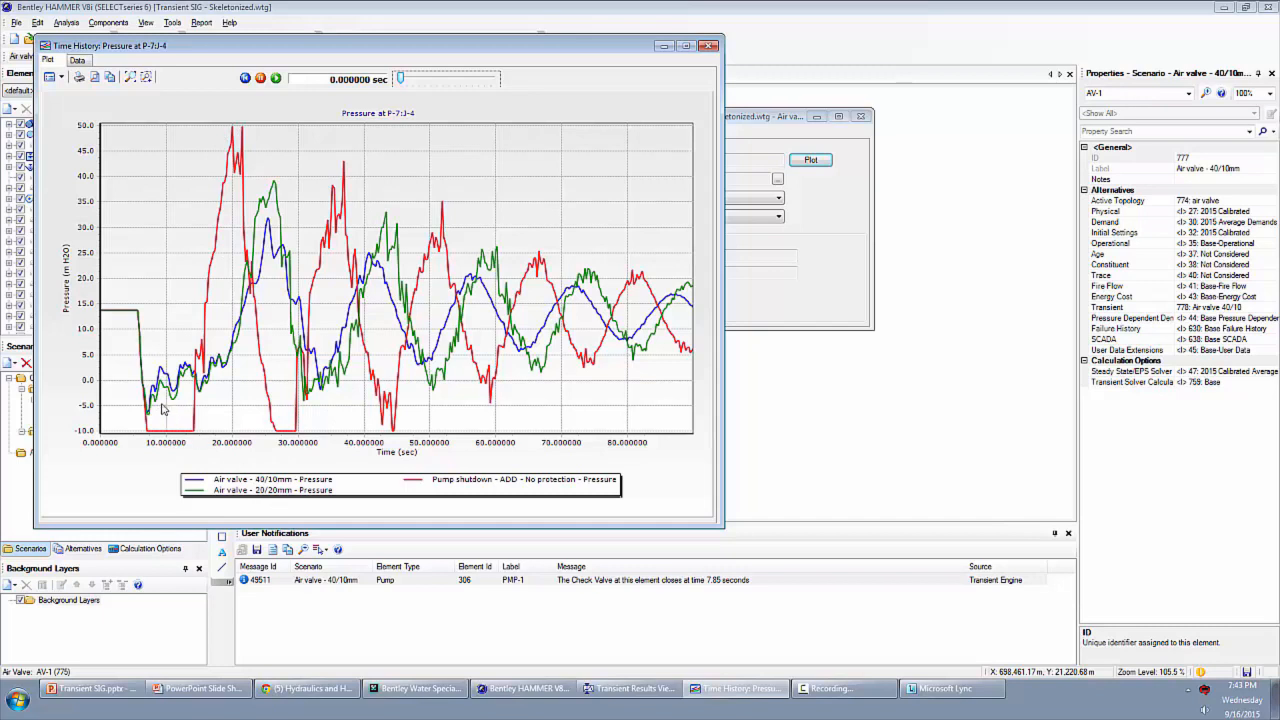
mouse_move(374, 312)
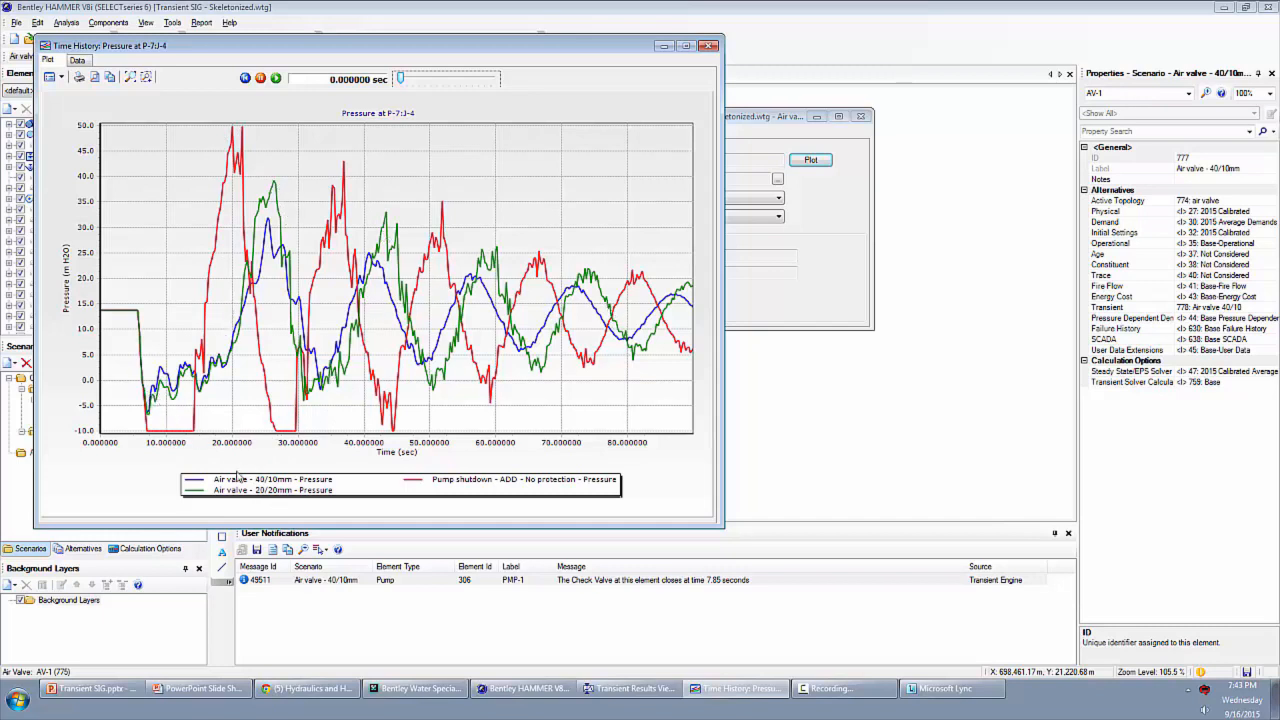
mouse_move(256, 248)
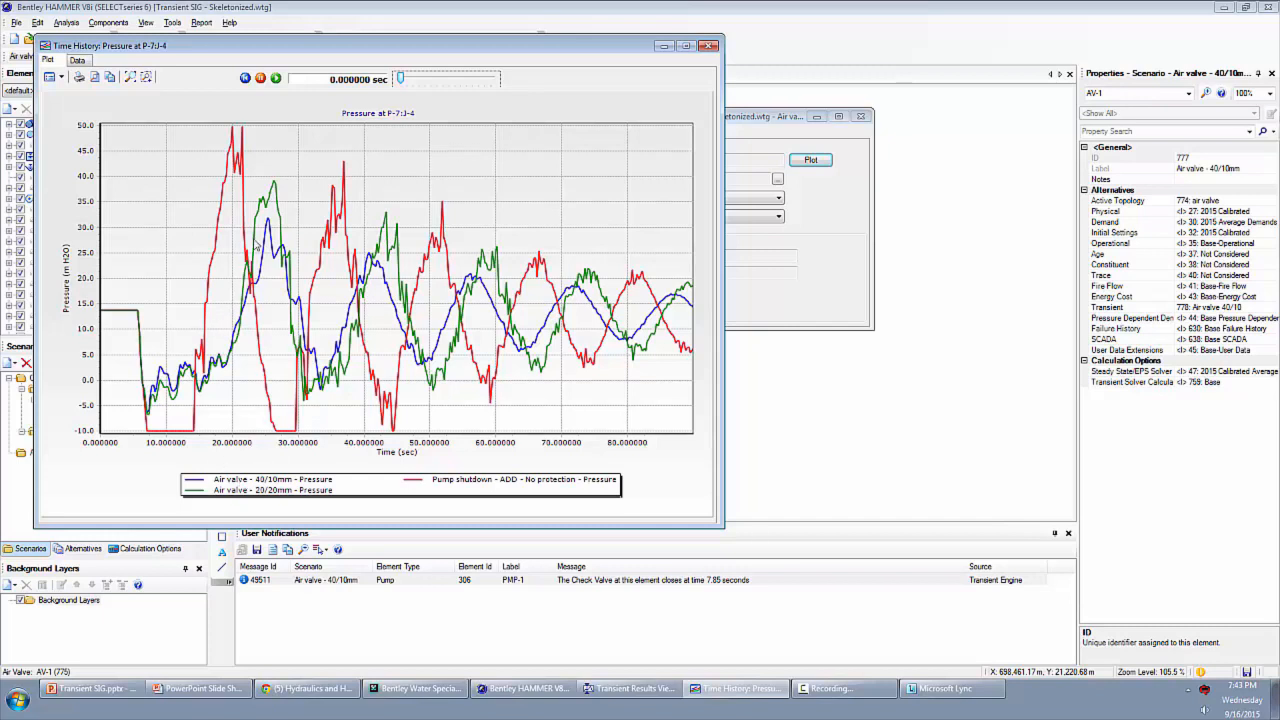
mouse_move(576, 348)
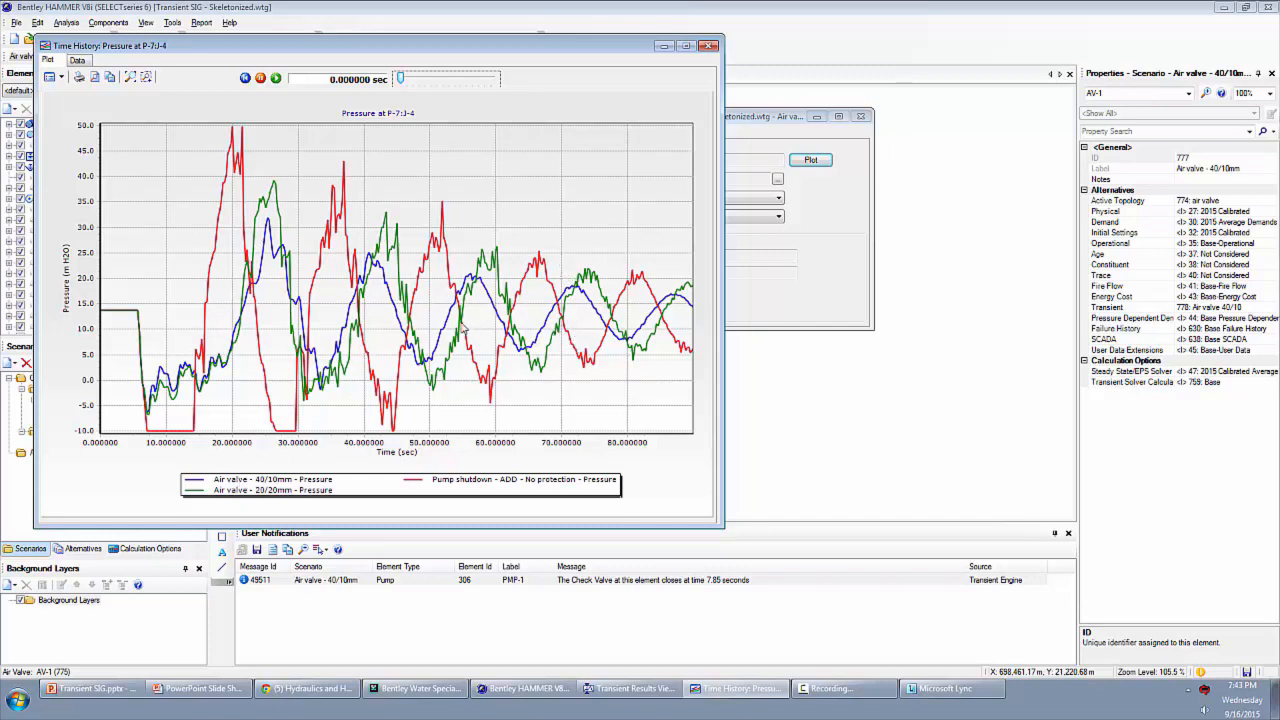
mouse_move(624, 100)
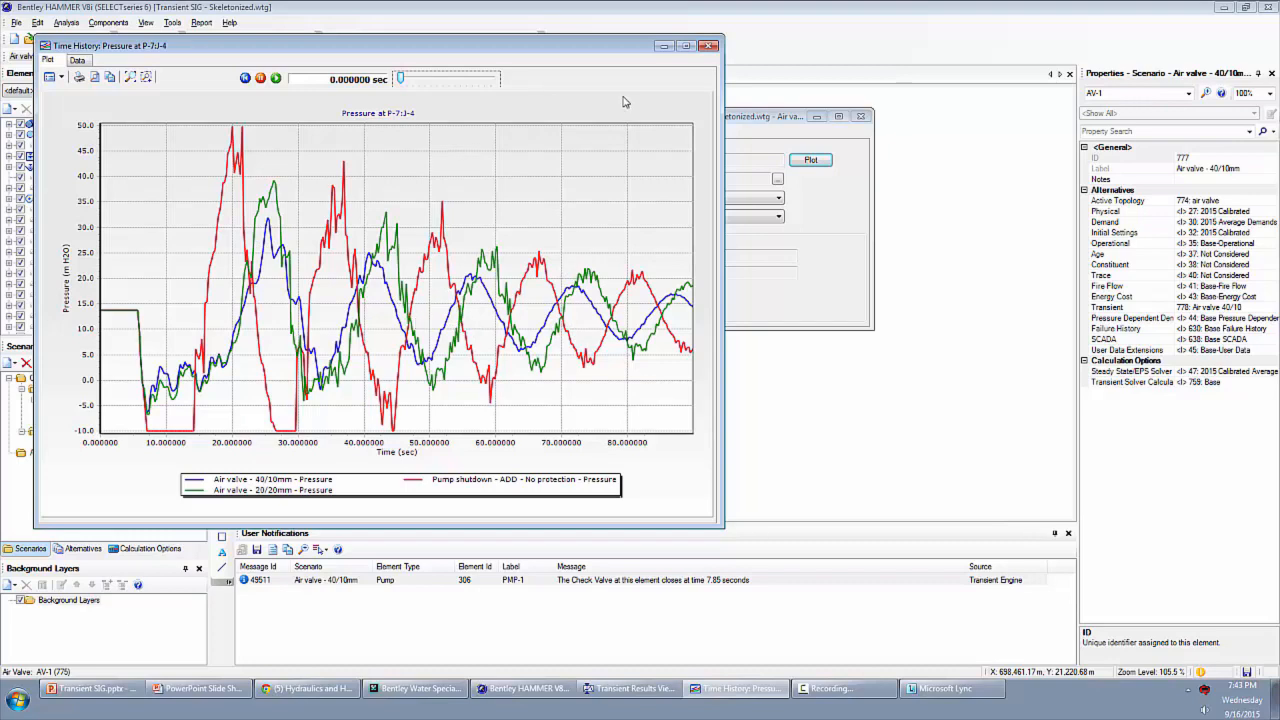
- Close the pressure plot and load Transient SIG - Finished.wtg with its protection scenarios
click(708, 46)
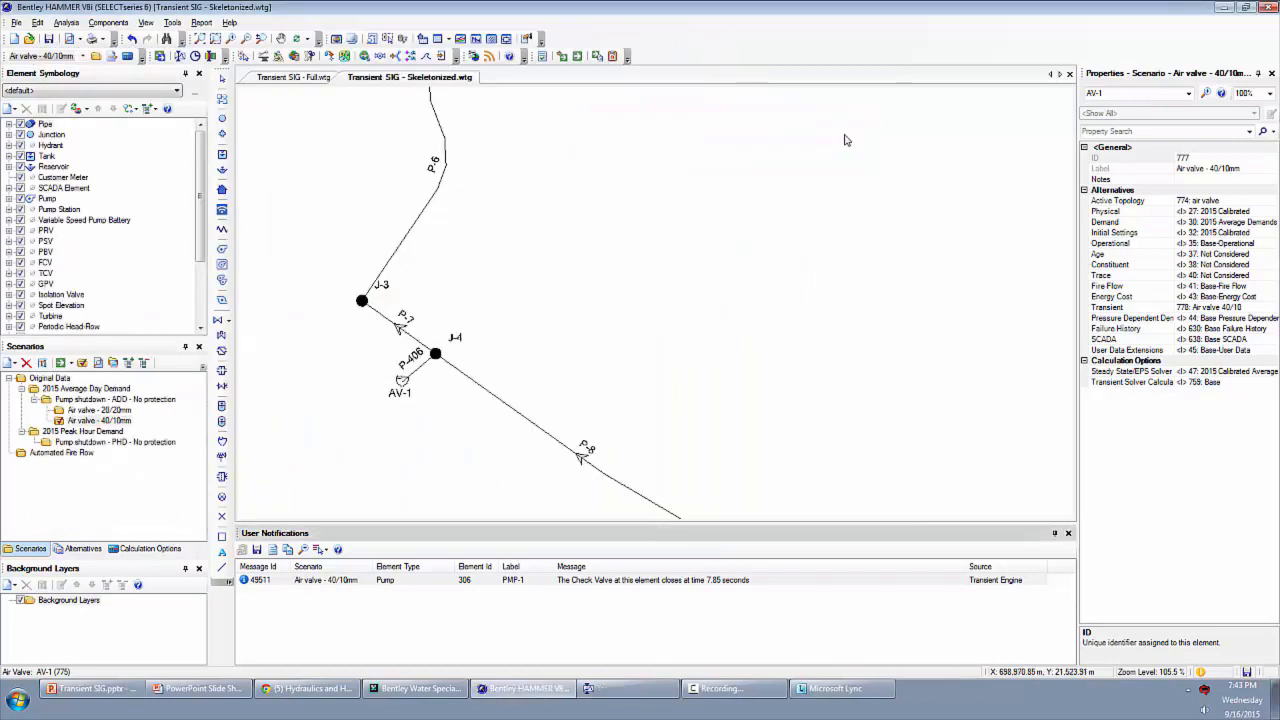
click(30, 40)
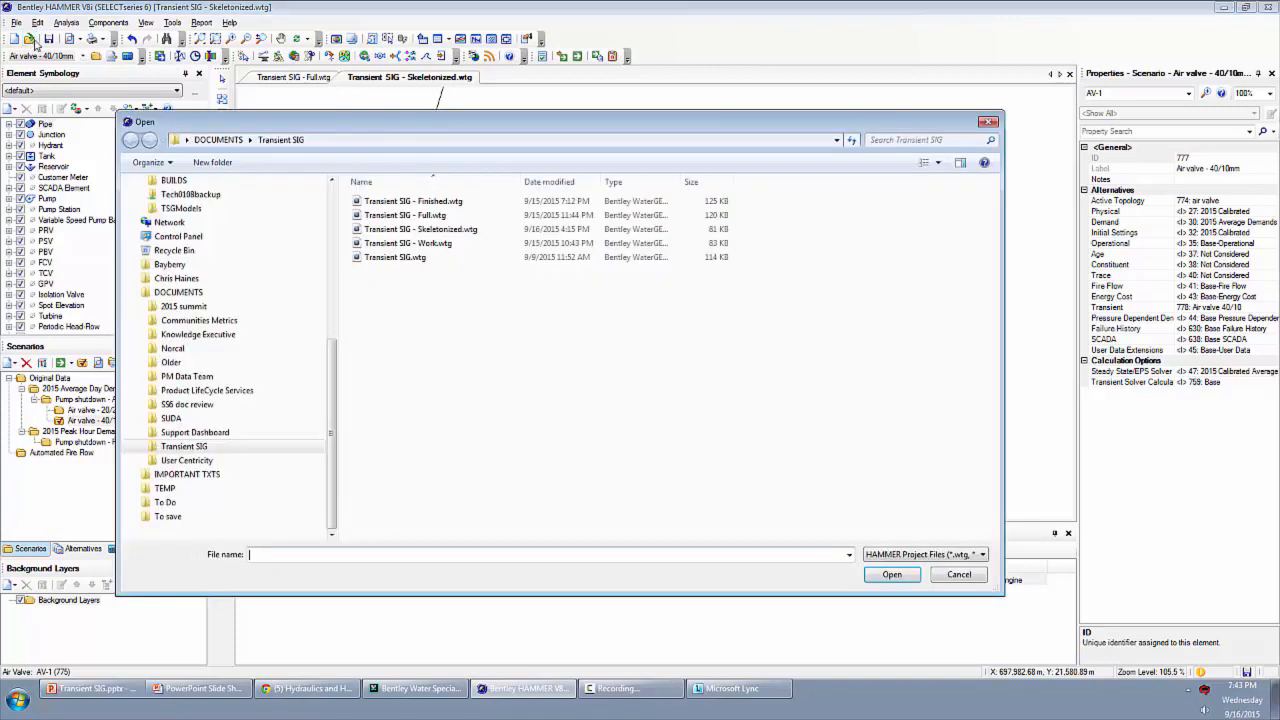
click(404, 216)
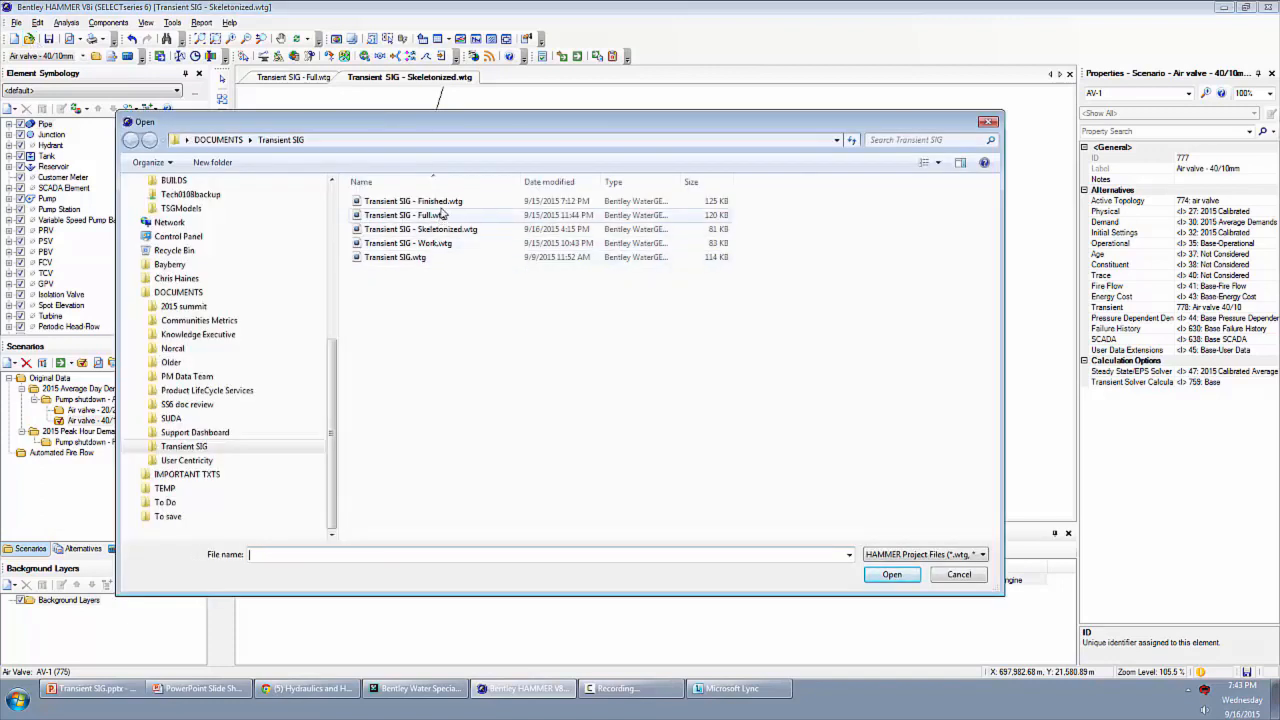
click(412, 200)
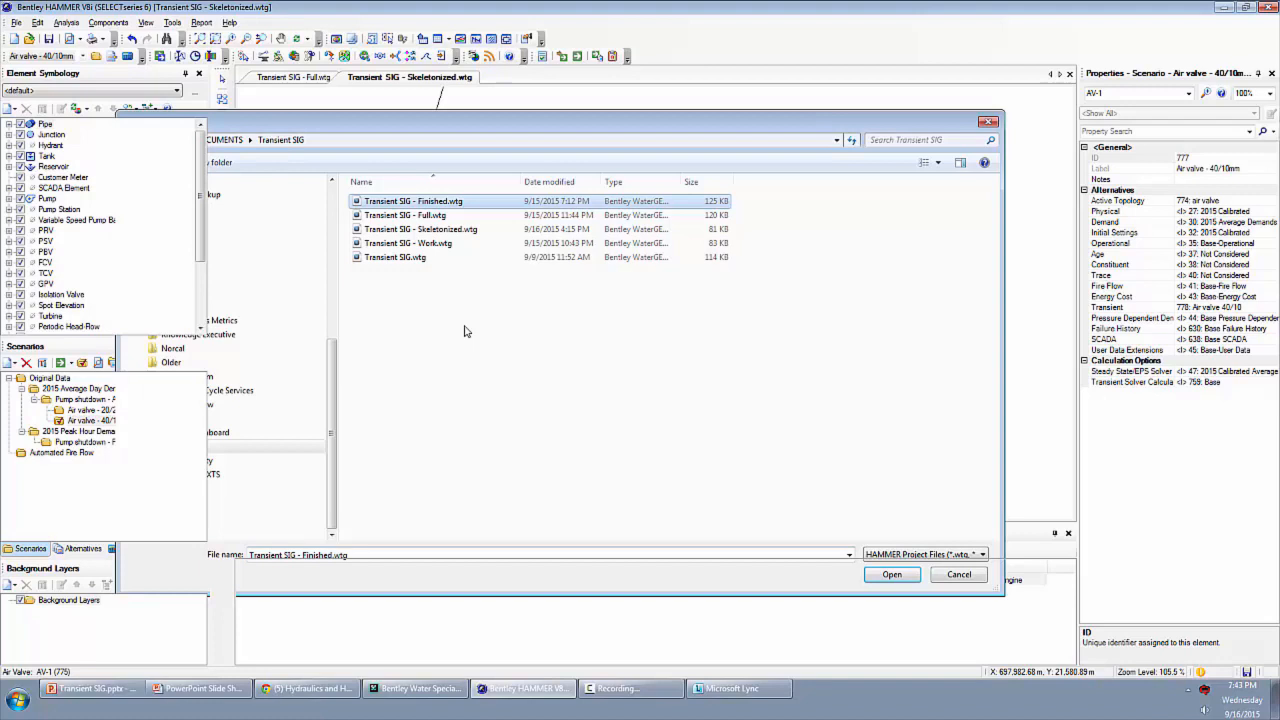
click(890, 574)
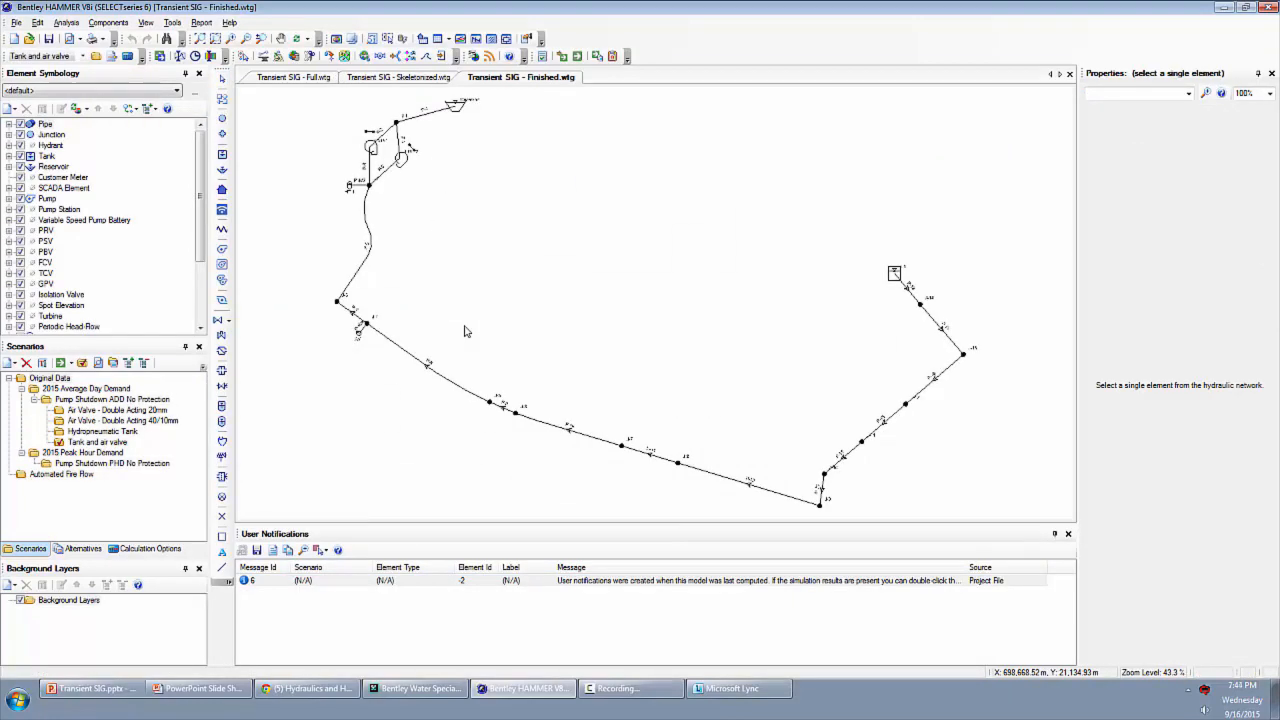
mouse_move(380, 246)
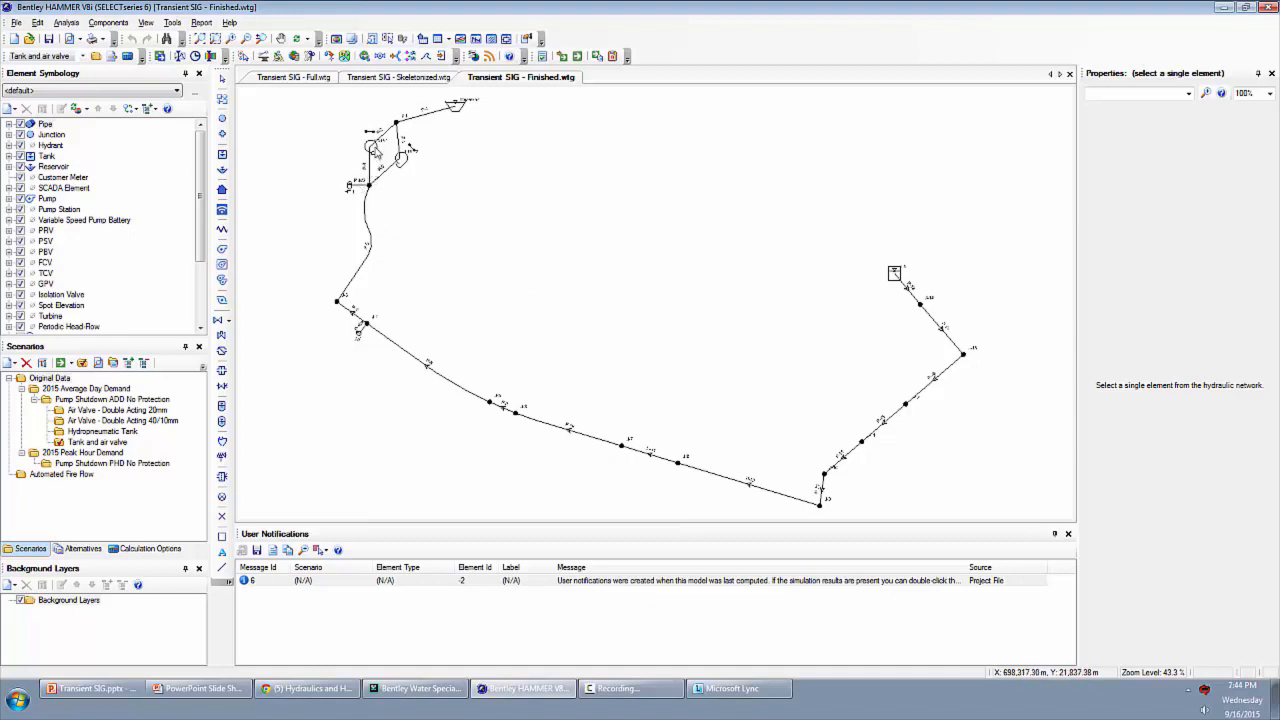
mouse_move(376, 150)
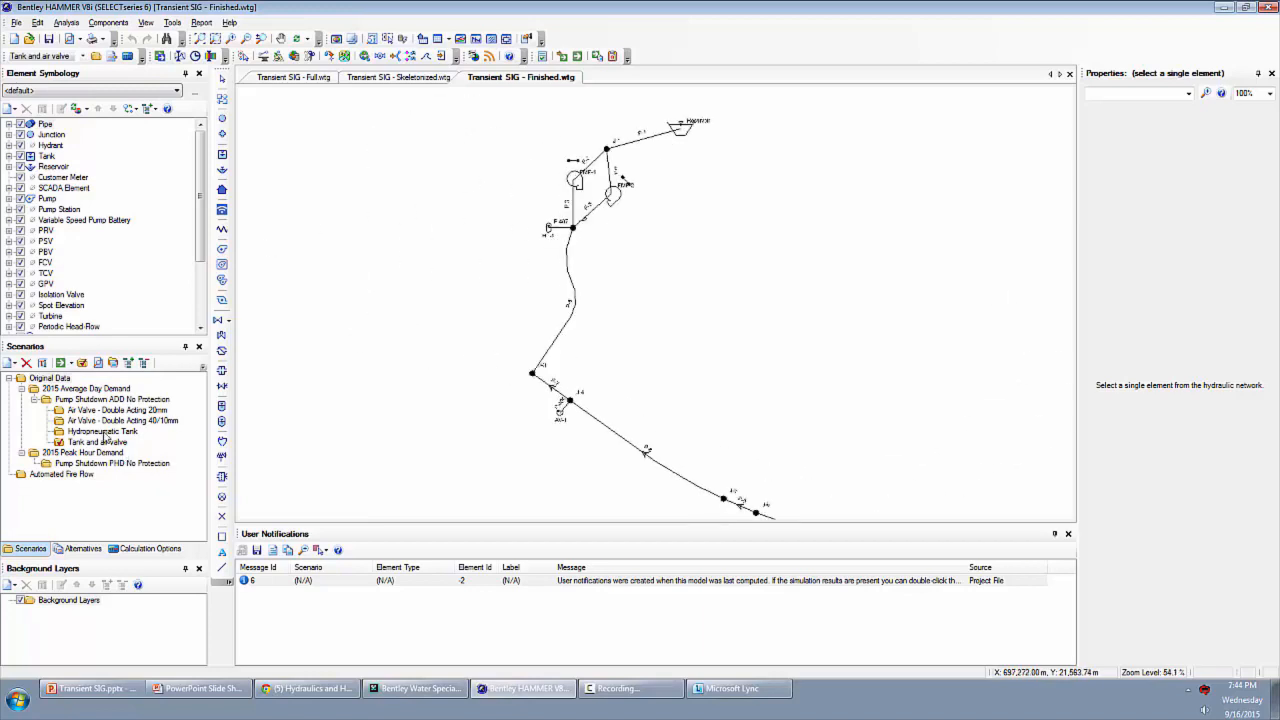
- Select hydropneumatic tank HT-1 and air valve AV-1, making Tank and air valve the current scenario
click(100, 432)
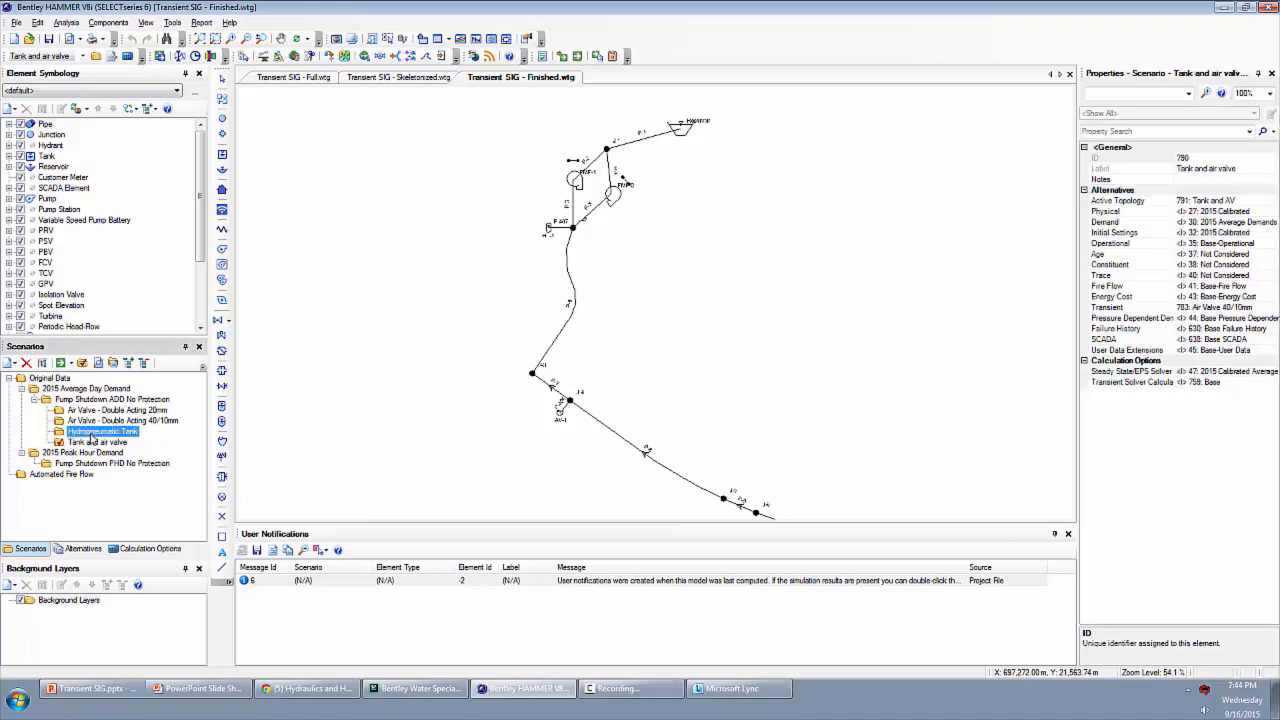
right_click(102, 432)
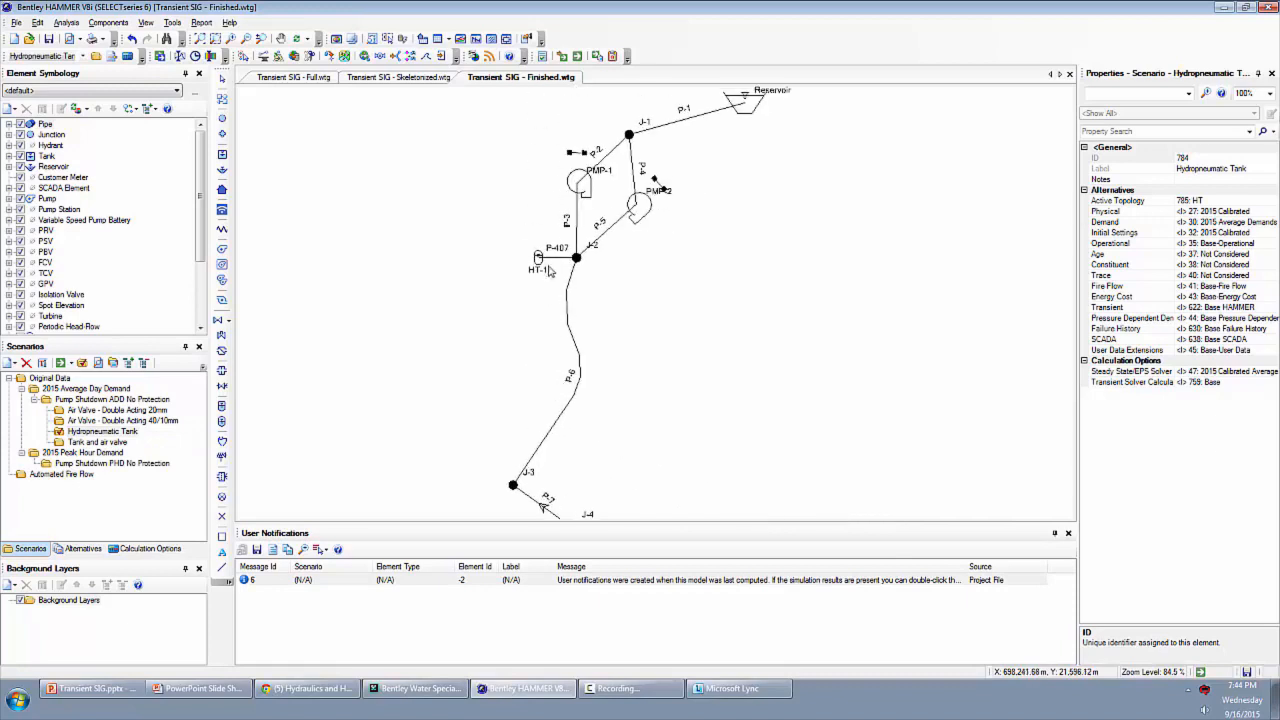
click(536, 256)
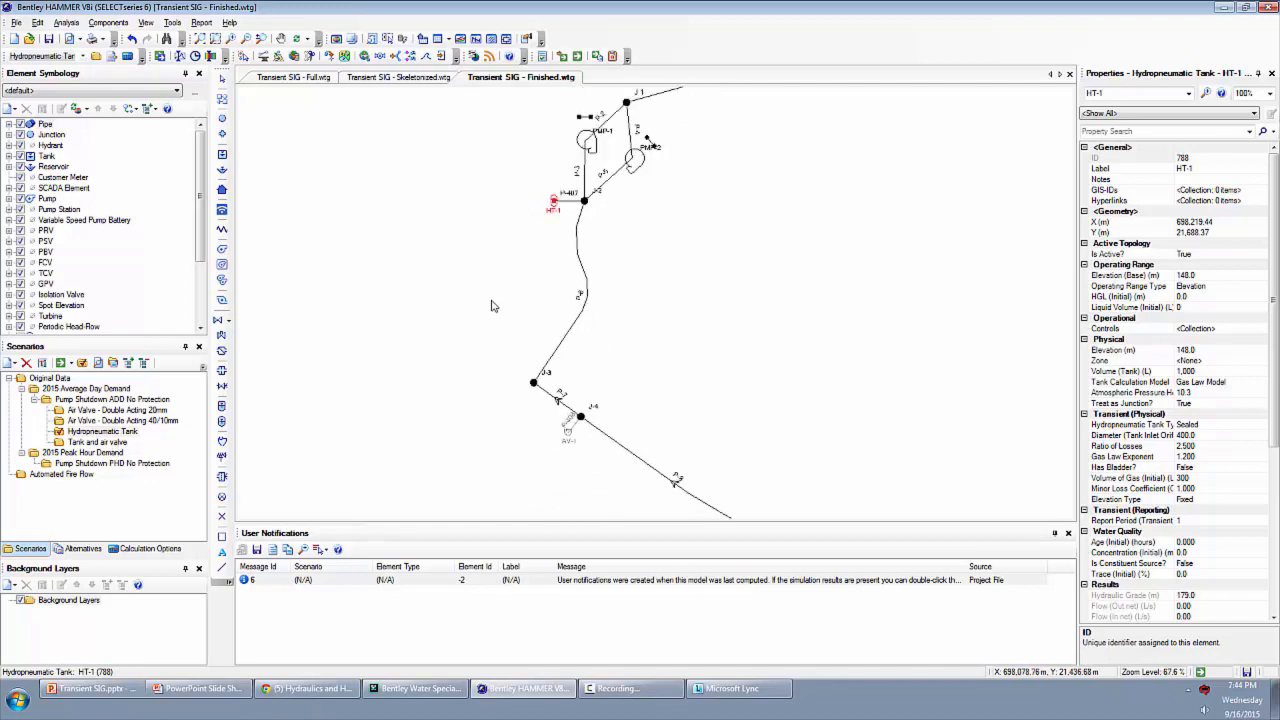
click(96, 442)
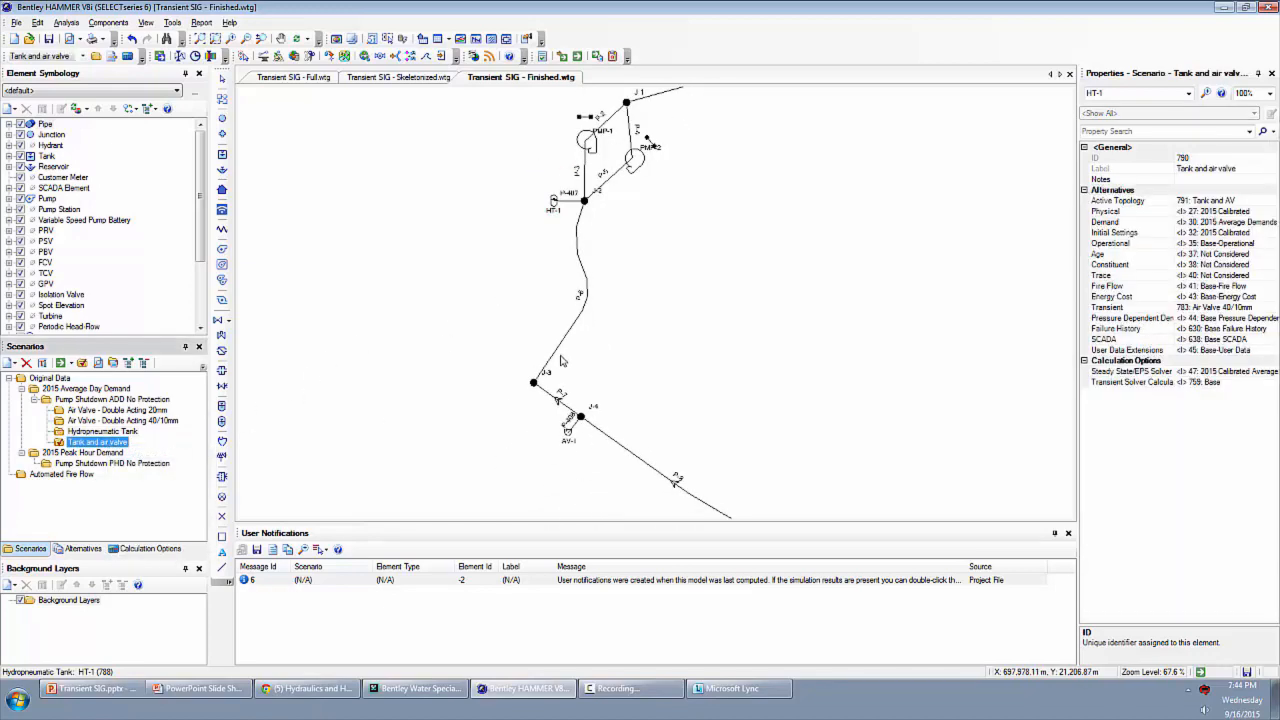
click(568, 432)
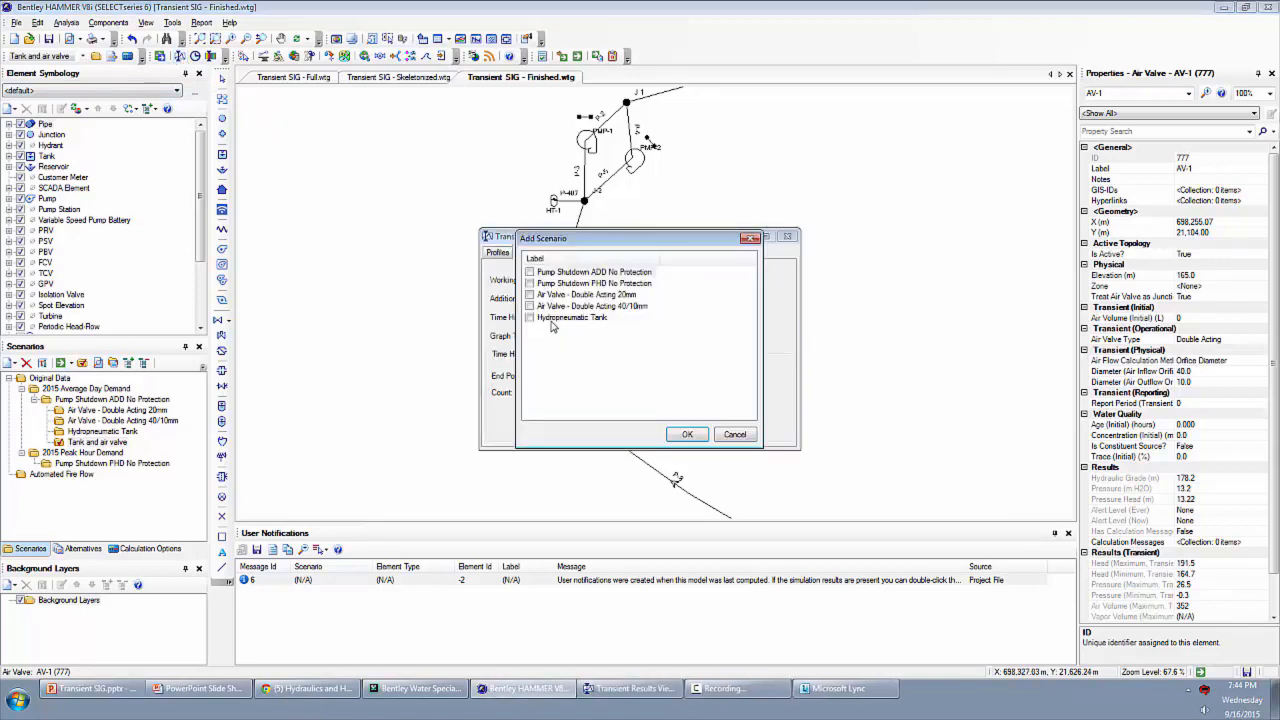
- Cancel Add Scenarios and start a Batch Run from the Scenarios Compute menu
click(594, 272)
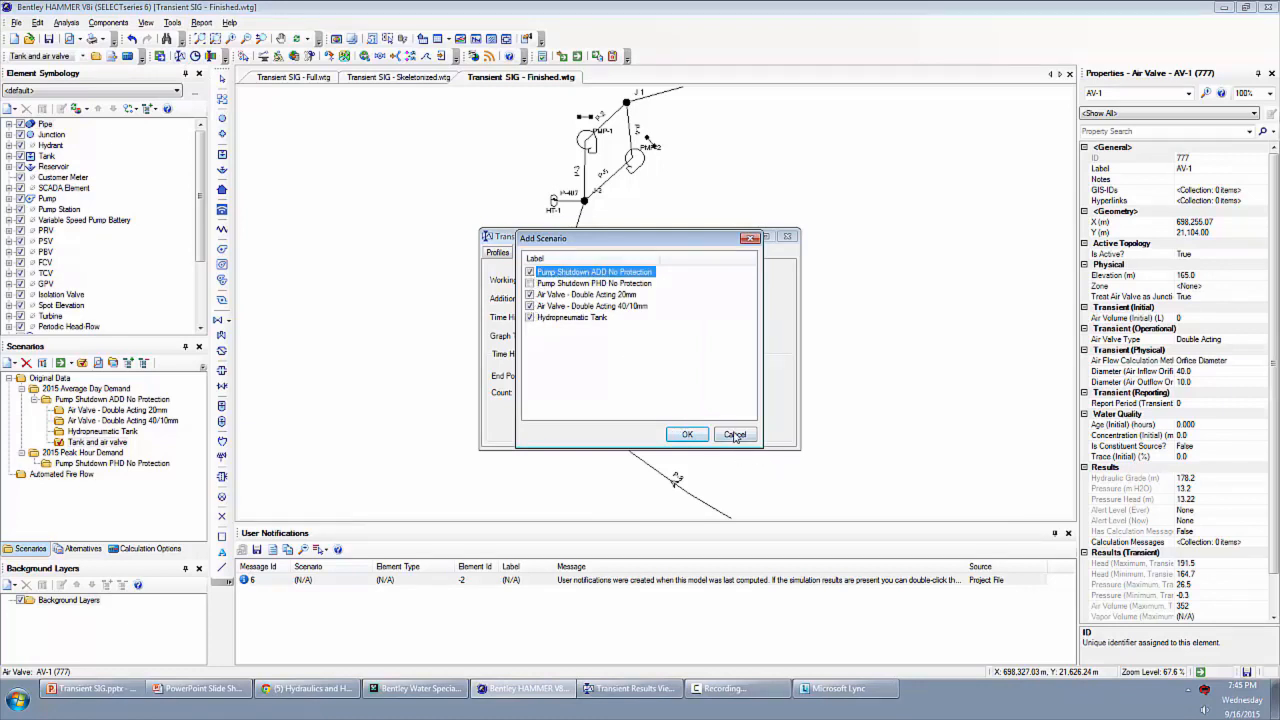
click(736, 434)
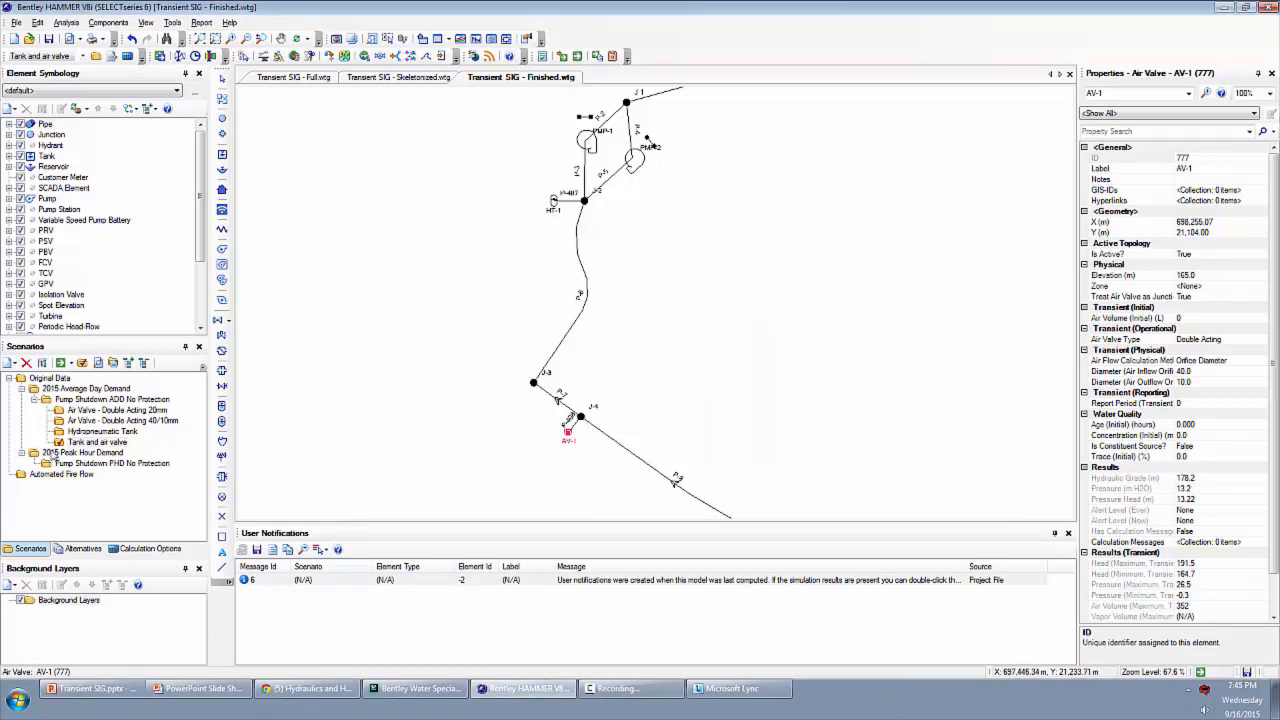
click(64, 362)
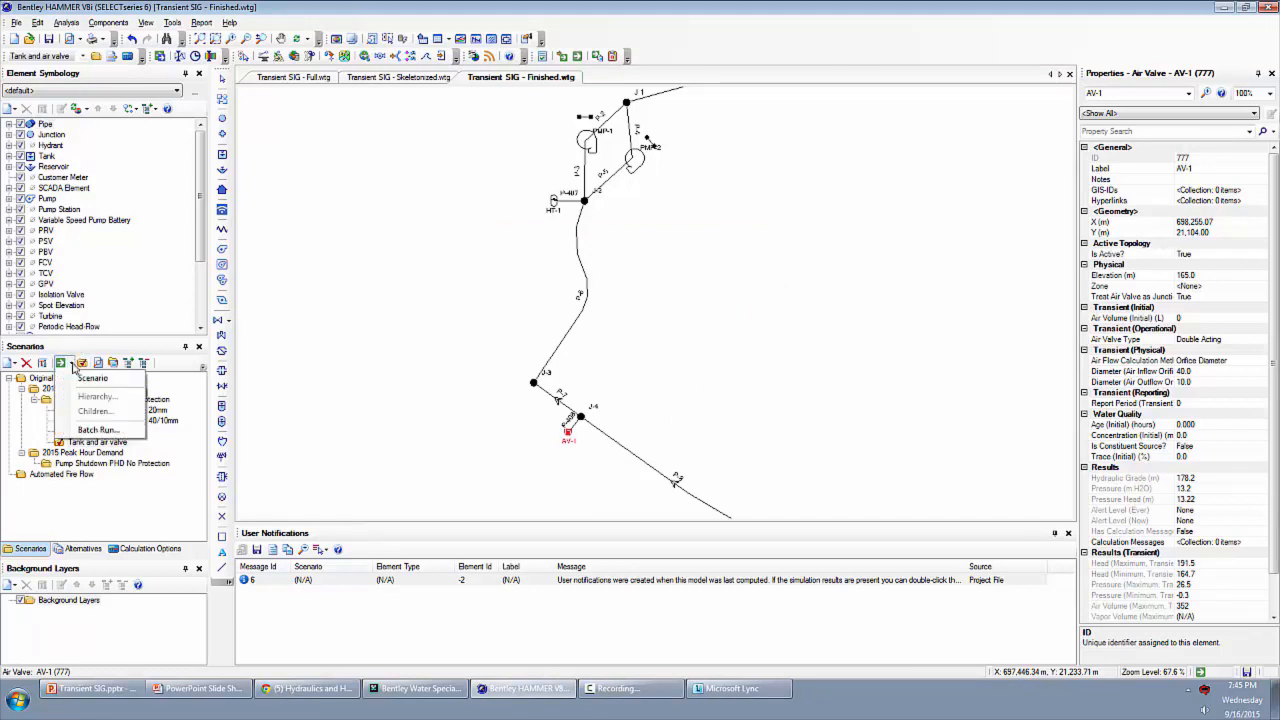
click(98, 428)
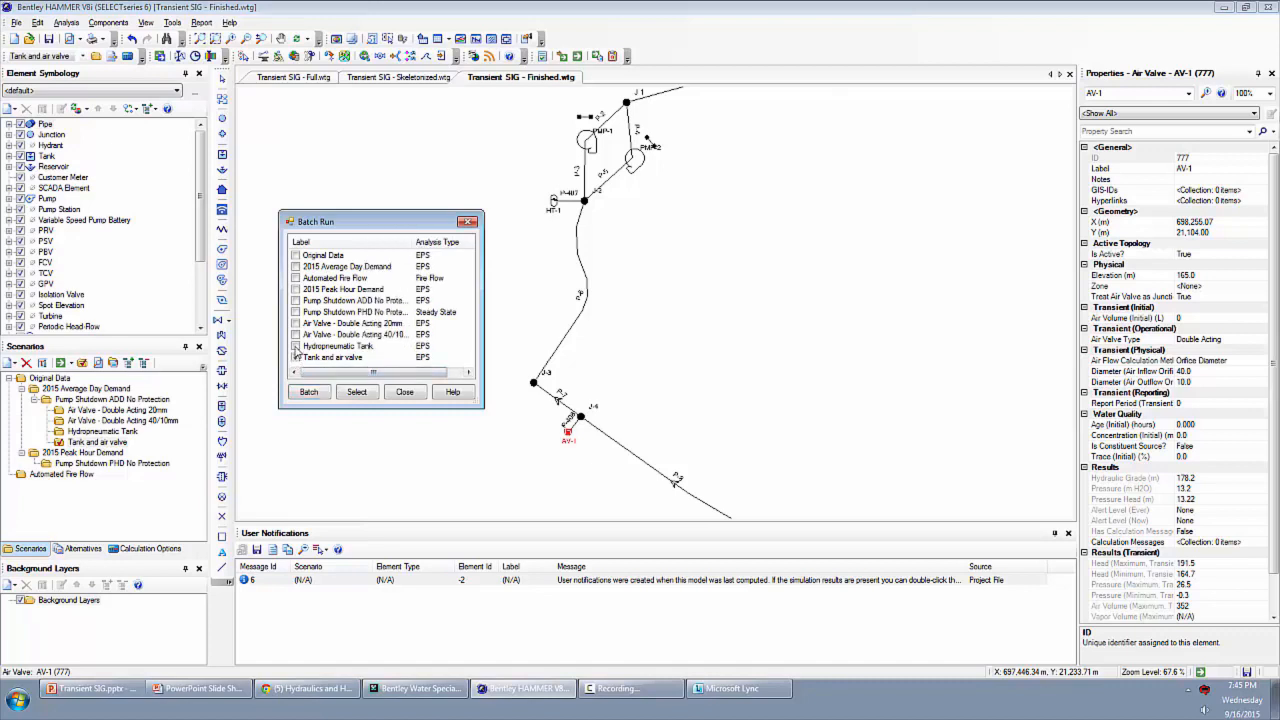
- Run the Hydropneumatic Tank and Tank and air valve scenarios as a two-scenario batch
click(308, 390)
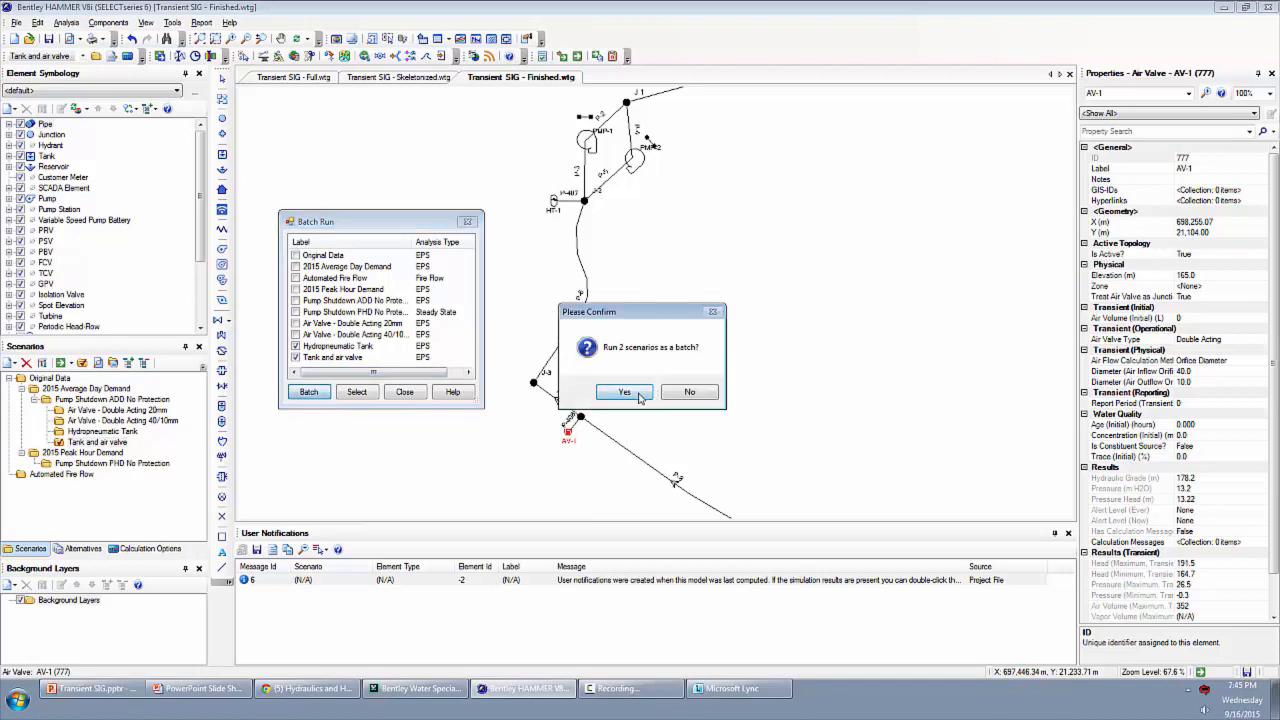
click(624, 390)
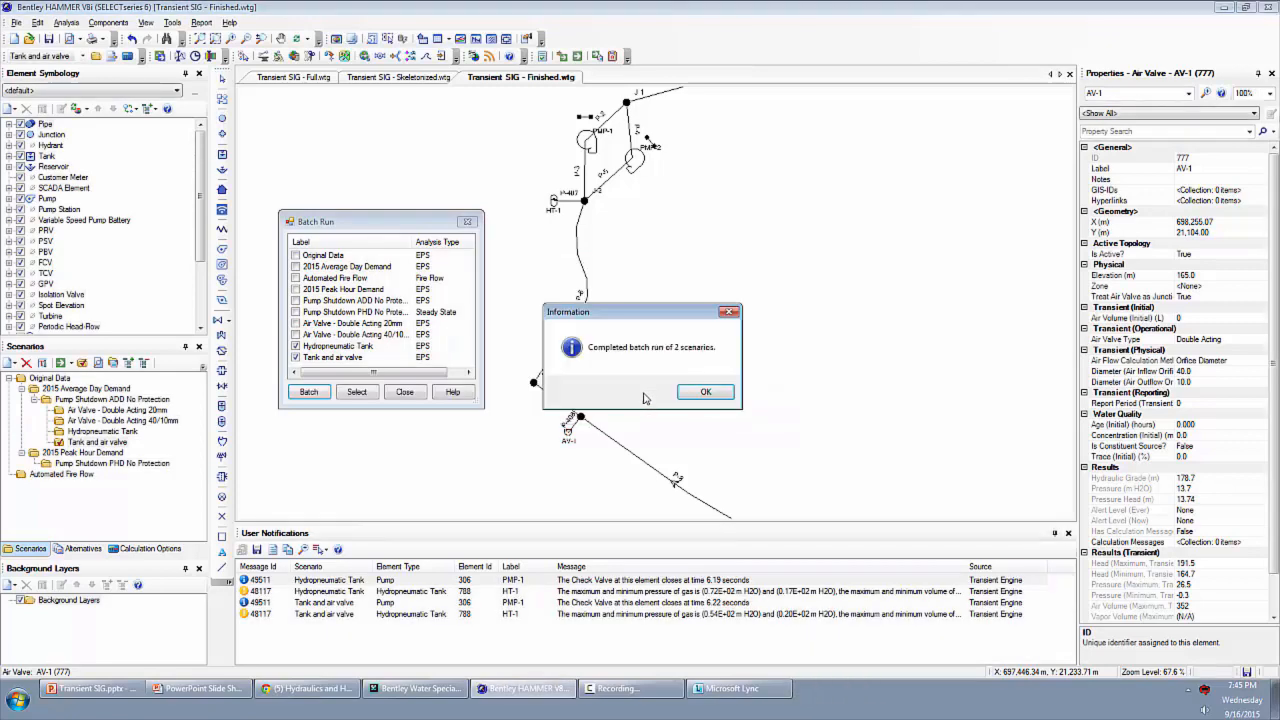
click(704, 390)
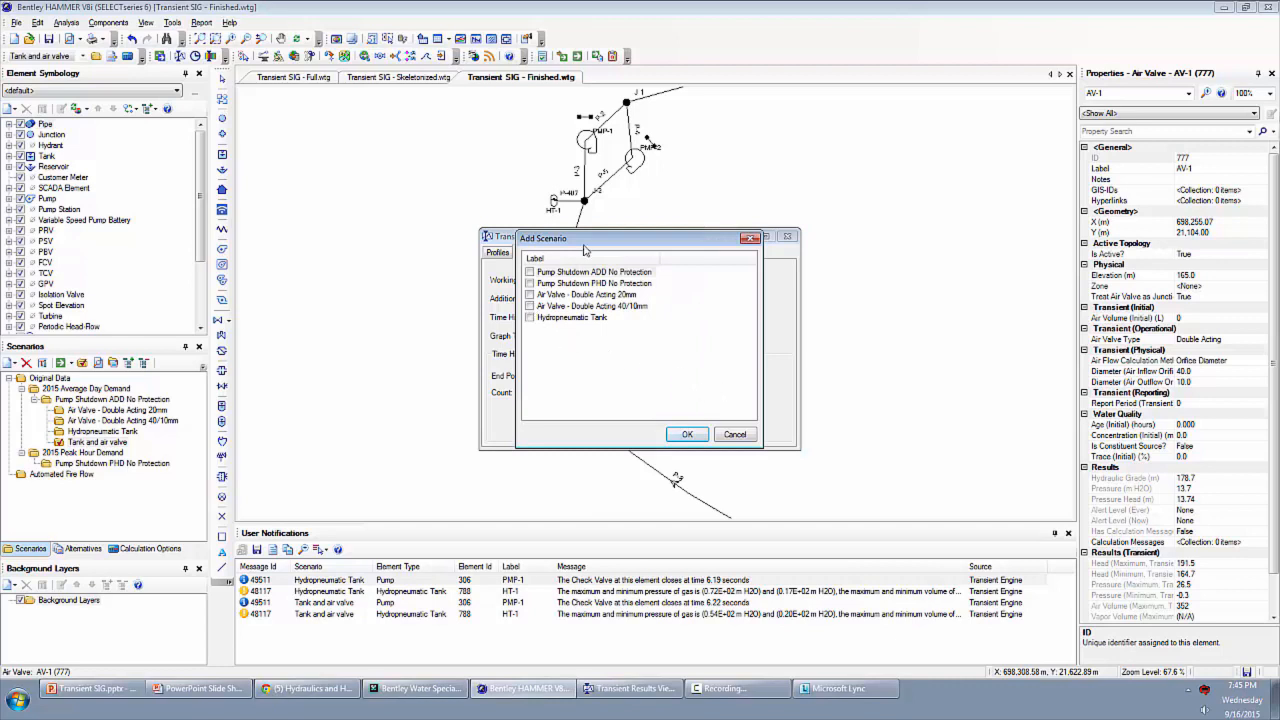
- Add the hydropneumatic tank and both air valve scenarios and plot pressure at P-7 J-4
click(594, 272)
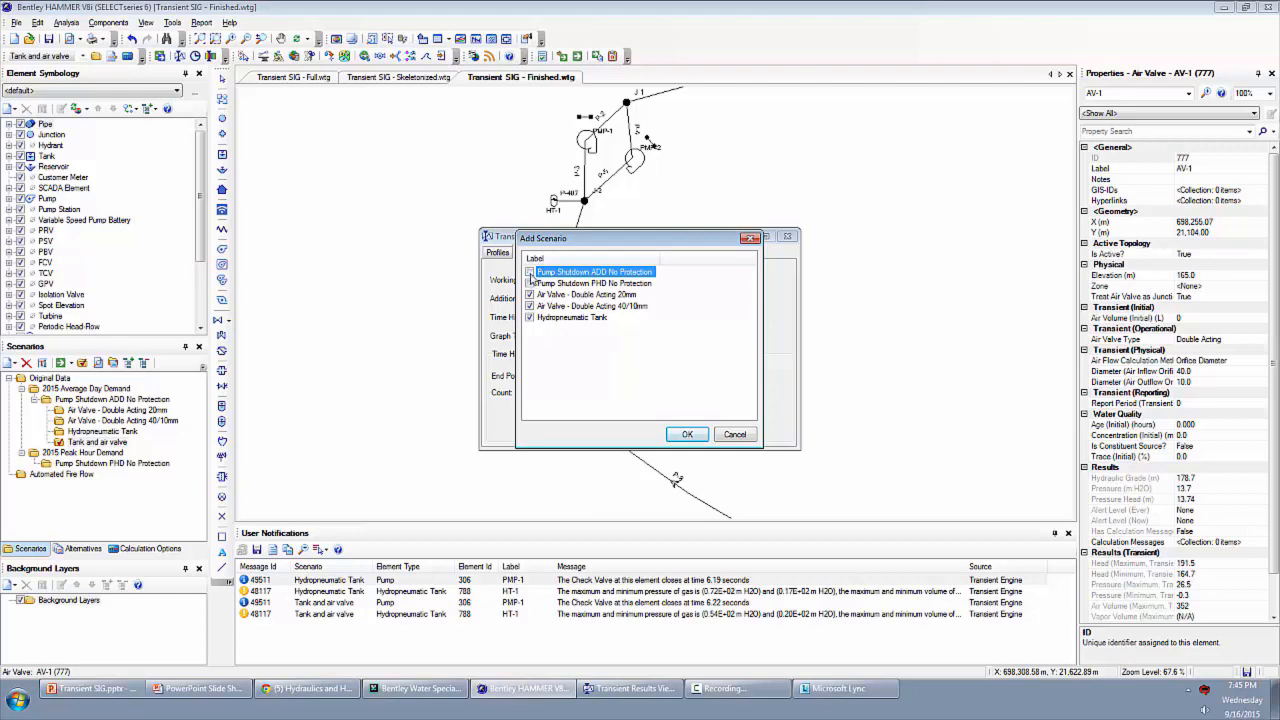
click(688, 432)
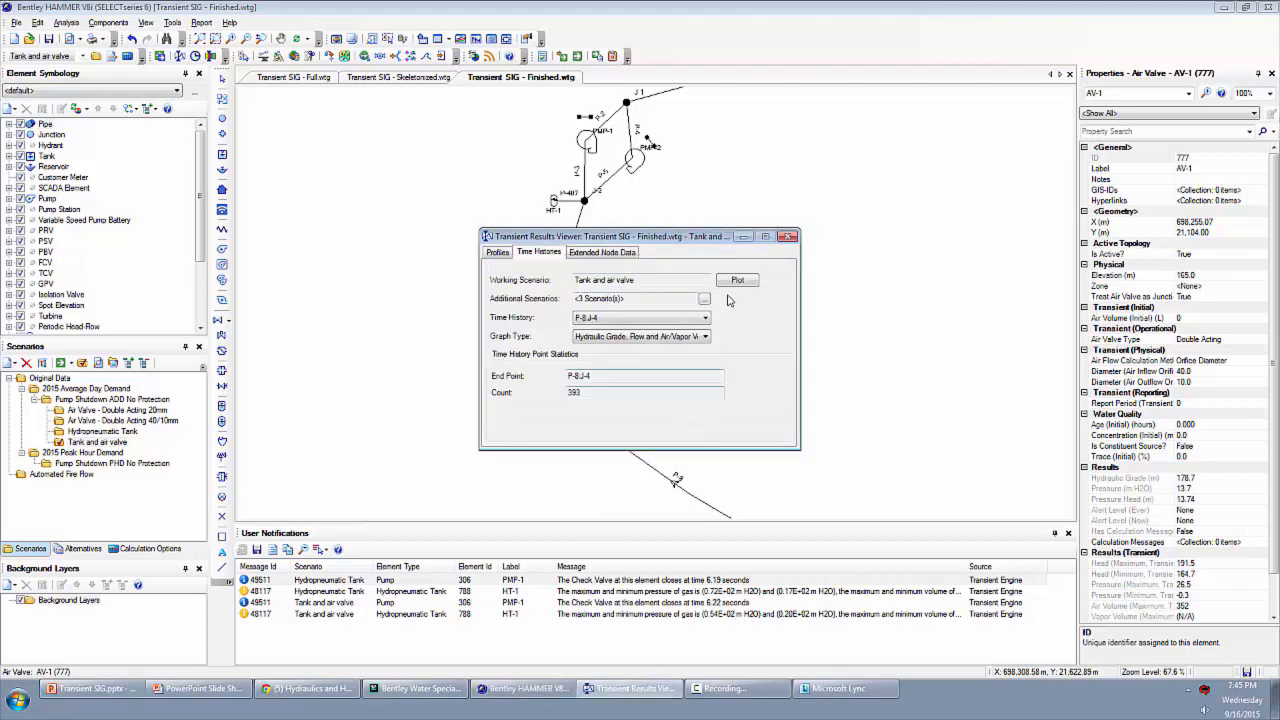
click(704, 318)
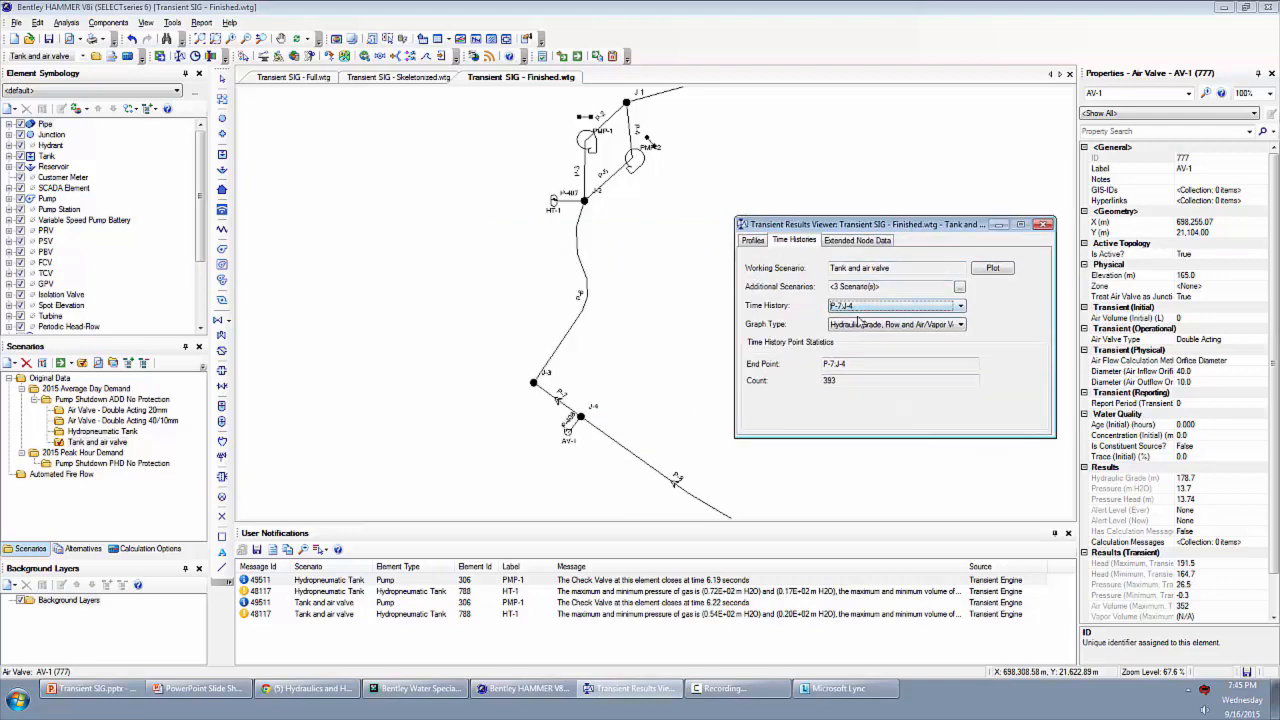
click(890, 324)
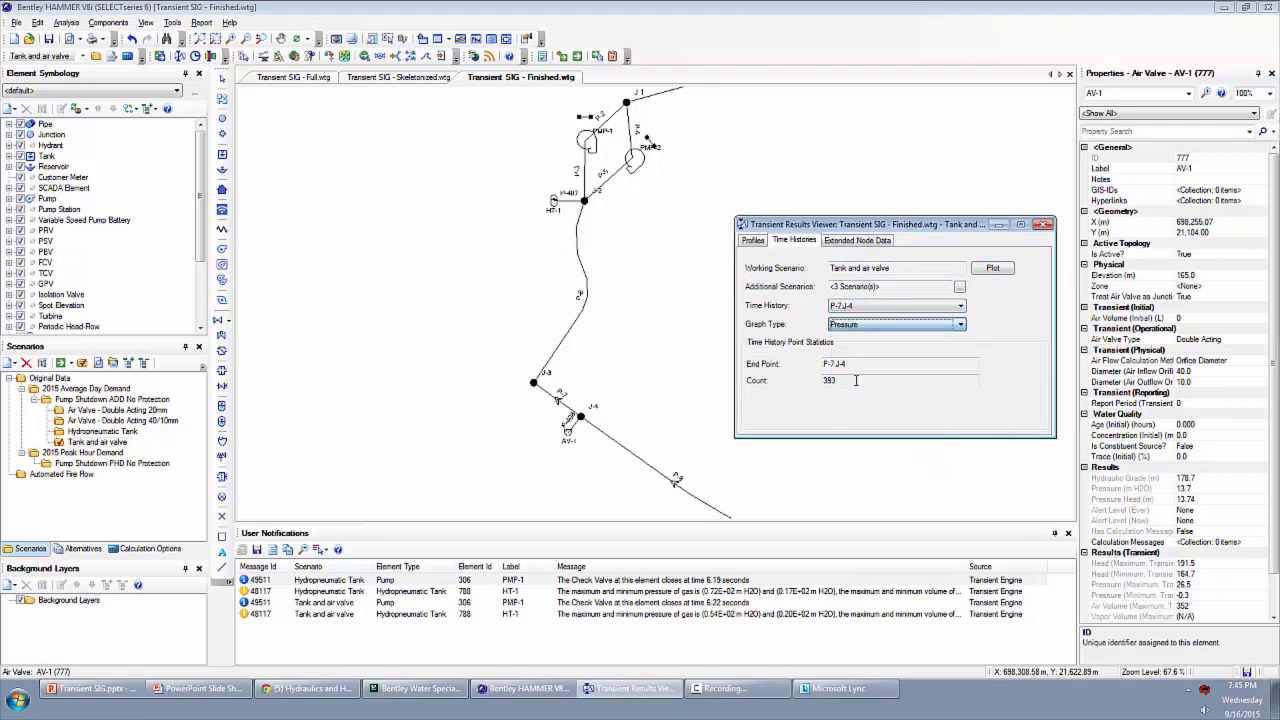
click(992, 268)
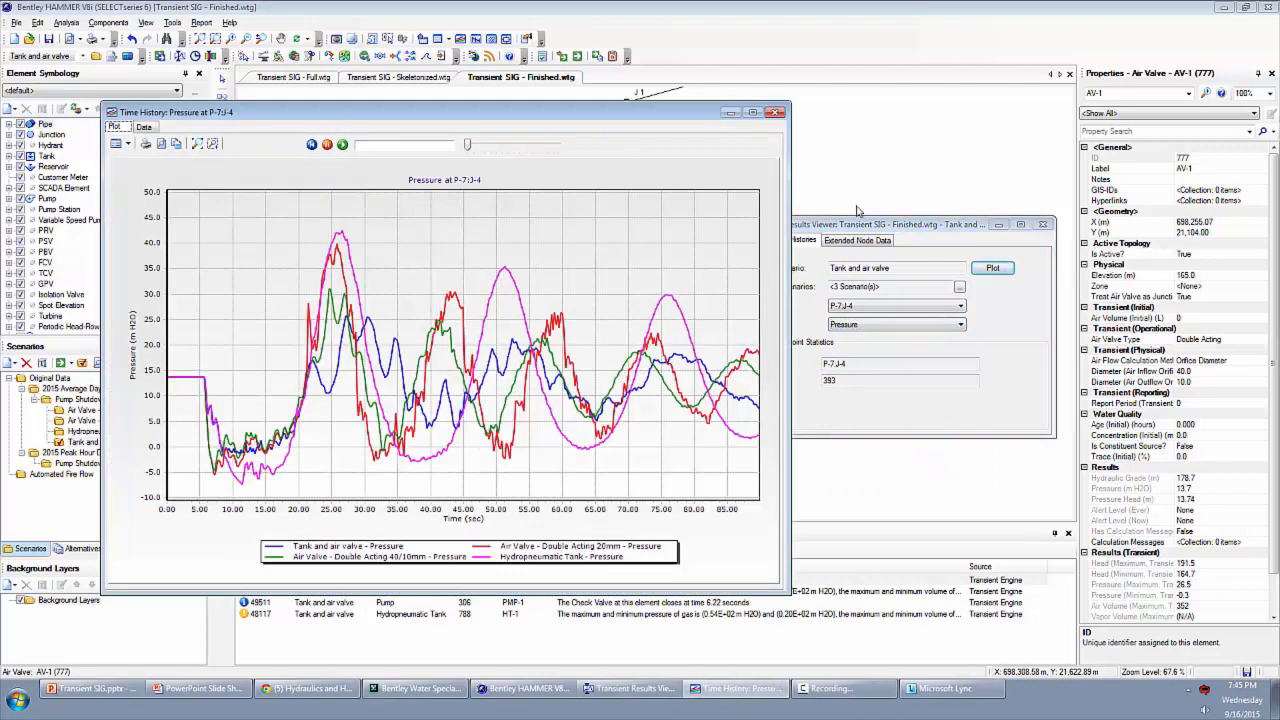
- Enlarge the four-scenario pressure history window at P-7 J-4
click(752, 112)
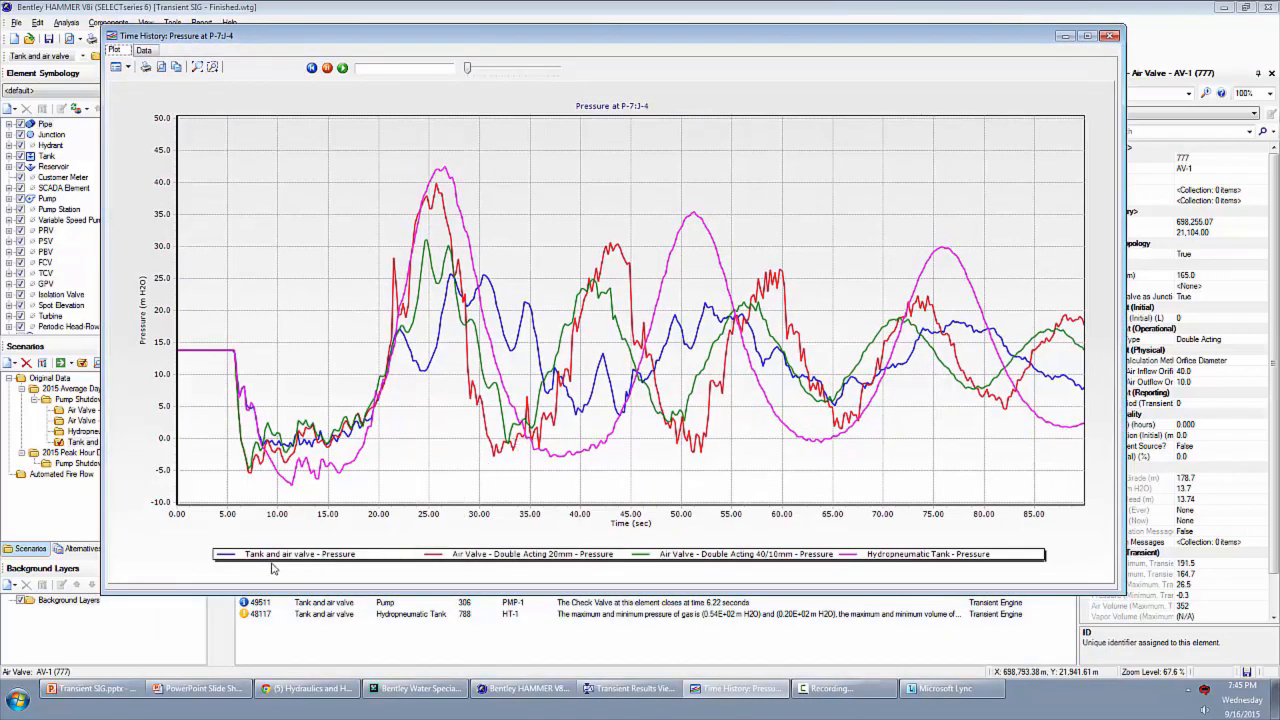
mouse_move(256, 564)
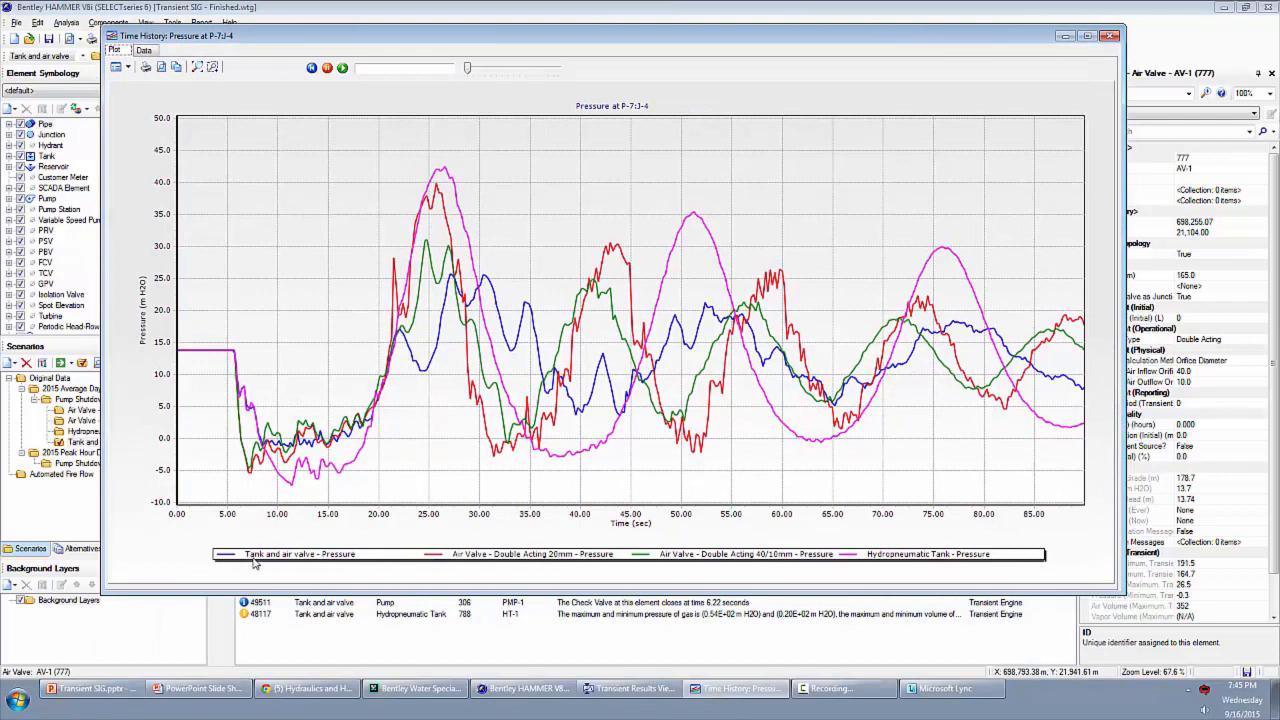
mouse_move(452, 336)
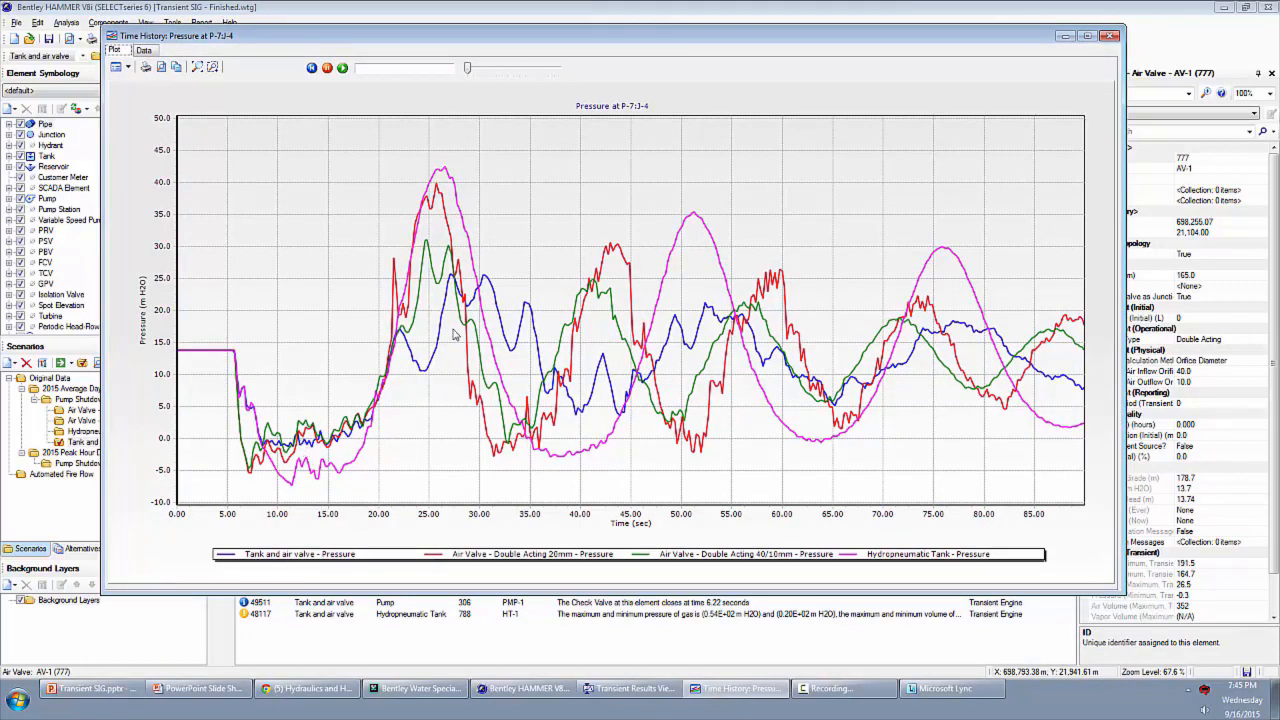
mouse_move(376, 424)
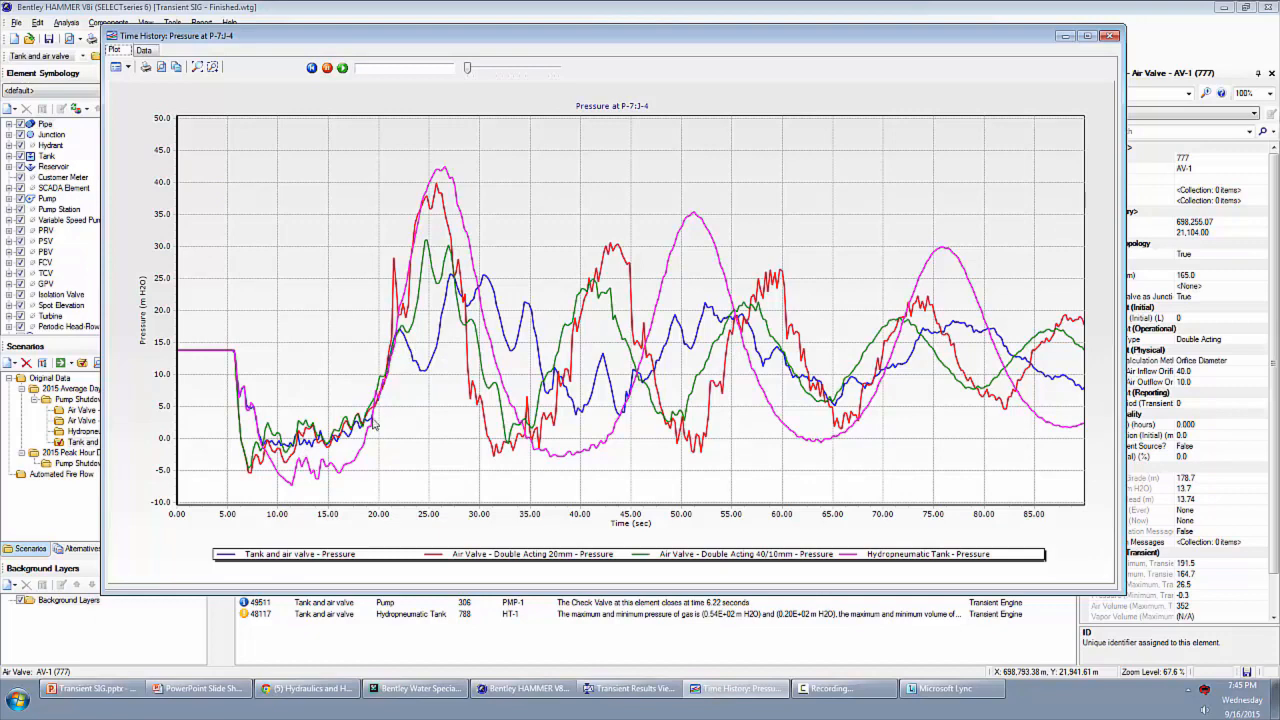
mouse_move(388, 368)
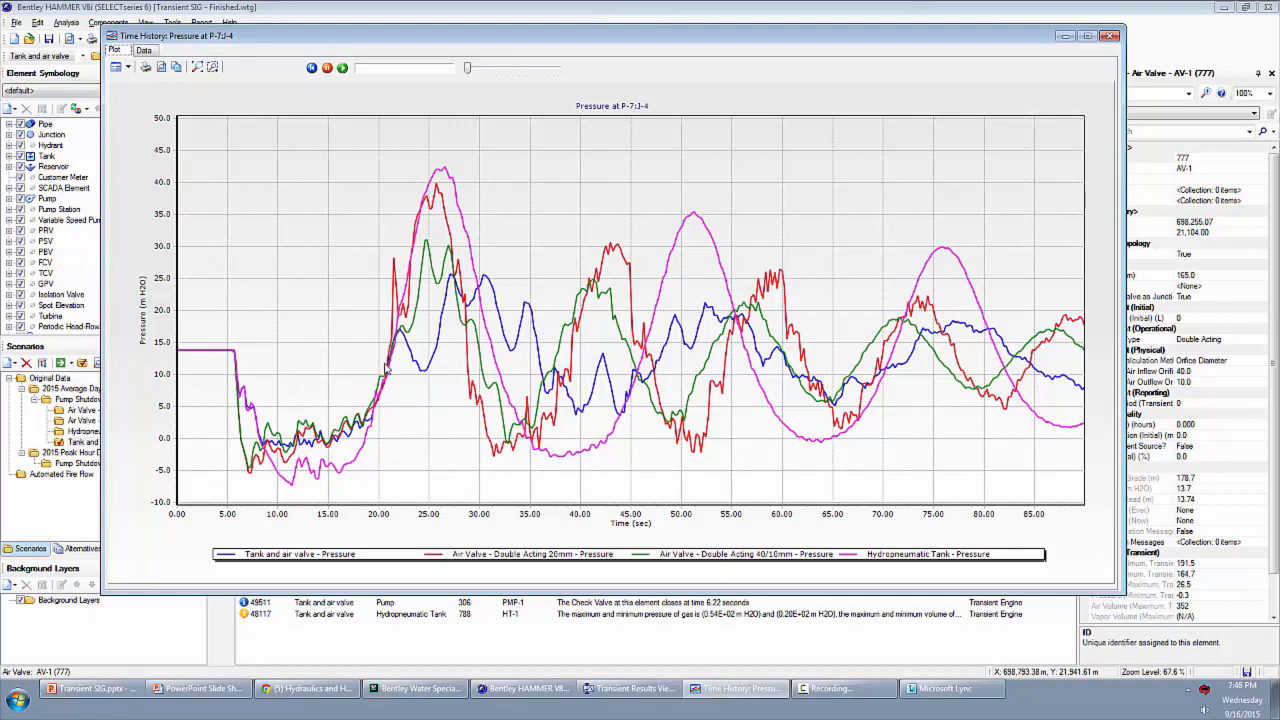
mouse_move(418, 366)
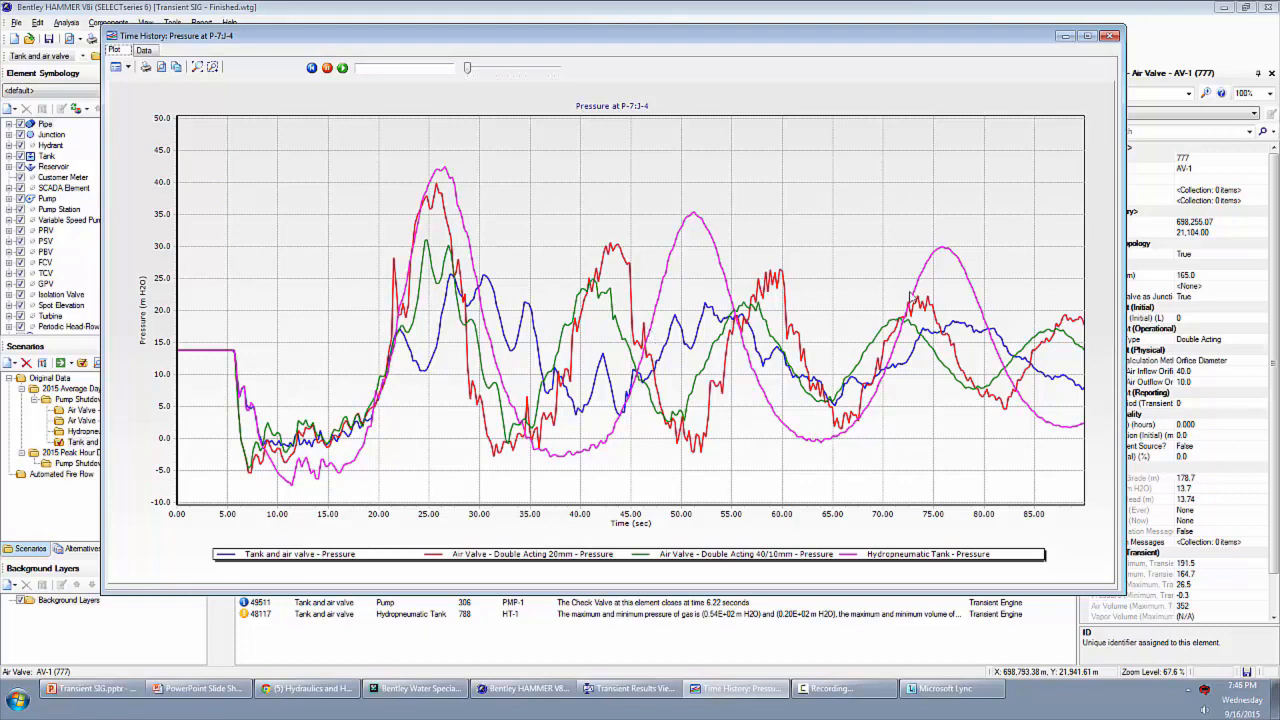
mouse_move(1076, 160)
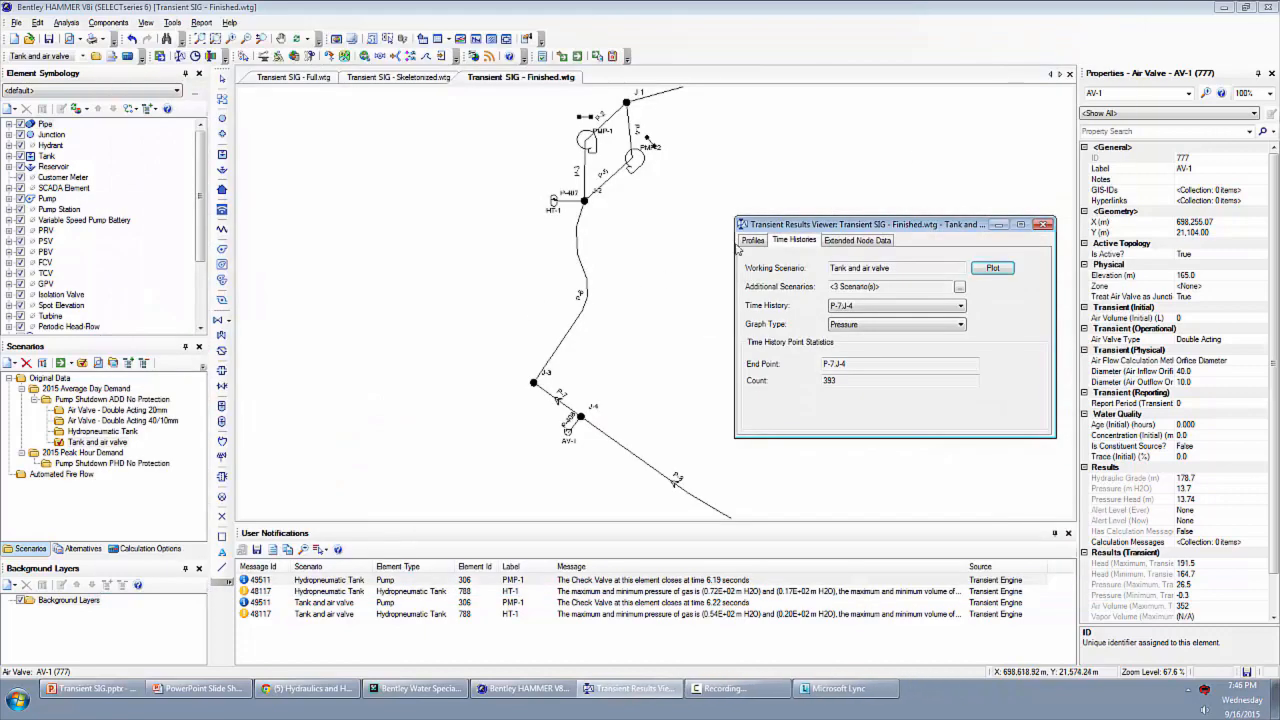
- Generate the Full Path profile of Hydraulic Grade and Air/Vapor Volume for Tank and air valve
click(752, 240)
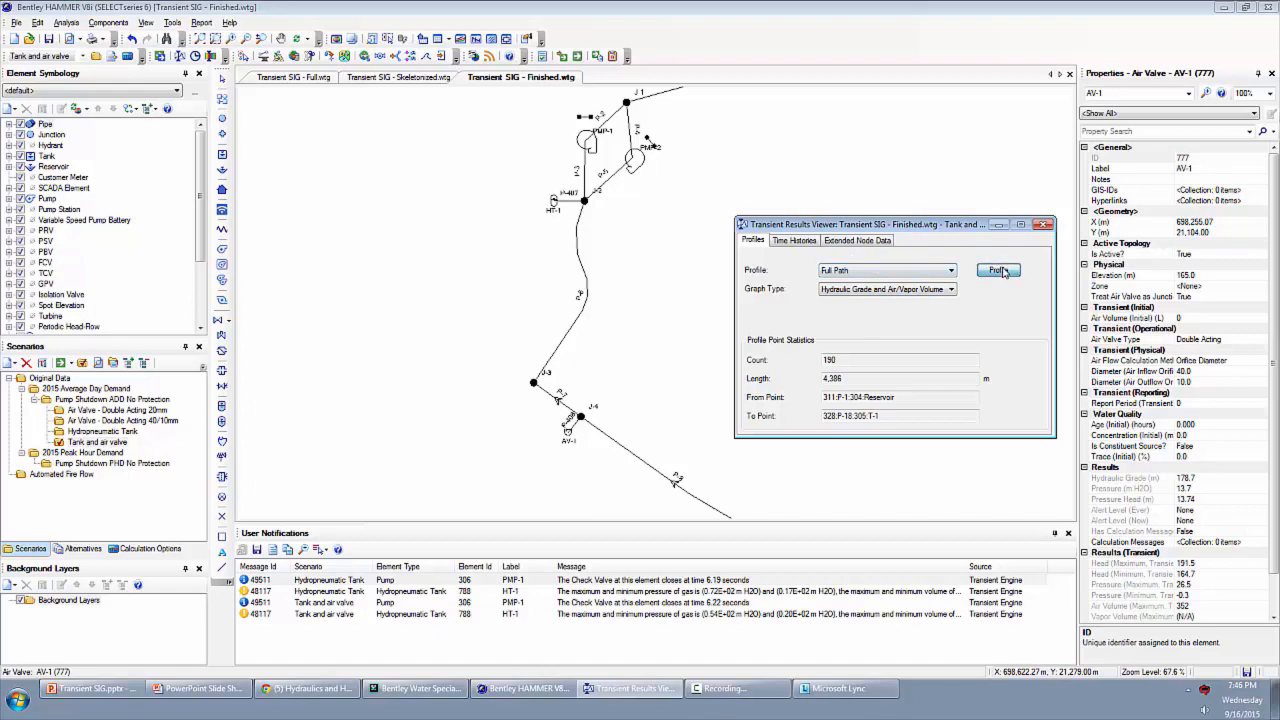
click(998, 270)
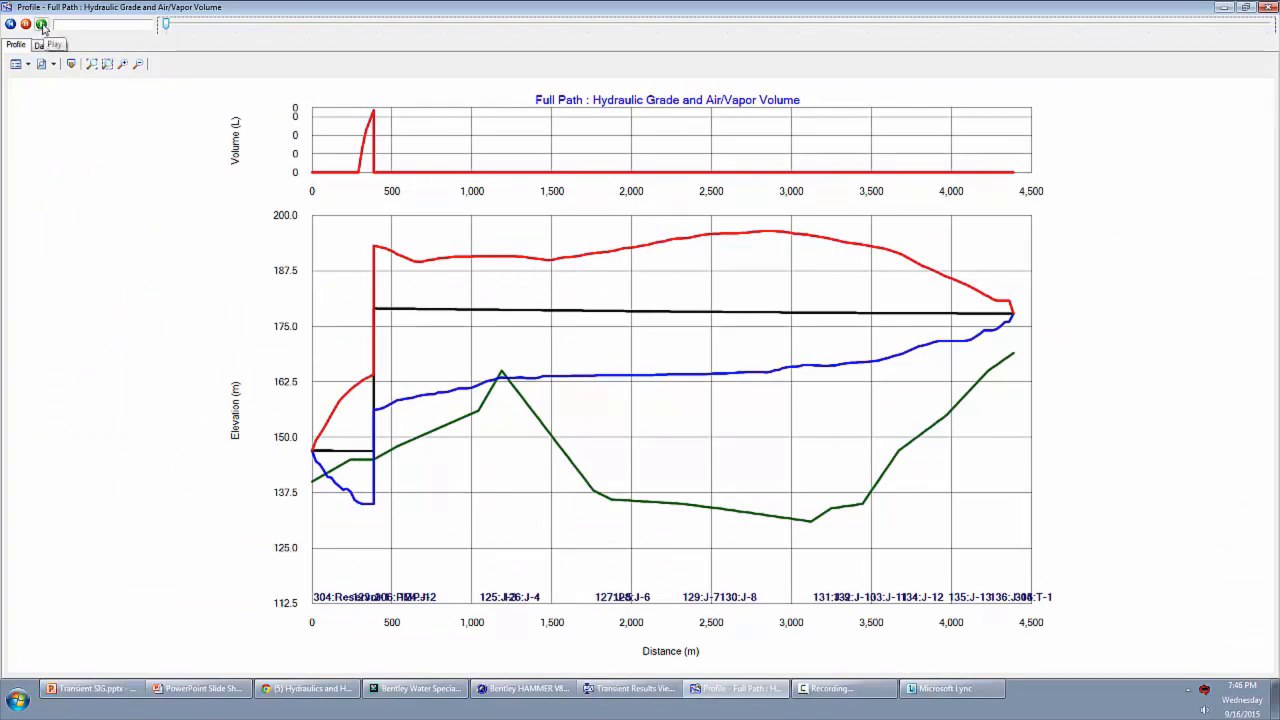
- Play and resume the hydraulic grade animation up to about 12.63 seconds
click(24, 24)
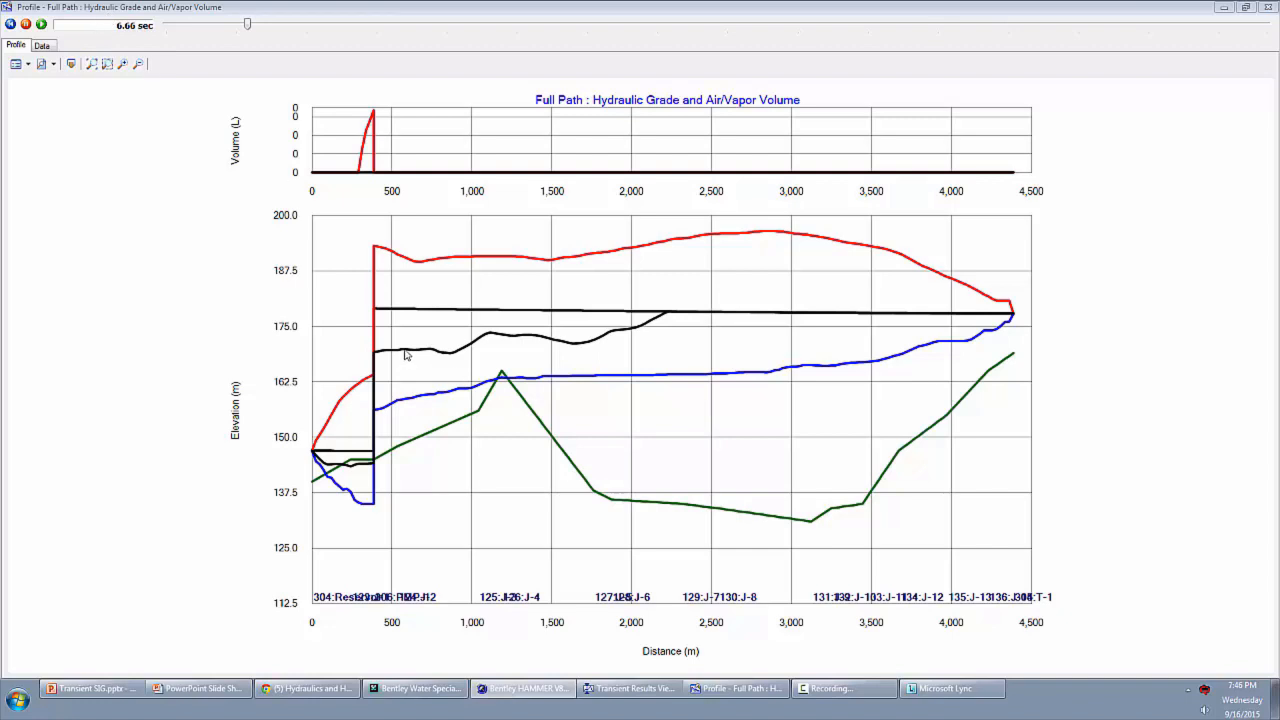
mouse_move(392, 344)
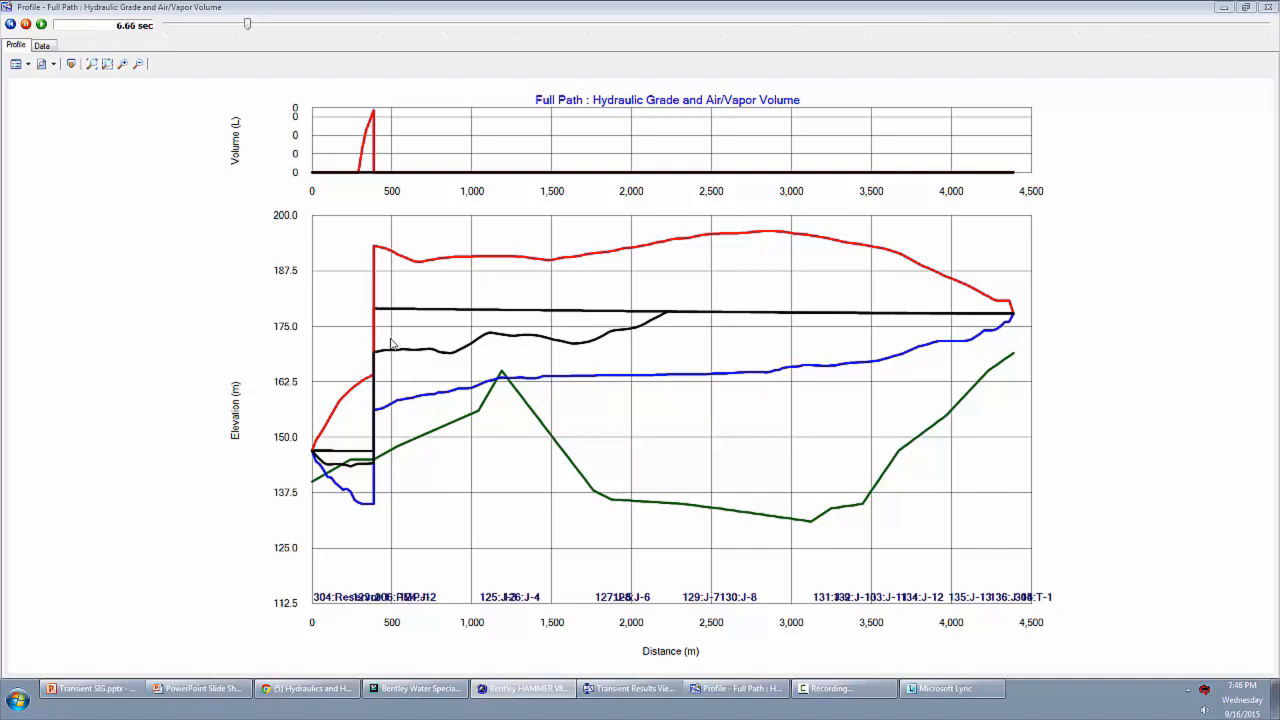
mouse_move(394, 352)
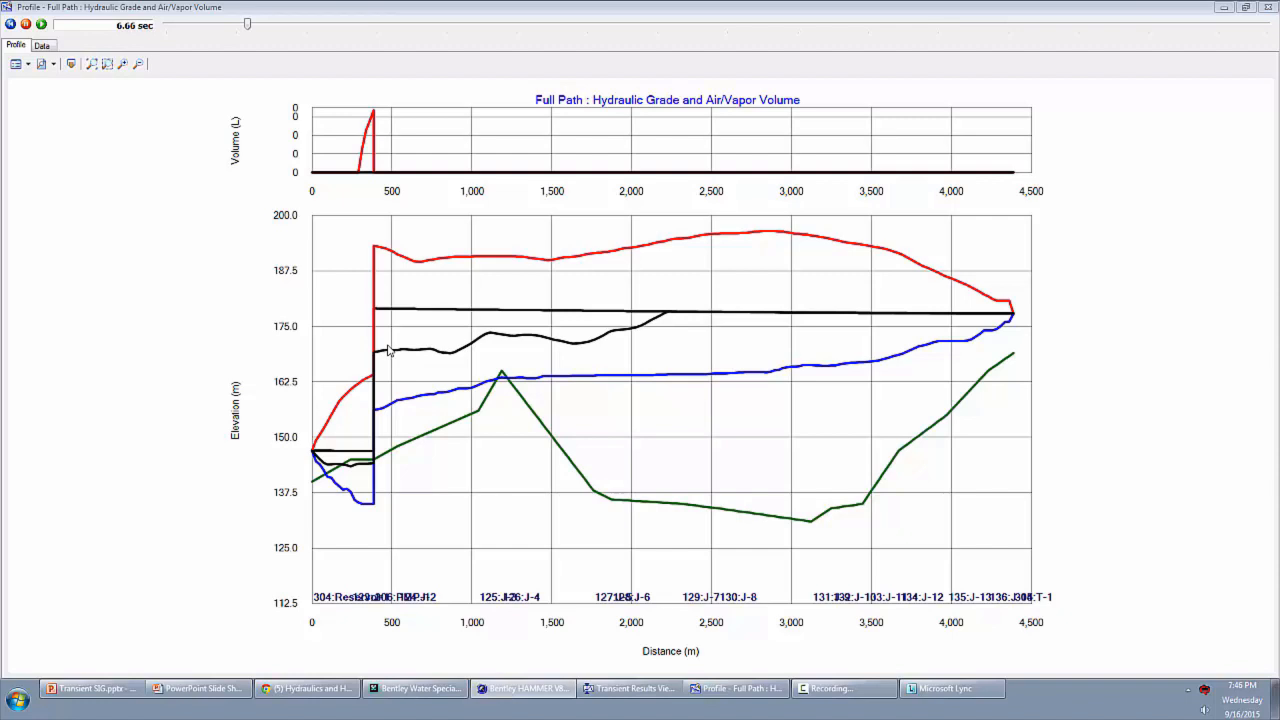
mouse_move(418, 354)
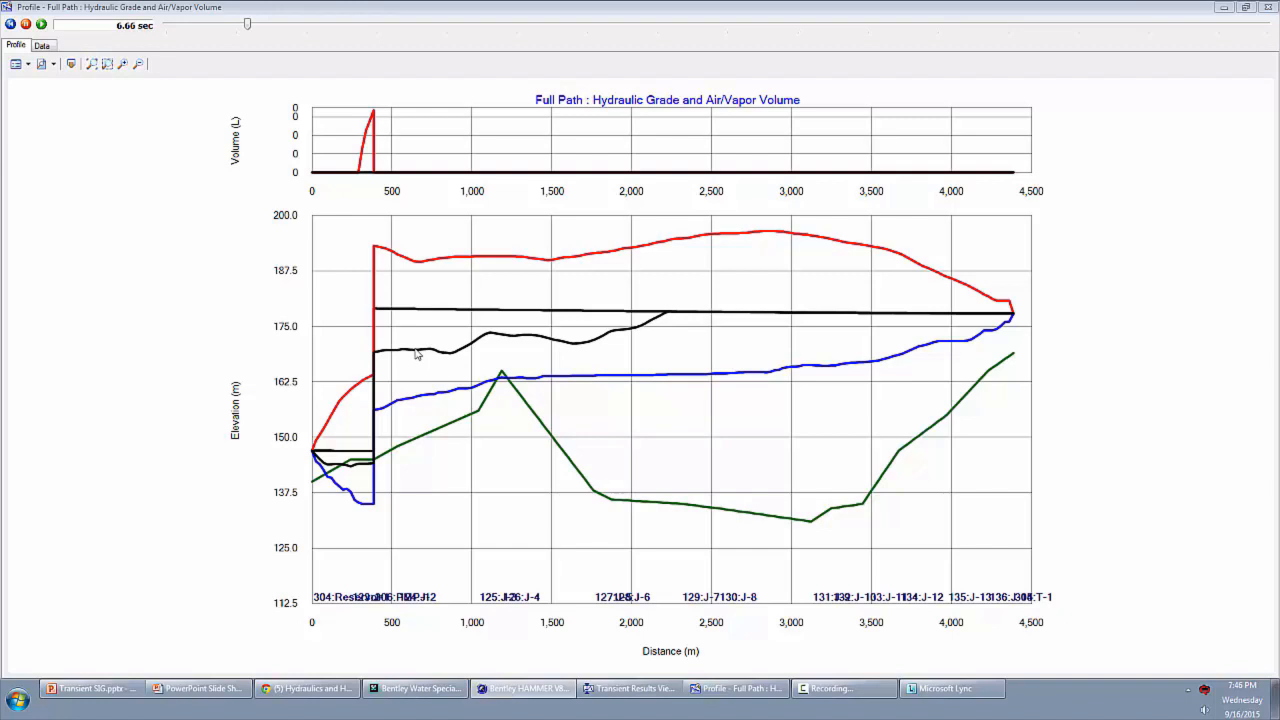
mouse_move(412, 352)
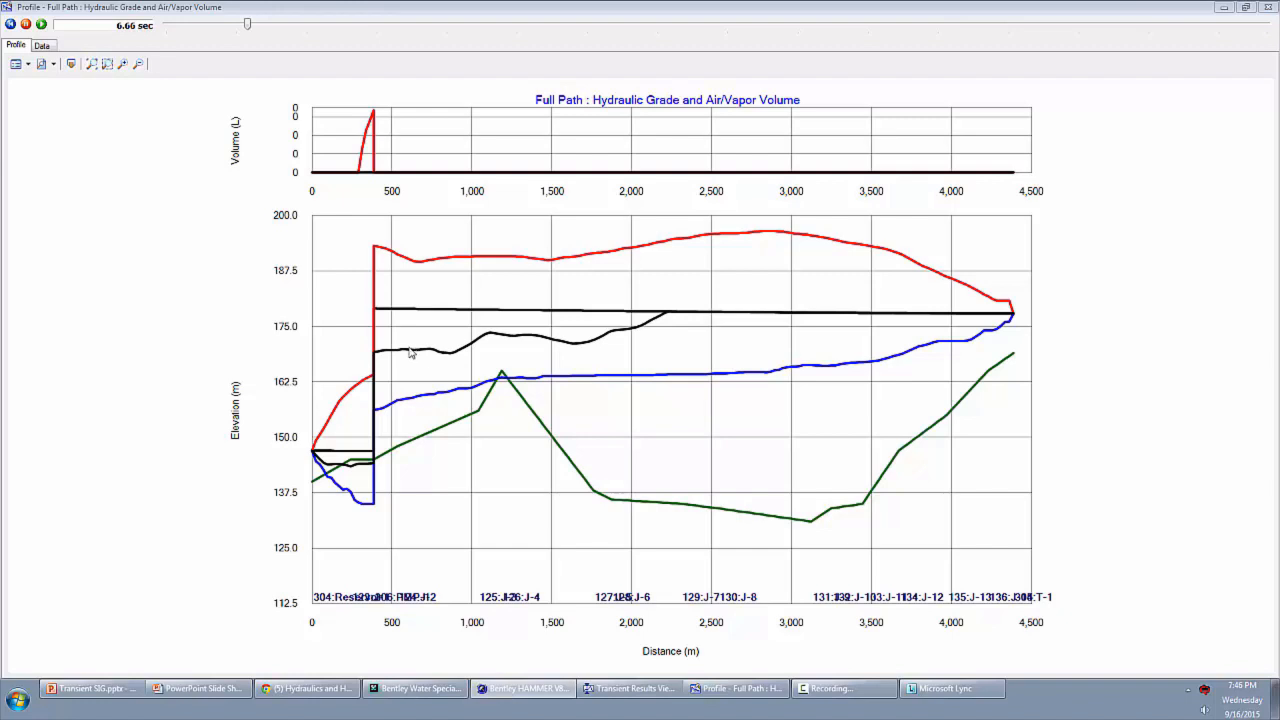
click(42, 24)
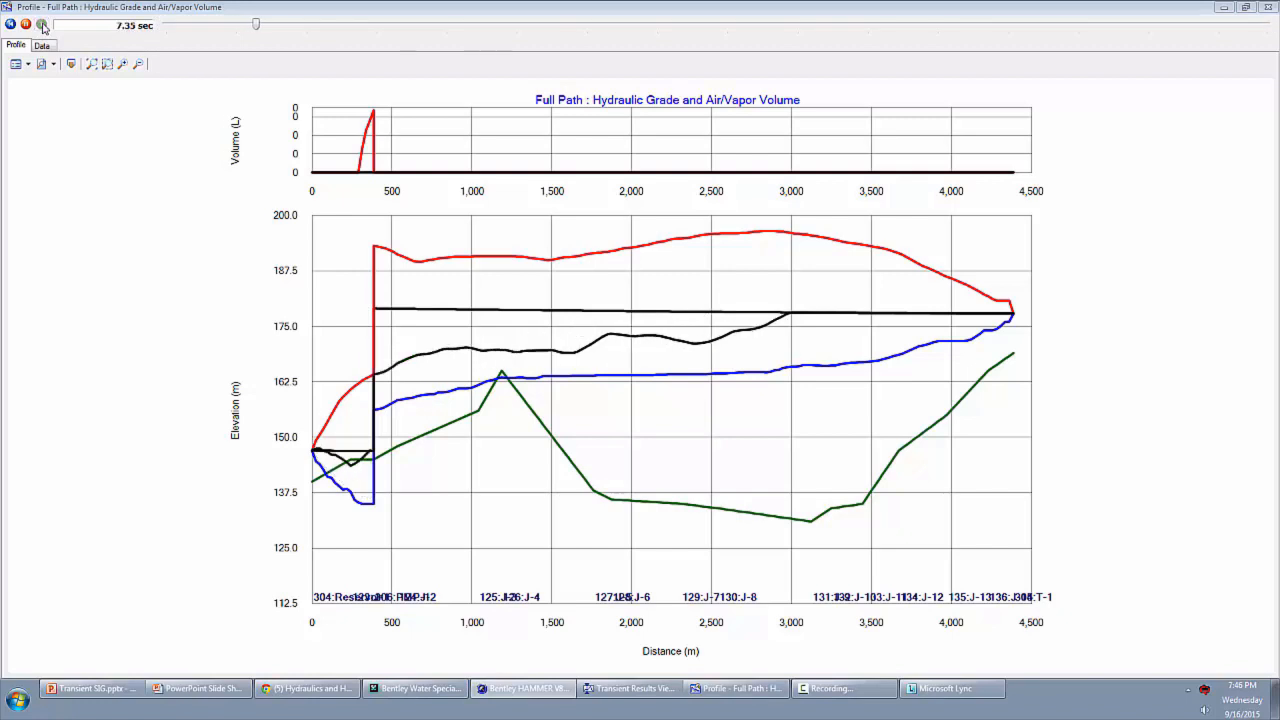
click(42, 24)
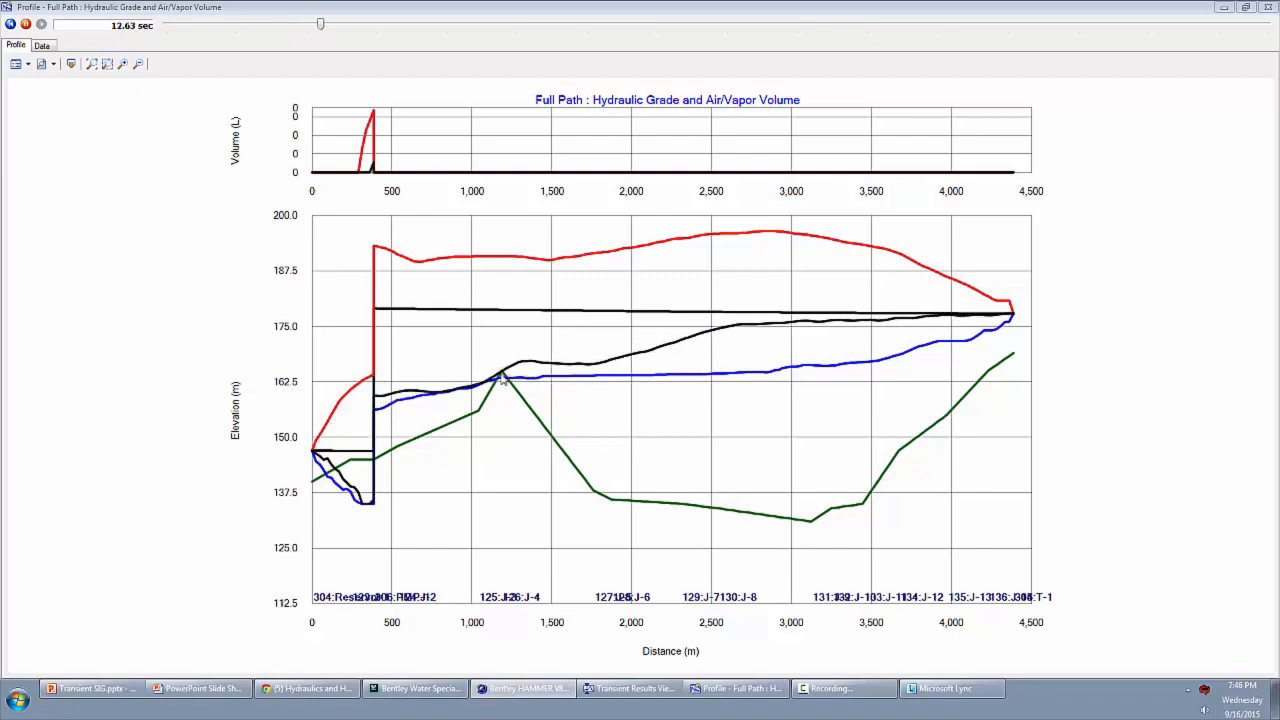
- Step the profile through about 23.87, 36.34, 37.42, 42.93 and 53.82 seconds
drag(320, 24, 342, 24)
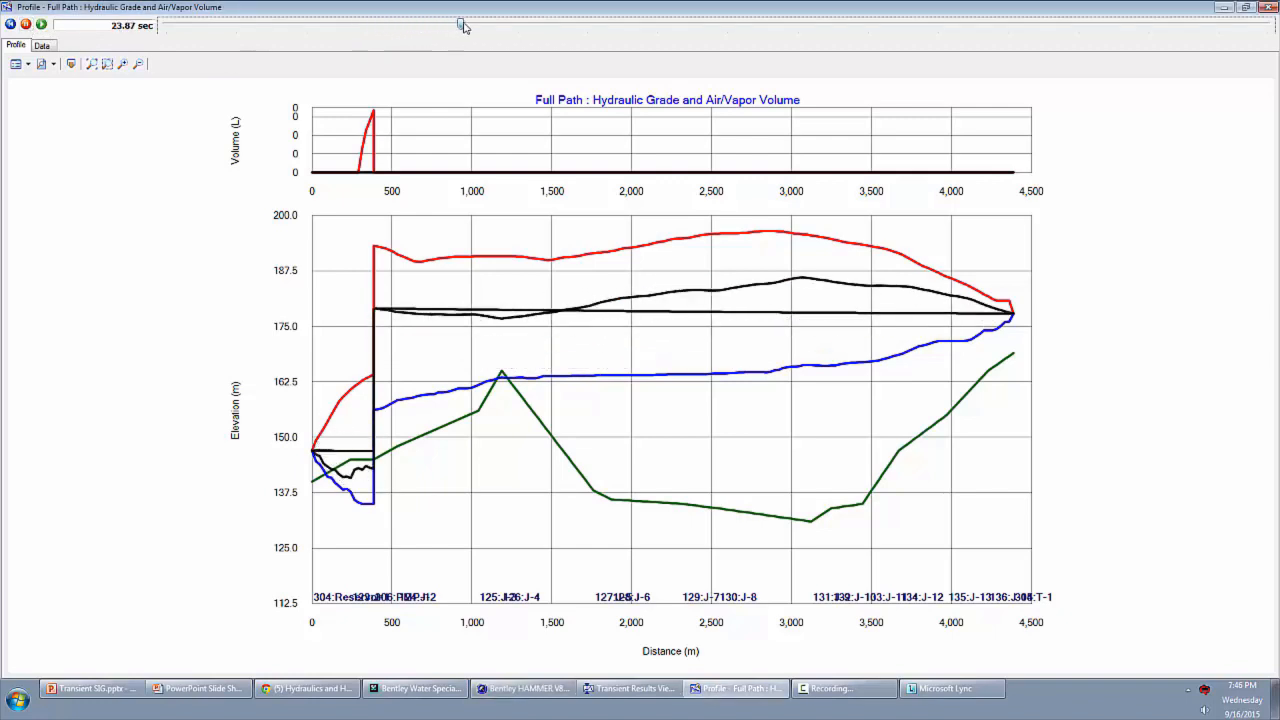
drag(460, 22, 634, 22)
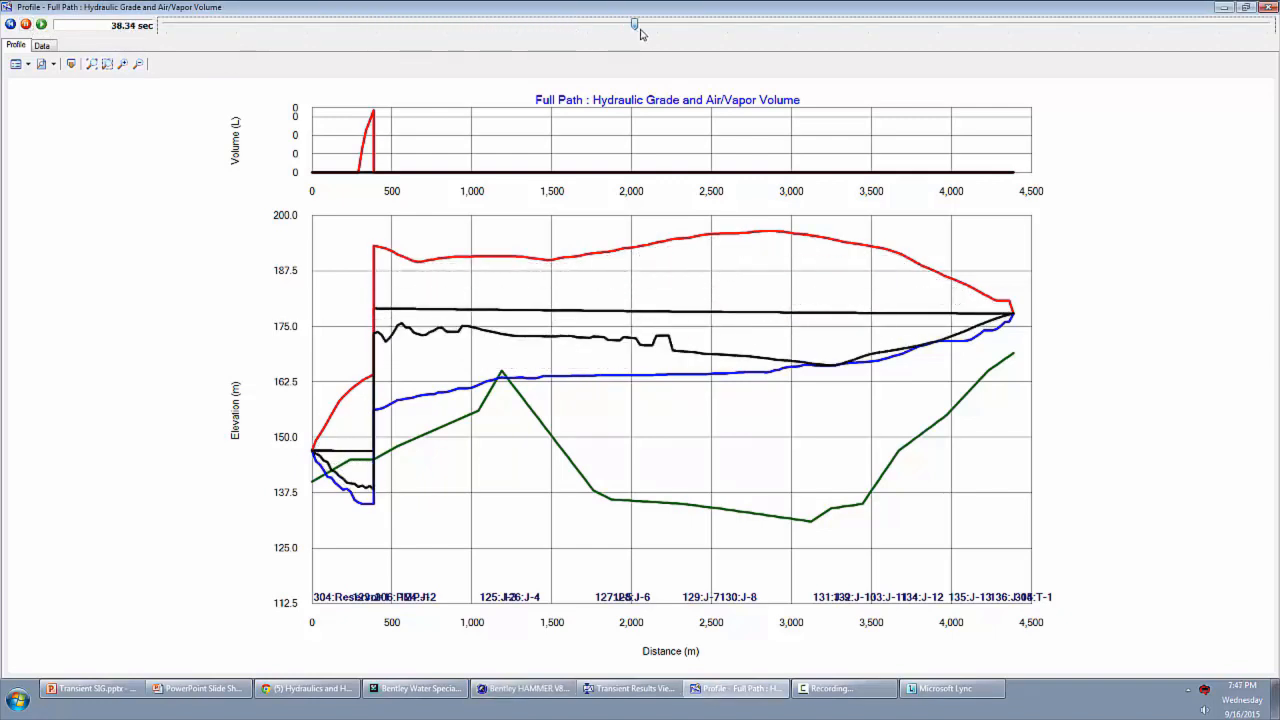
drag(634, 24, 624, 24)
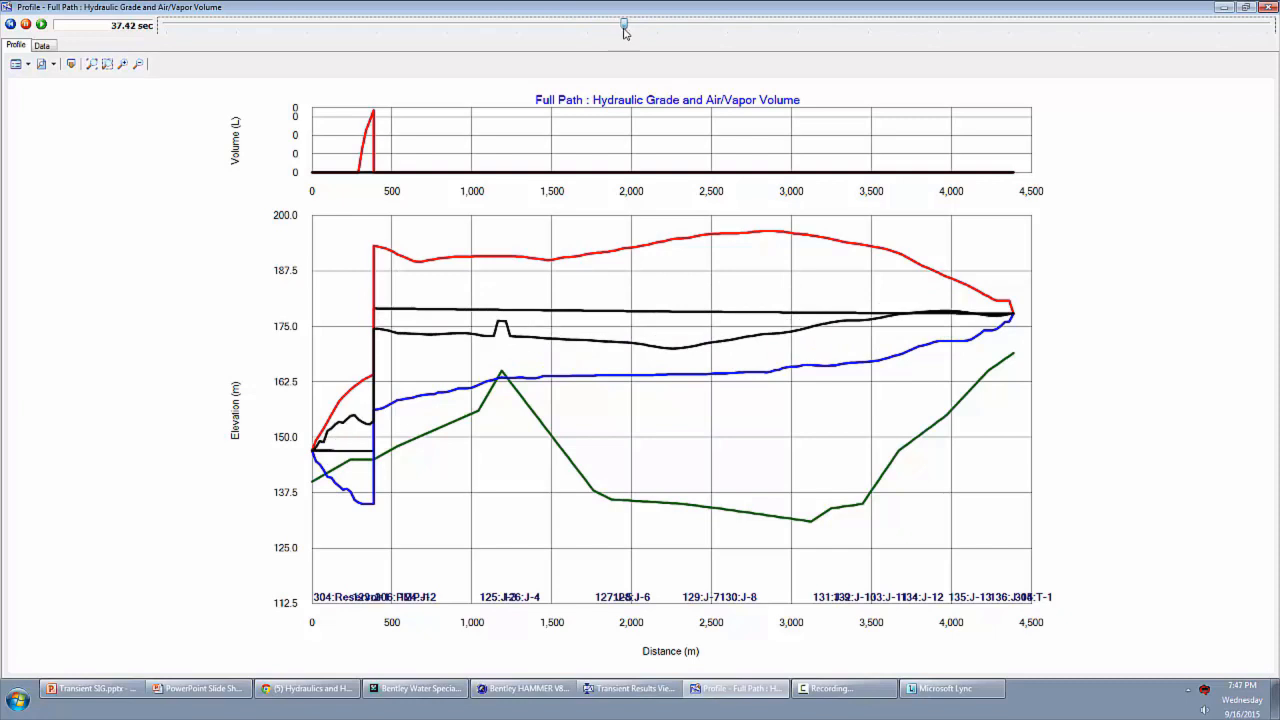
drag(624, 24, 696, 24)
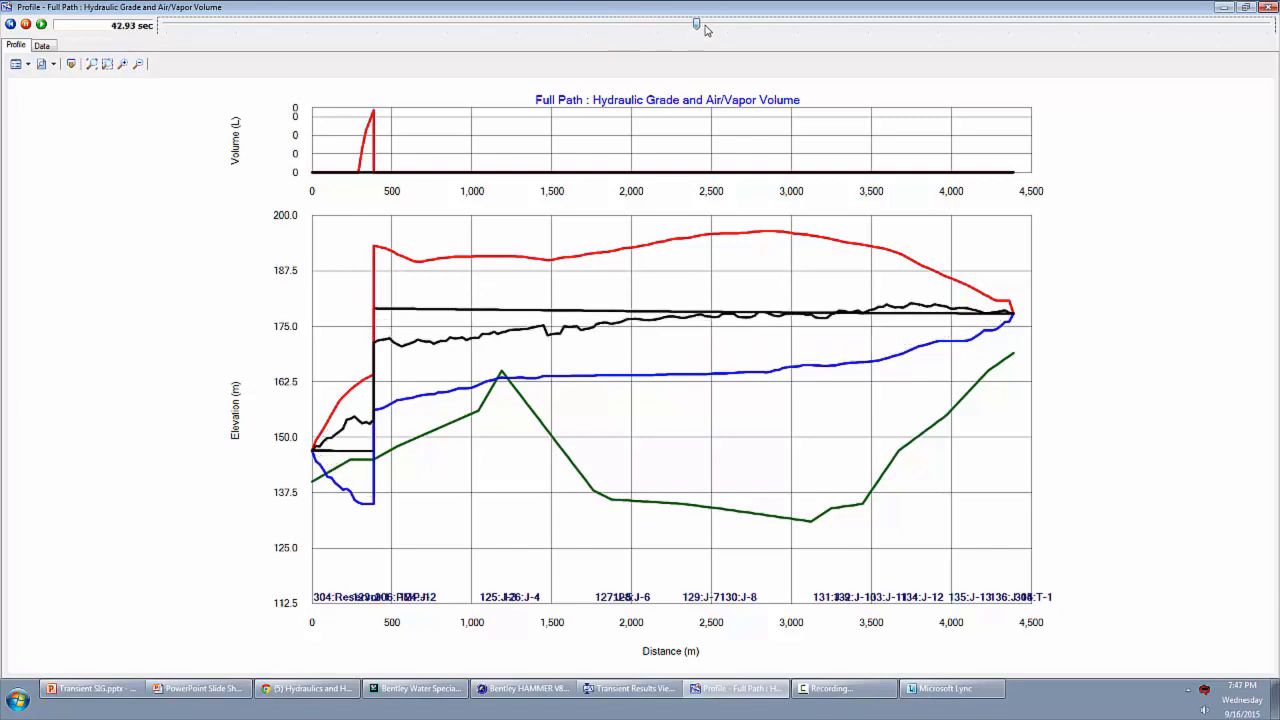
drag(696, 24, 918, 24)
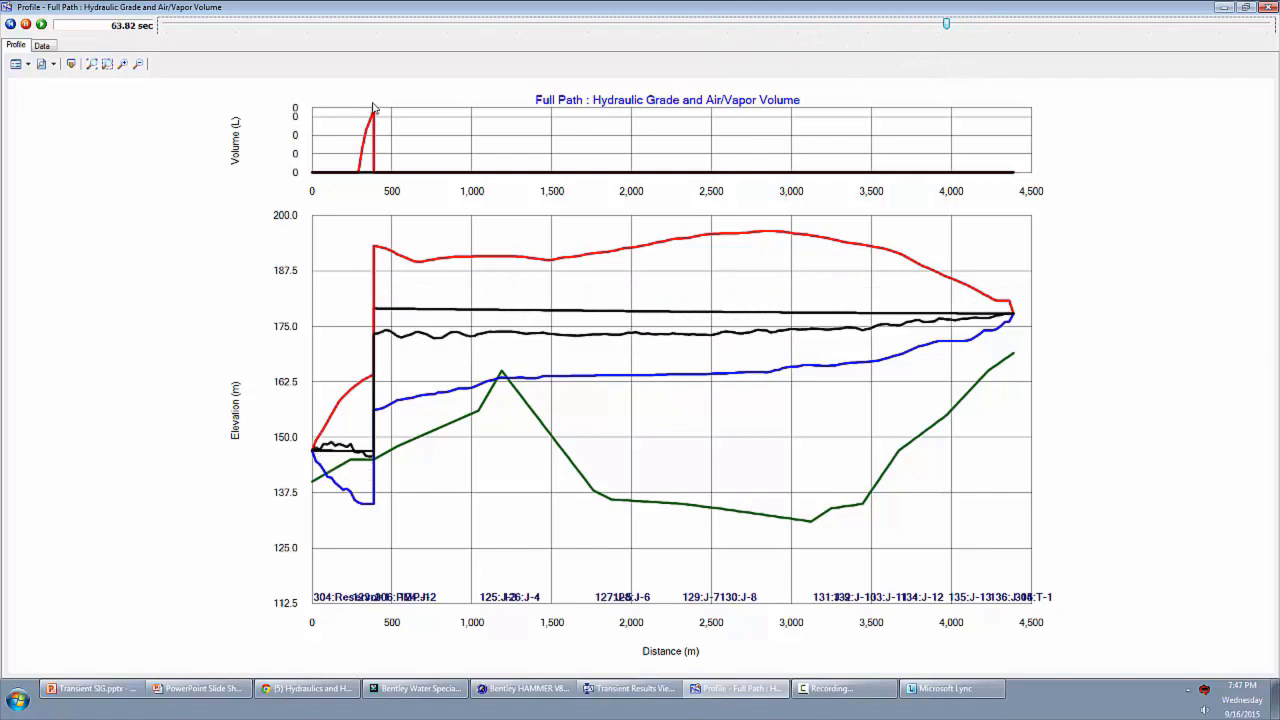
mouse_move(296, 124)
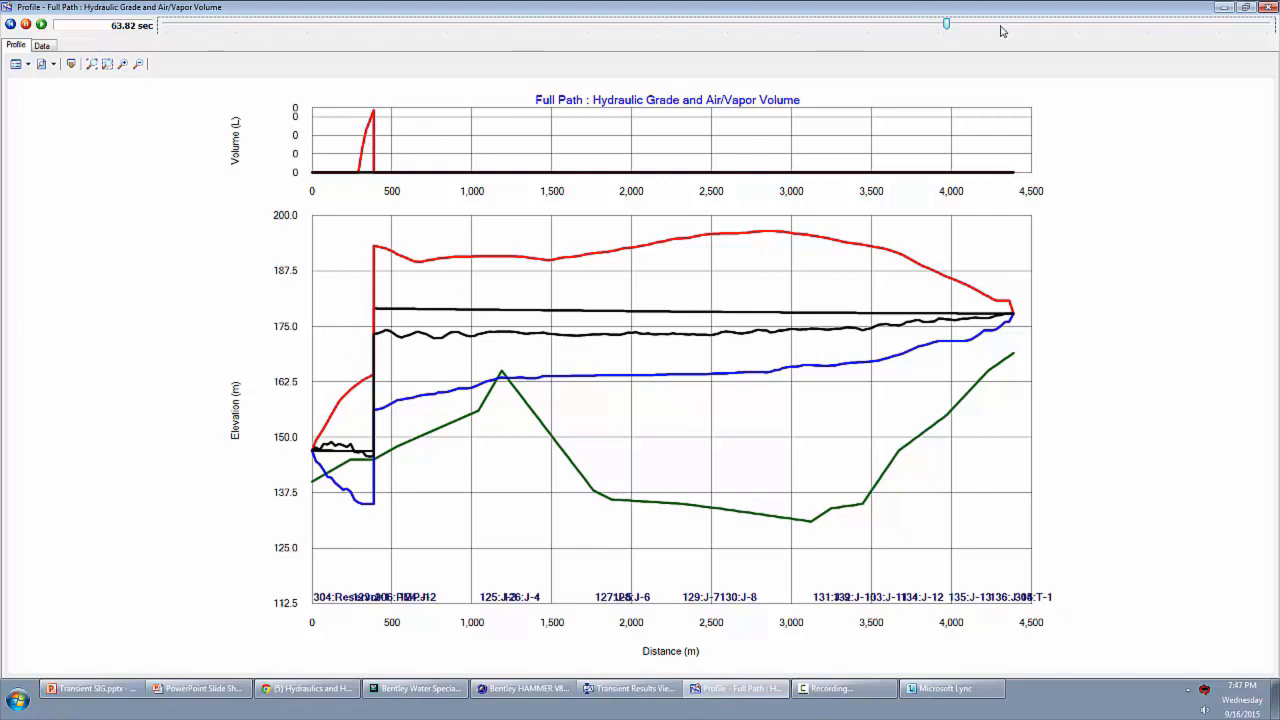
- Scrub back to 19.31 and 12.63 seconds, then close the profile and results viewer
drag(944, 24, 532, 24)
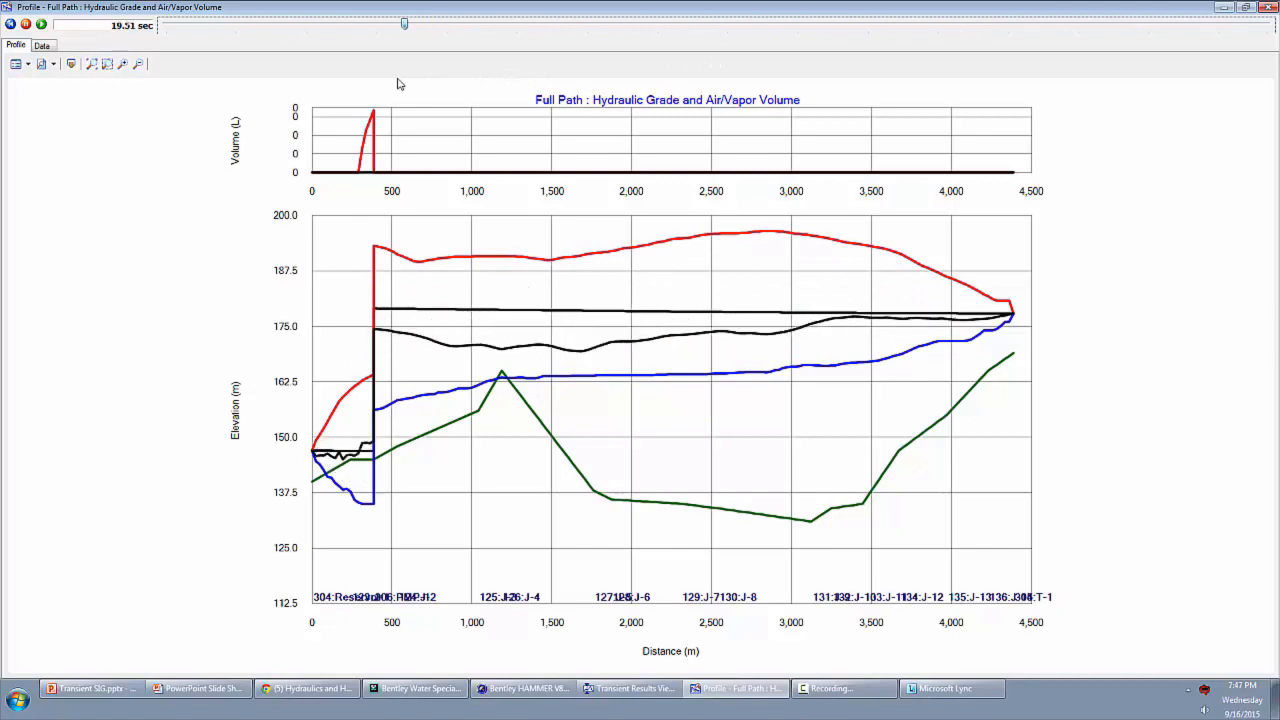
drag(404, 24, 308, 24)
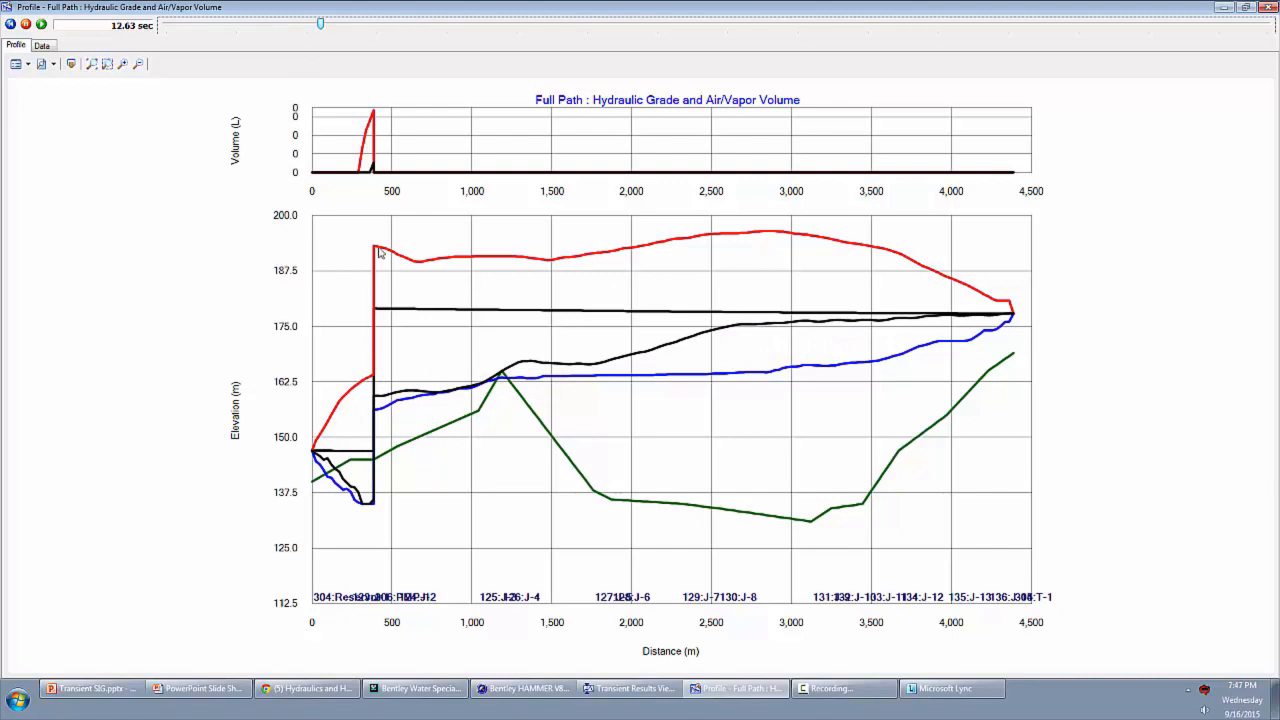
mouse_move(380, 272)
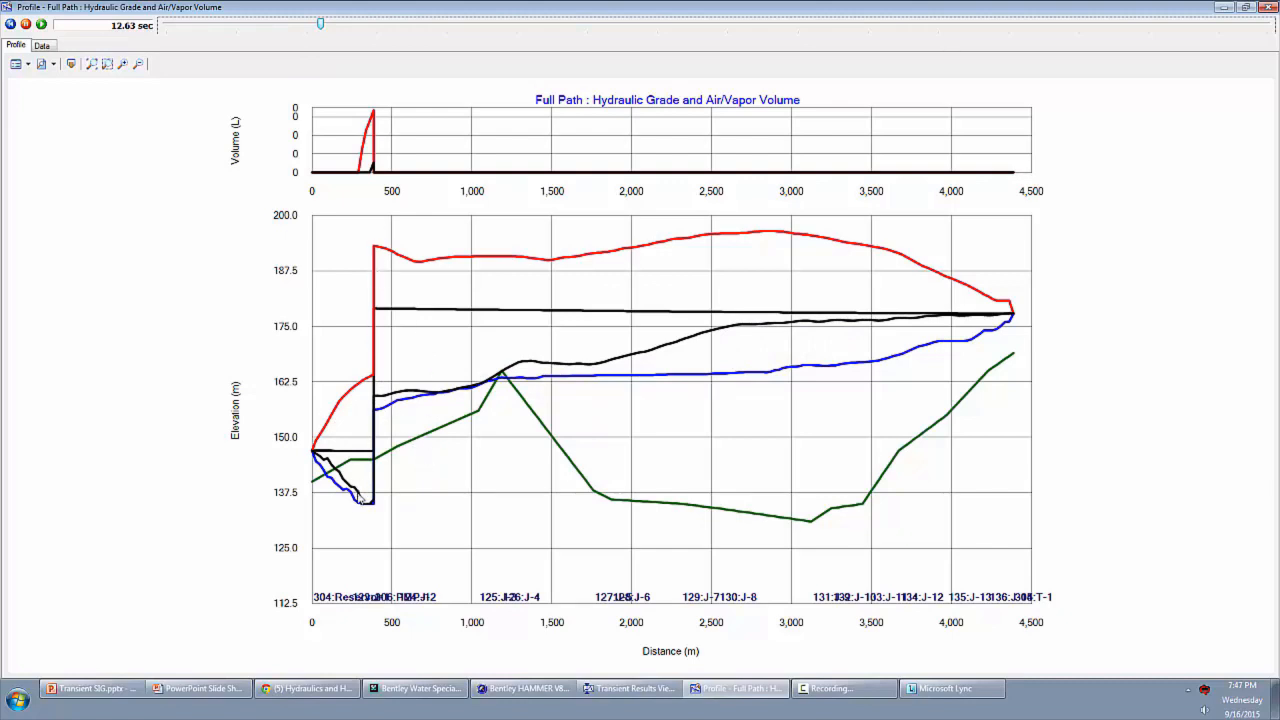
mouse_move(360, 474)
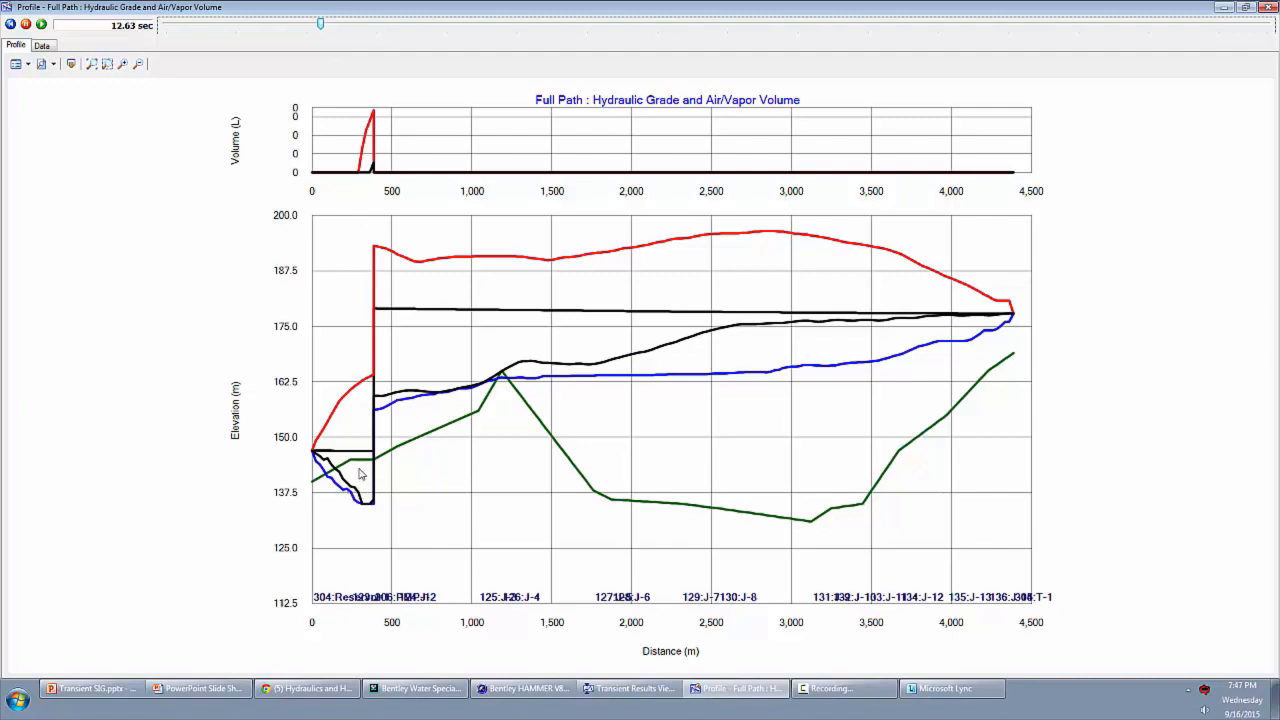
mouse_move(332, 148)
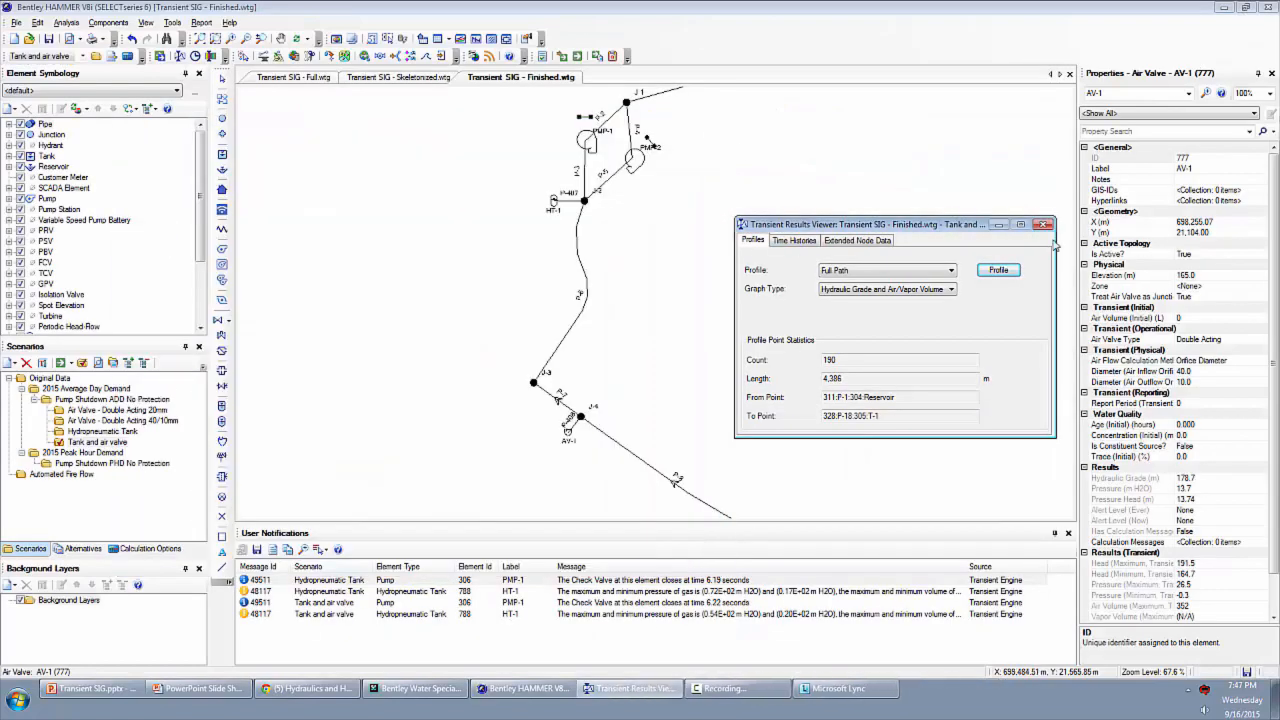
click(1044, 224)
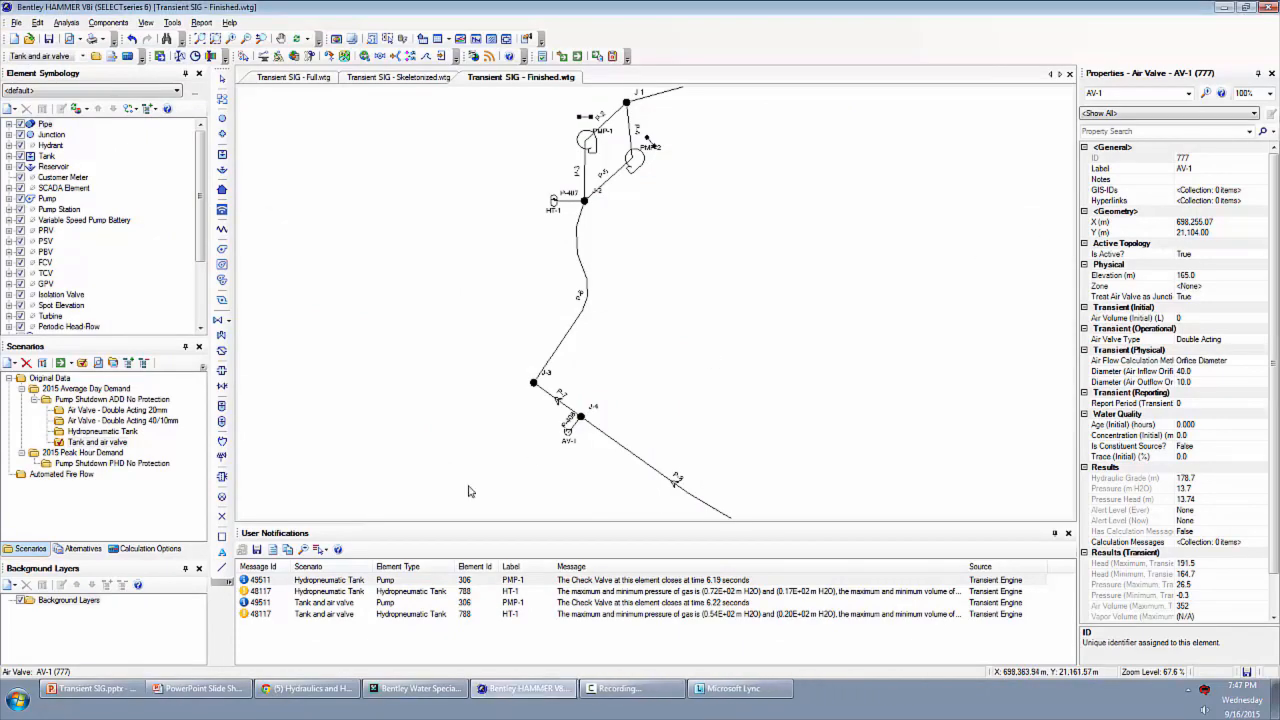